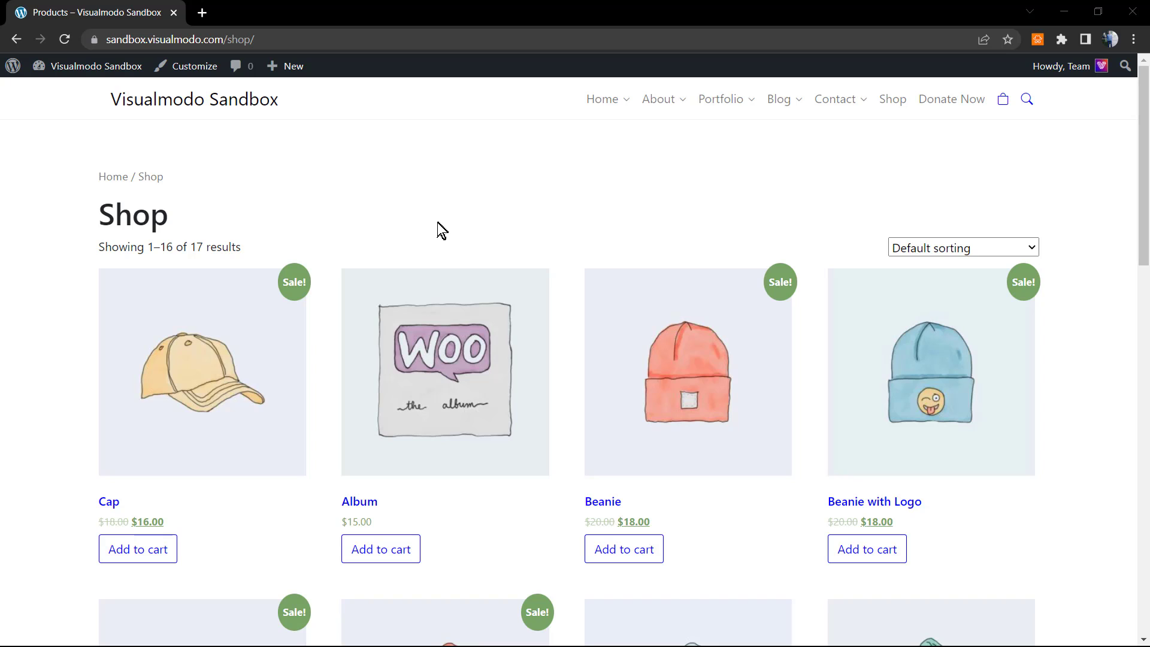
{"action": "mouse_move", "coordinate": [405, 334]}
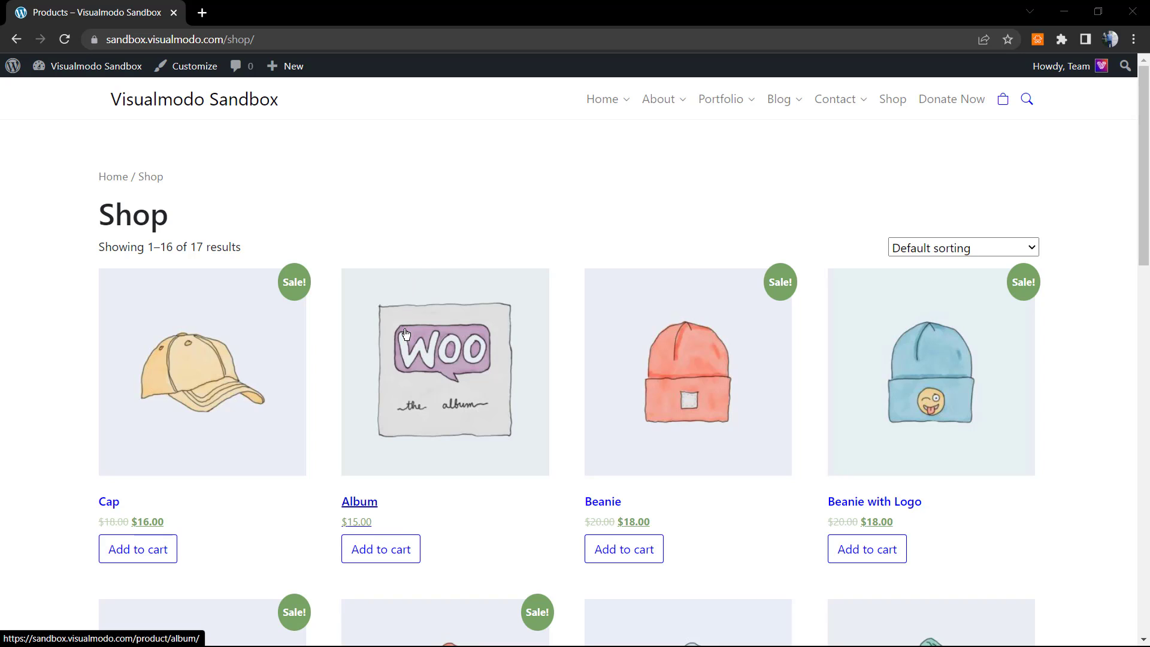
{"action": "mouse_move", "coordinate": [395, 316]}
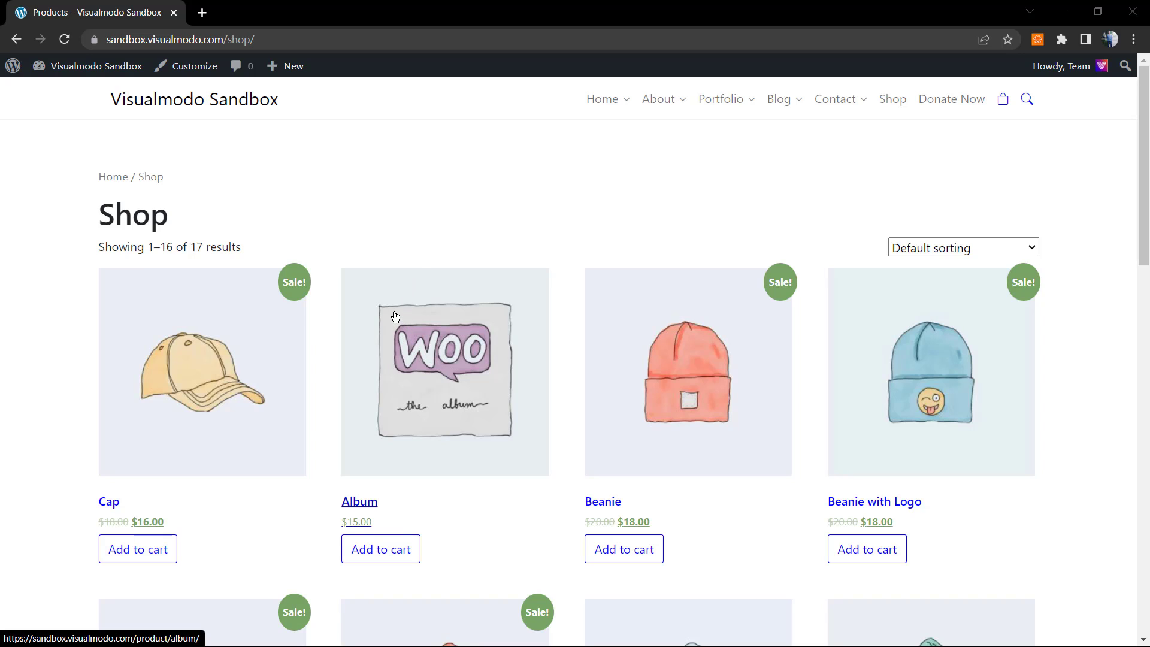
{"action": "mouse_move", "coordinate": [402, 323]}
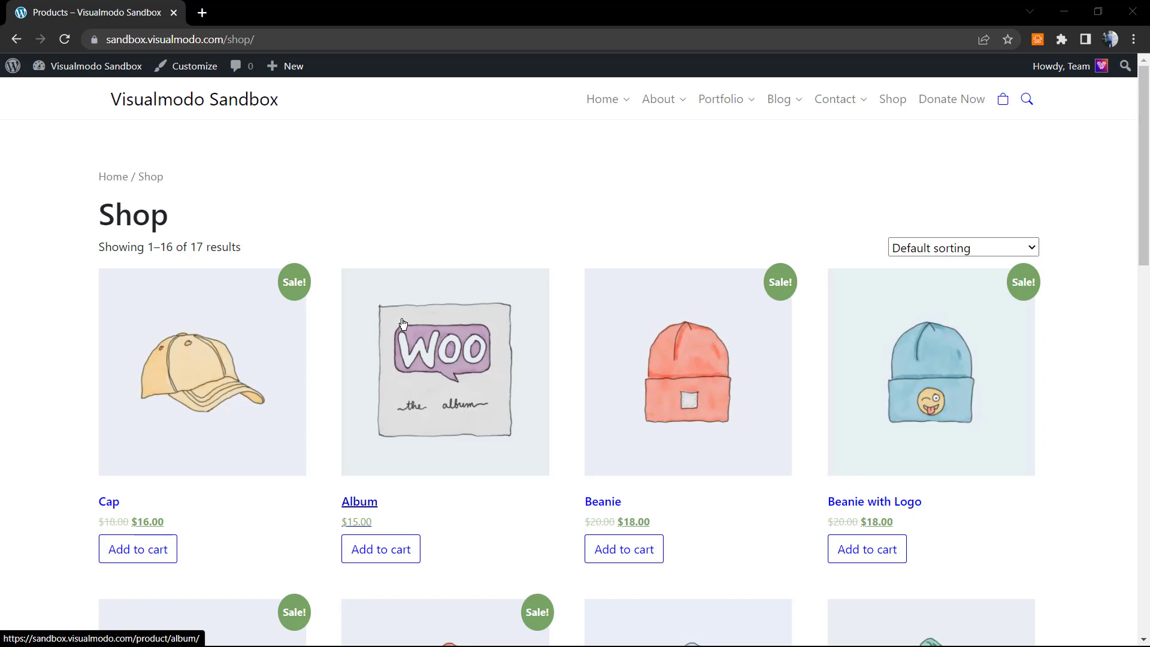
{"action": "mouse_move", "coordinate": [393, 318]}
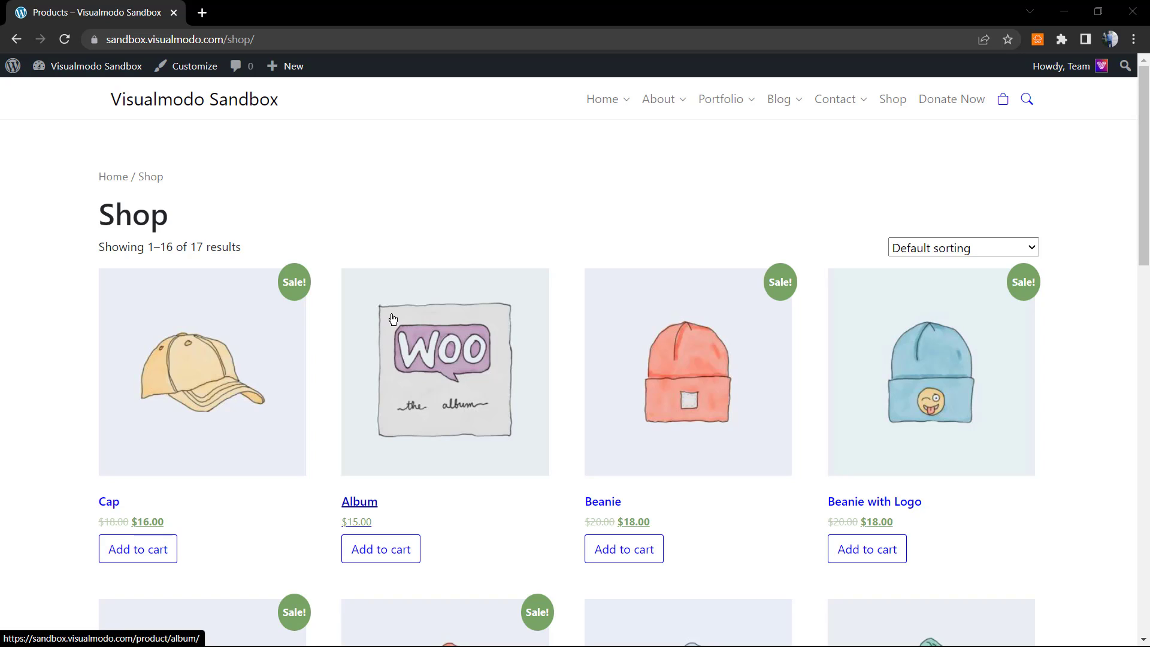
{"action": "mouse_move", "coordinate": [323, 99]}
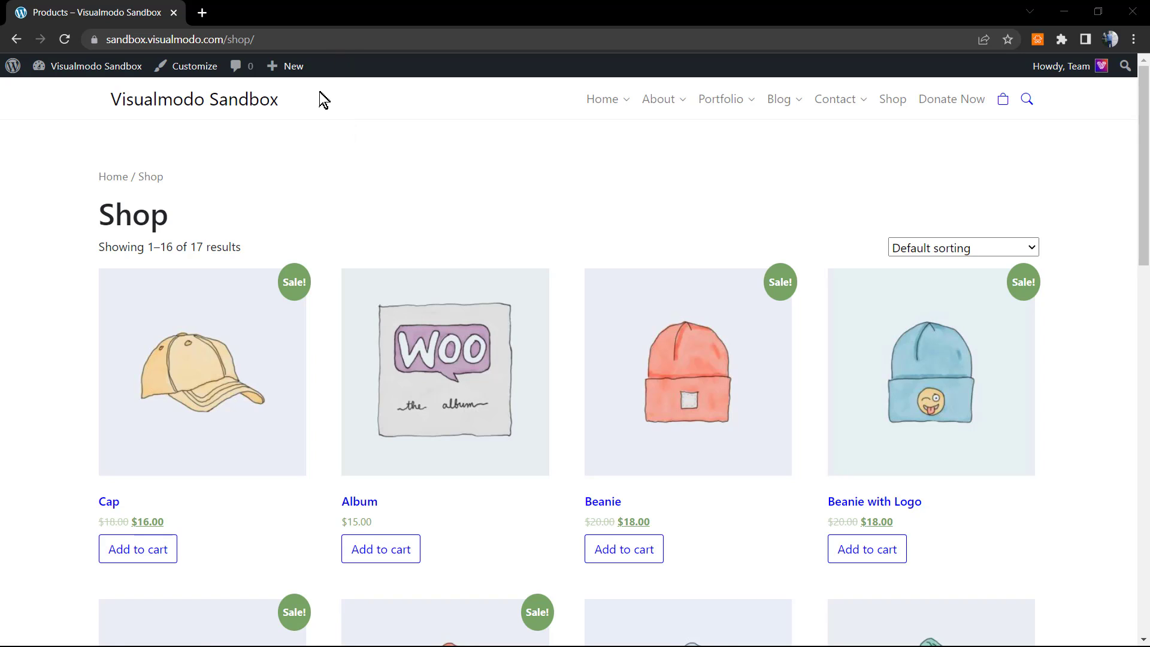
{"action": "mouse_move", "coordinate": [477, 329]}
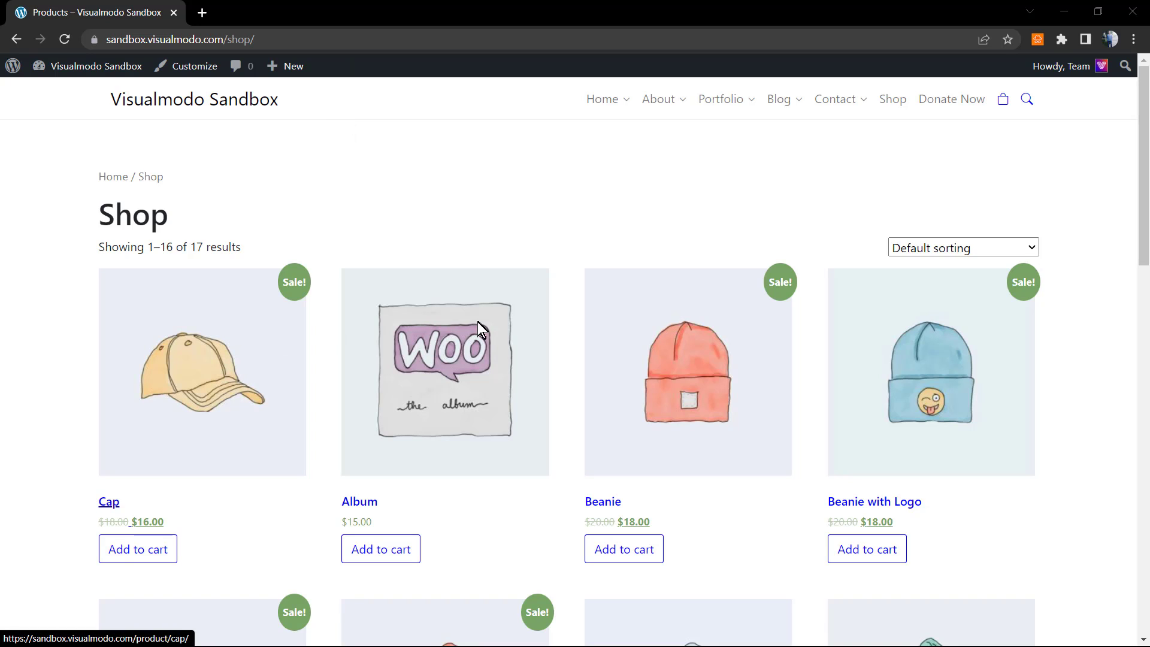
Open the Cap product page from the shop listing and scroll through its details
{"action": "left_click", "coordinate": [109, 501]}
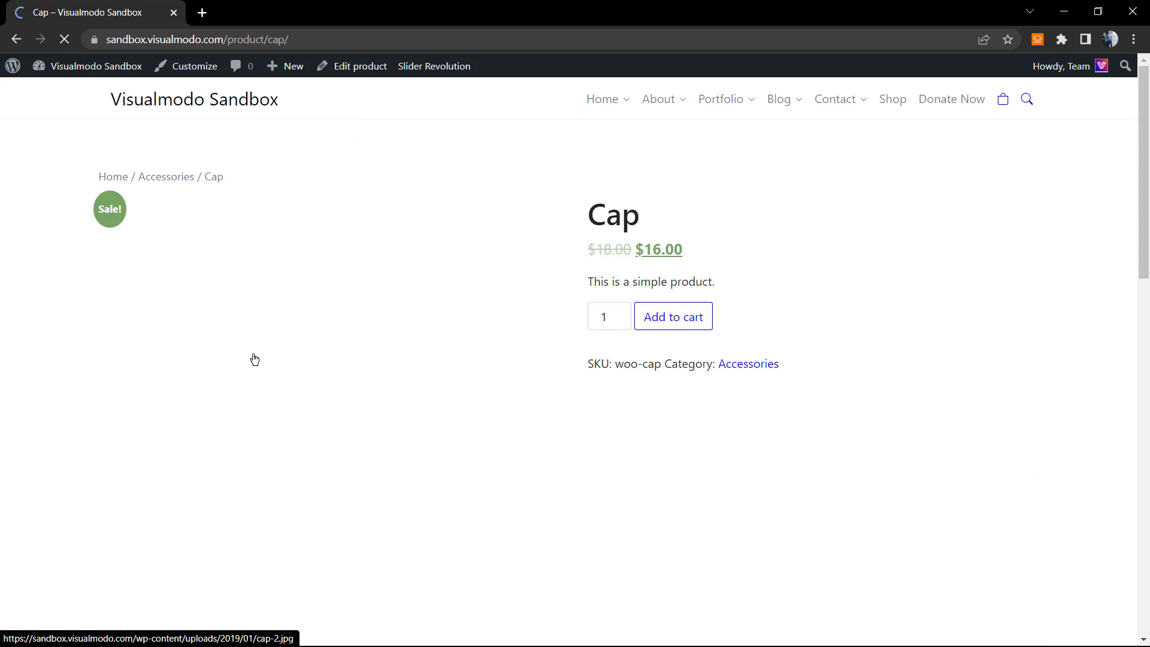
{"action": "scroll", "scroll_direction": "down", "scroll_amount": 3}
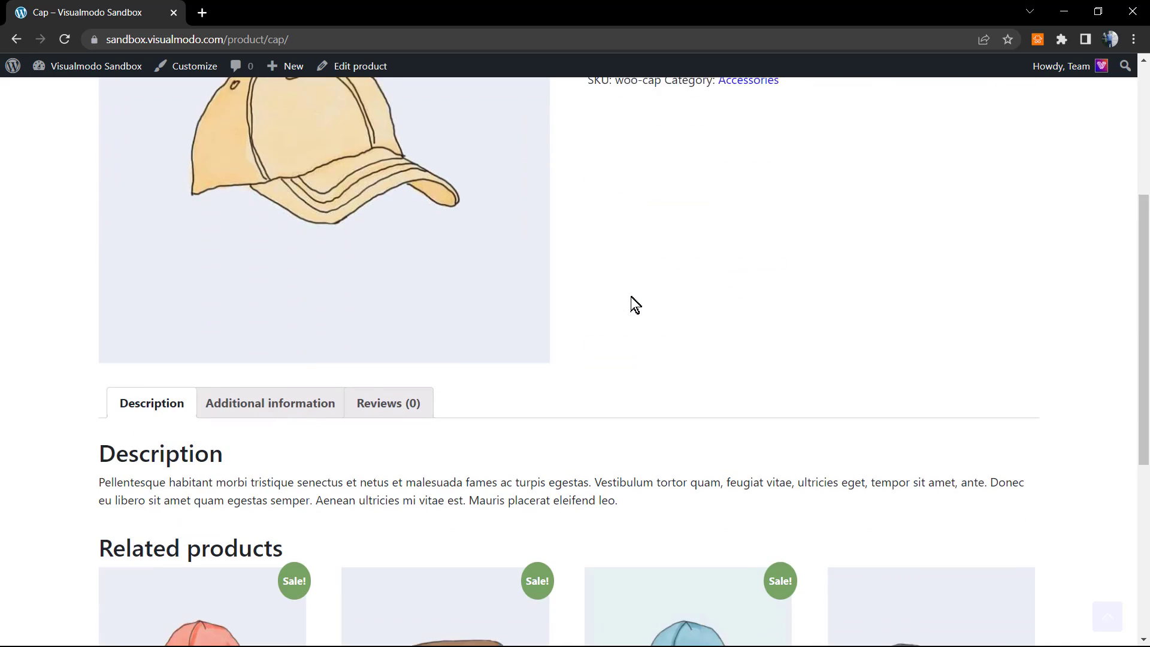
{"action": "scroll", "scroll_direction": "up", "scroll_amount": 3}
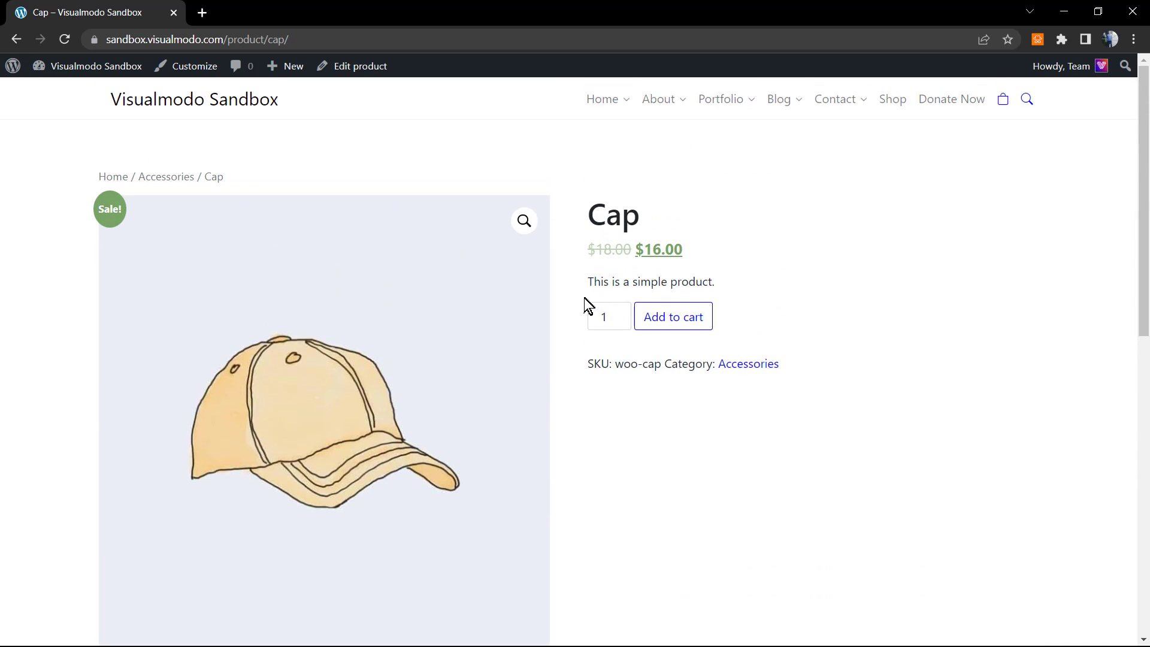
{"action": "mouse_move", "coordinate": [556, 308]}
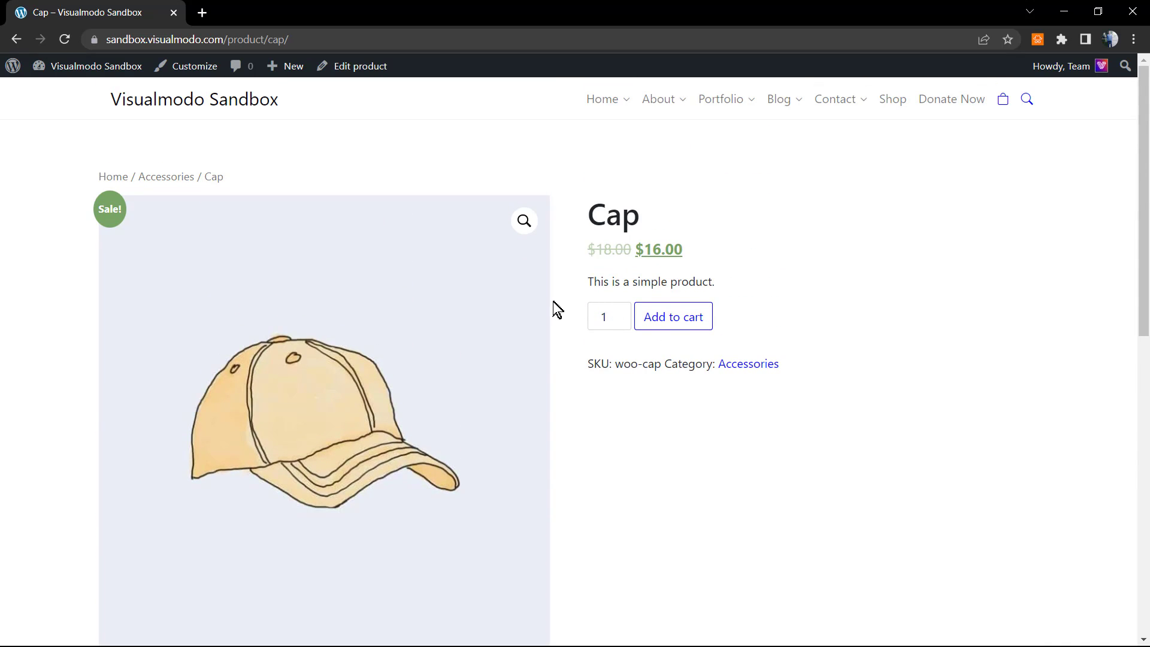
{"action": "mouse_move", "coordinate": [762, 415]}
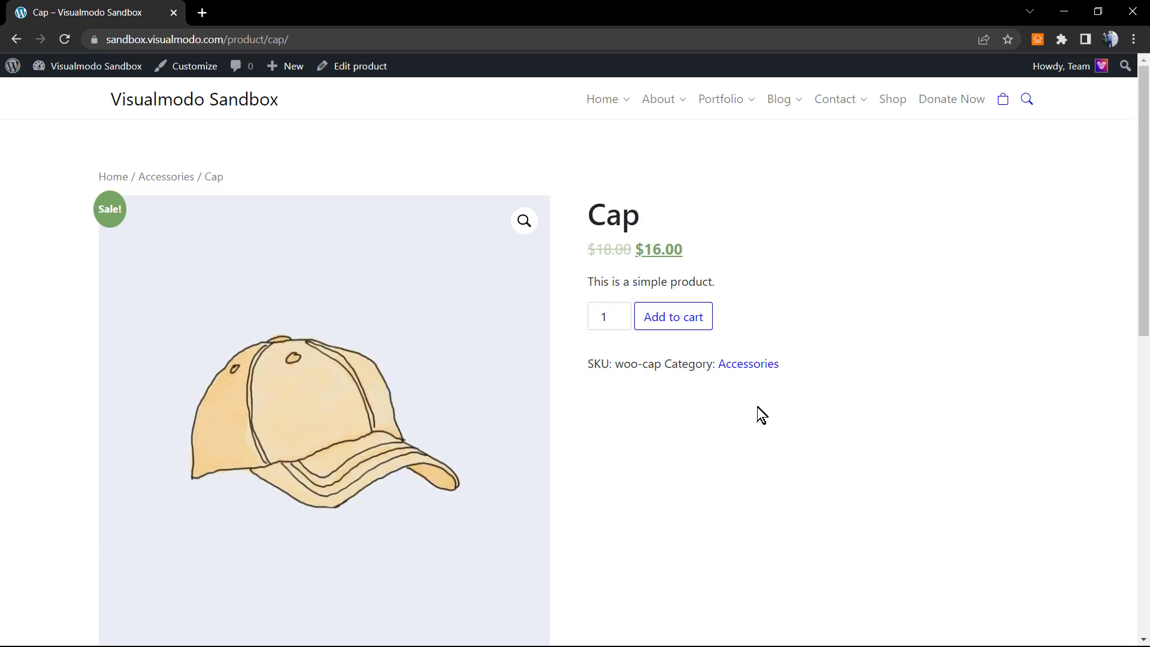
{"action": "mouse_move", "coordinate": [733, 416]}
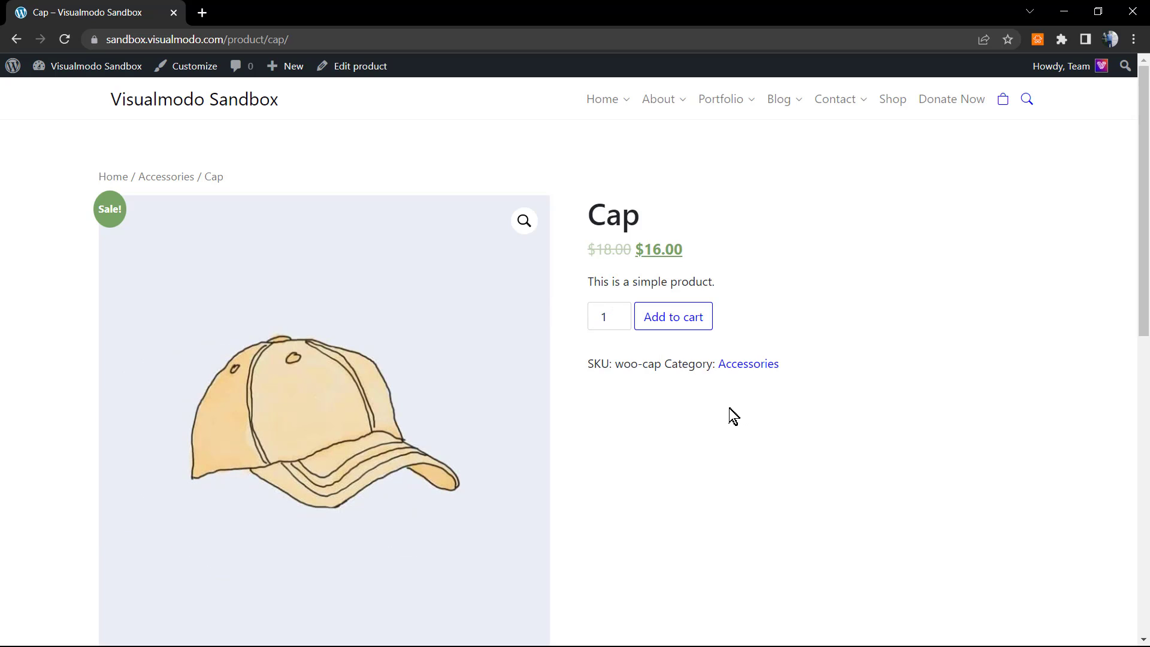
{"action": "mouse_move", "coordinate": [297, 143]}
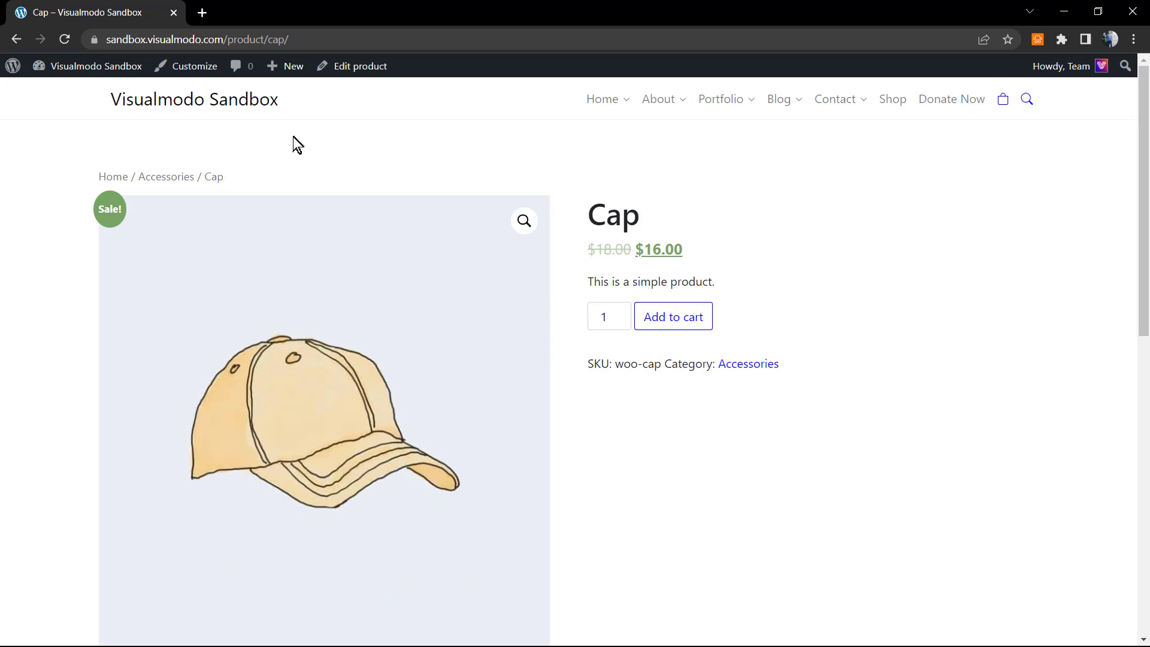
Return to the site front page, then open the Visualmodo Sandbox admin Dashboard
{"action": "left_click", "coordinate": [602, 99]}
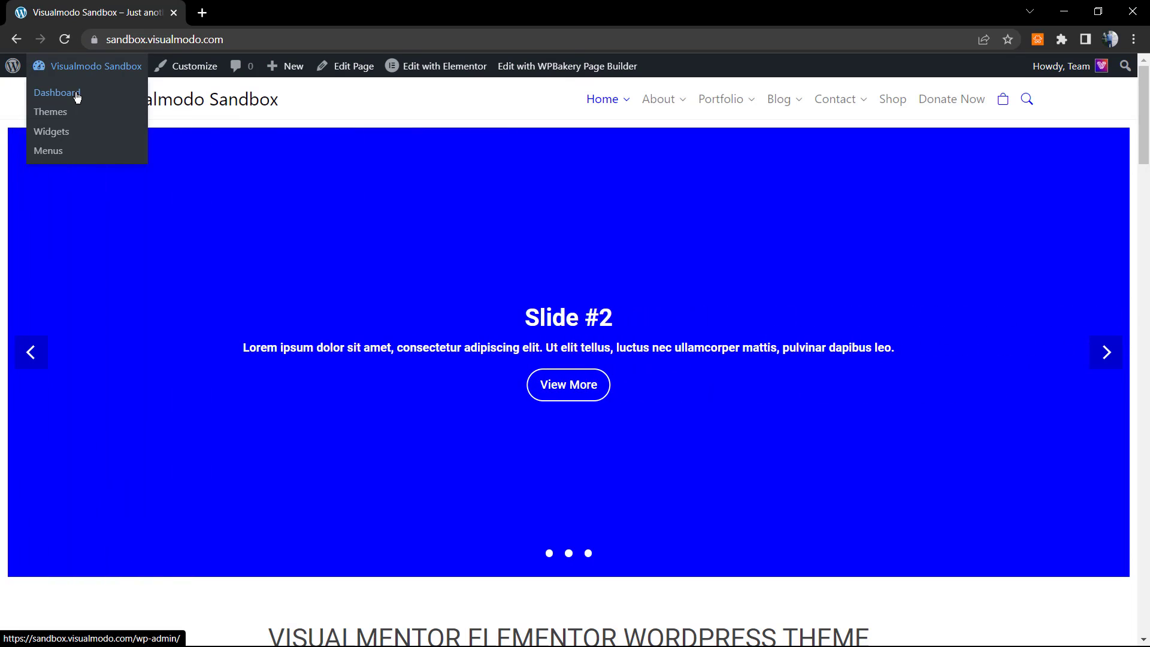
{"action": "left_click", "coordinate": [56, 92]}
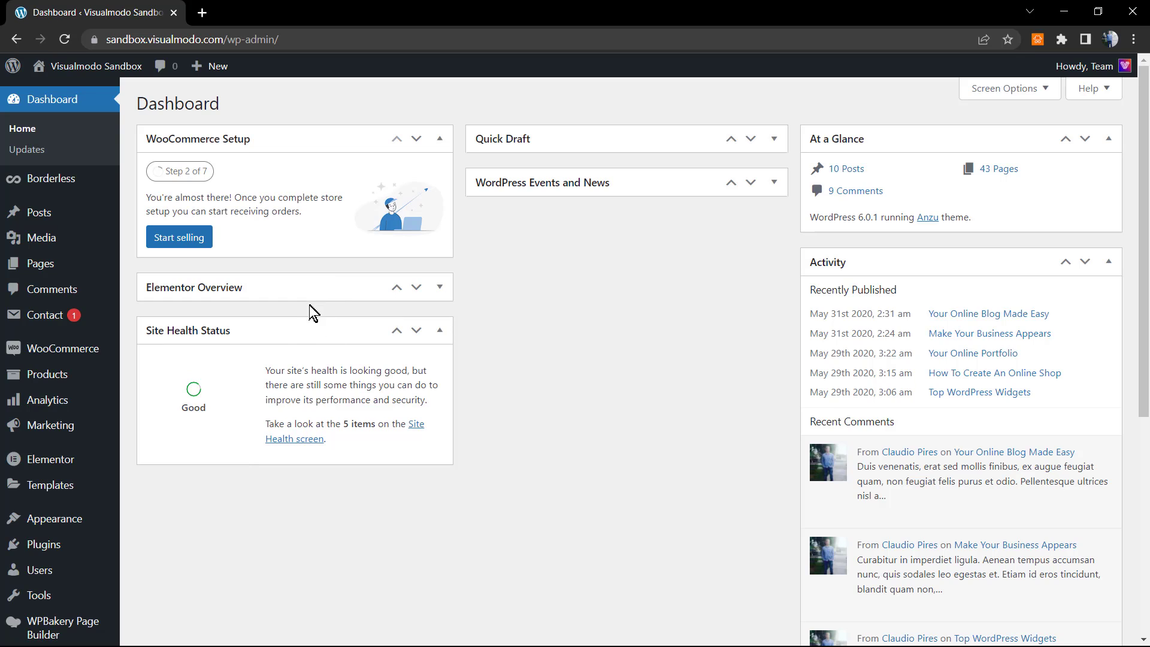
{"action": "mouse_move", "coordinate": [216, 321]}
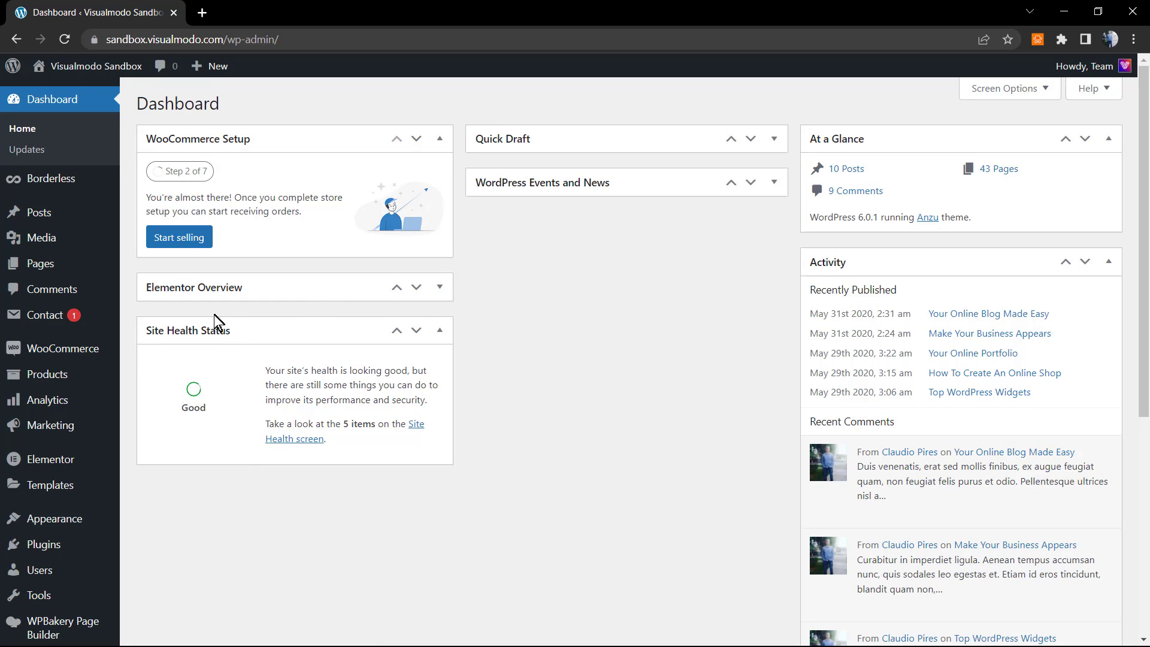
{"action": "mouse_move", "coordinate": [213, 311]}
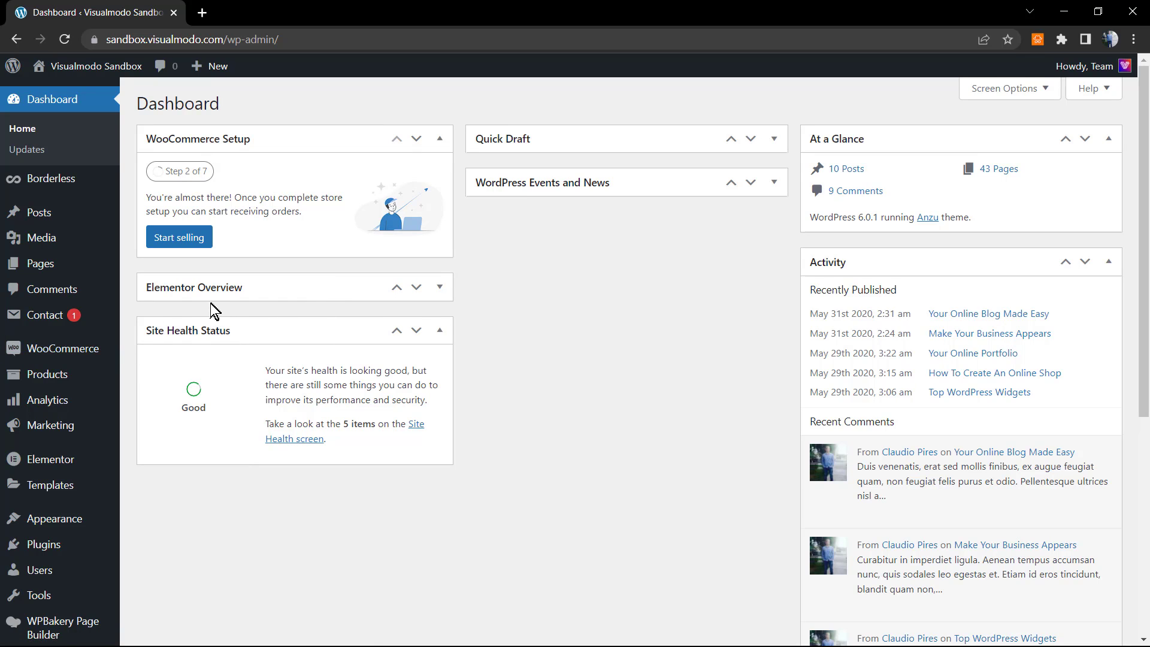
{"action": "mouse_move", "coordinate": [62, 349]}
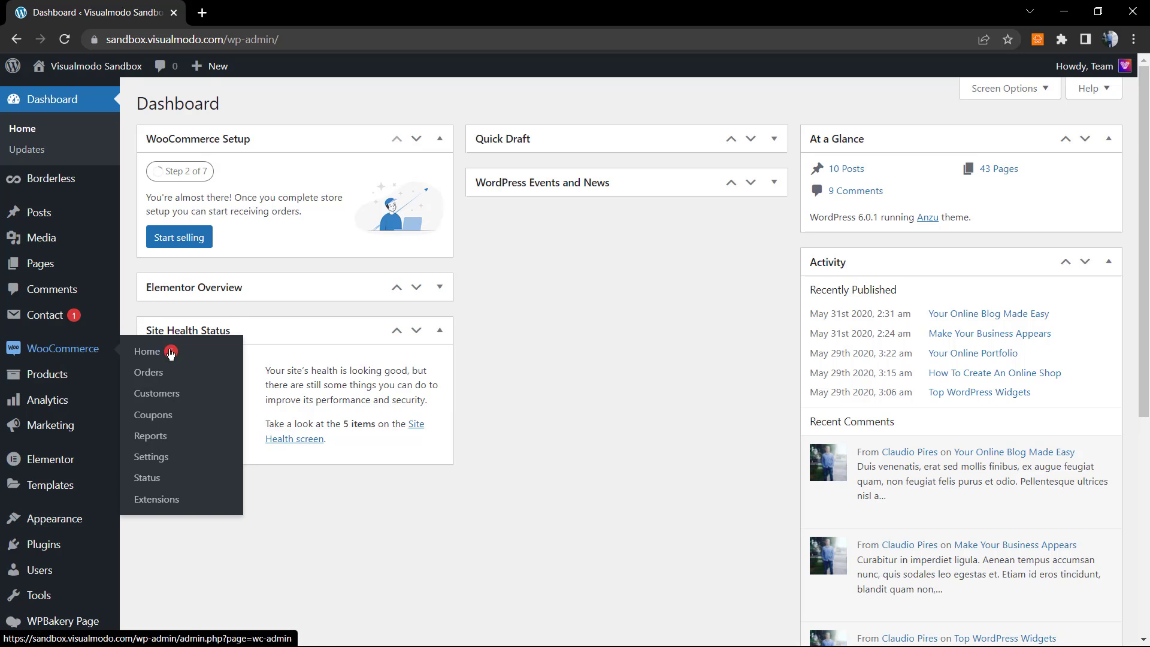
{"action": "mouse_move", "coordinate": [151, 456]}
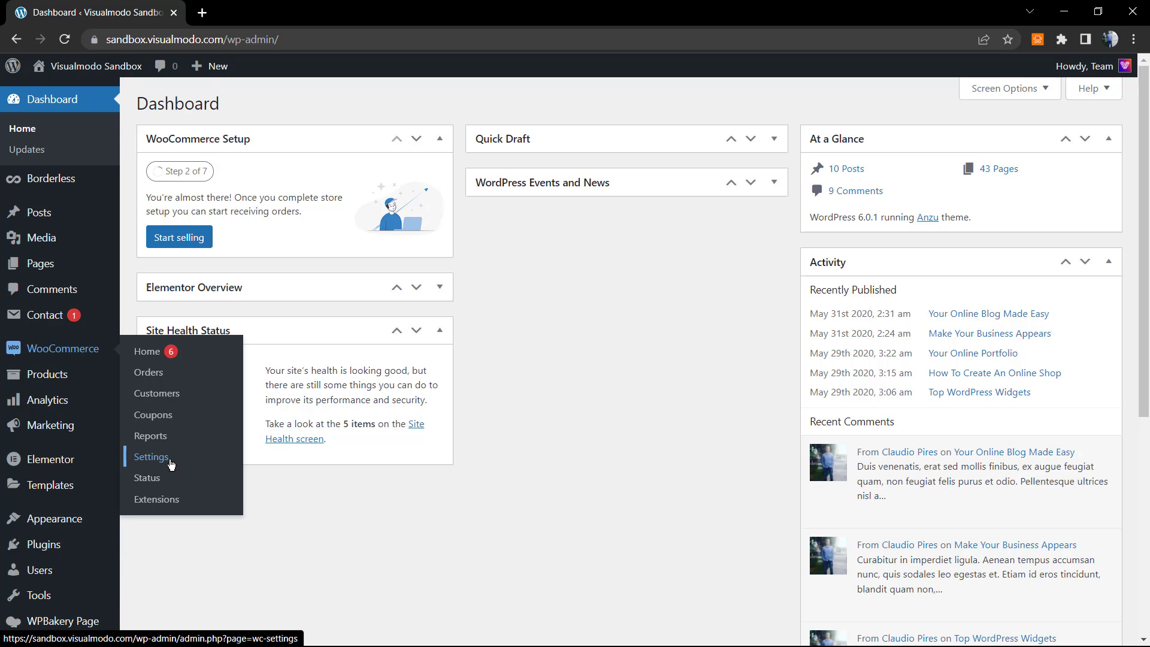
Open WooCommerce Settings on the General tab with store address options
{"action": "left_click", "coordinate": [151, 456]}
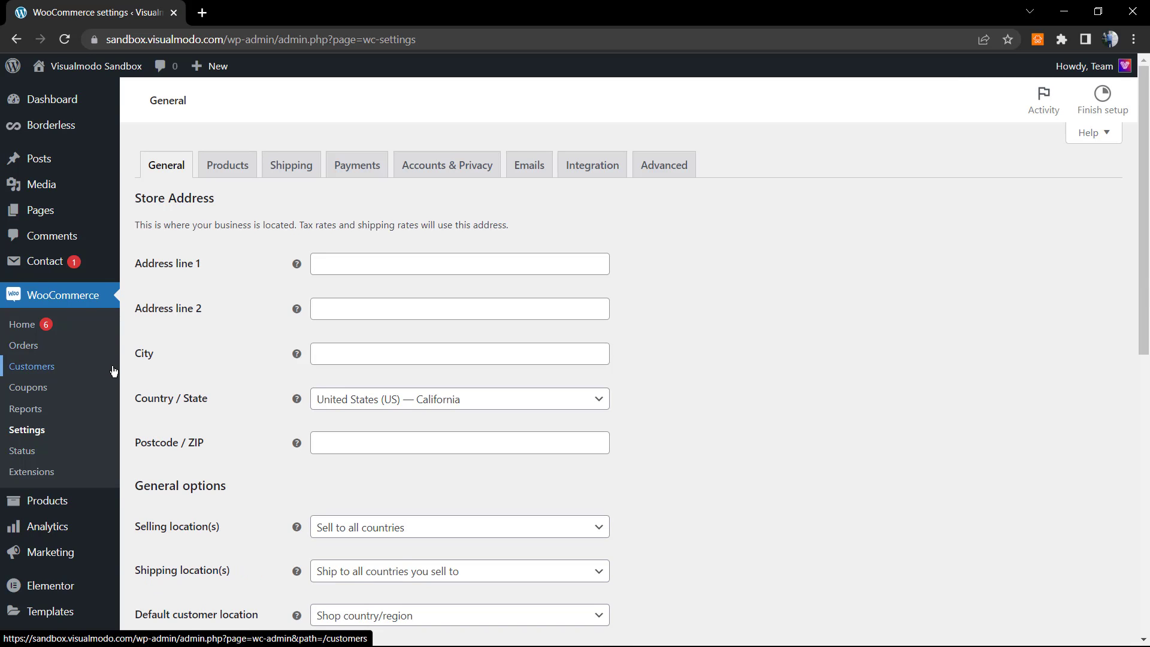
{"action": "mouse_move", "coordinate": [147, 345]}
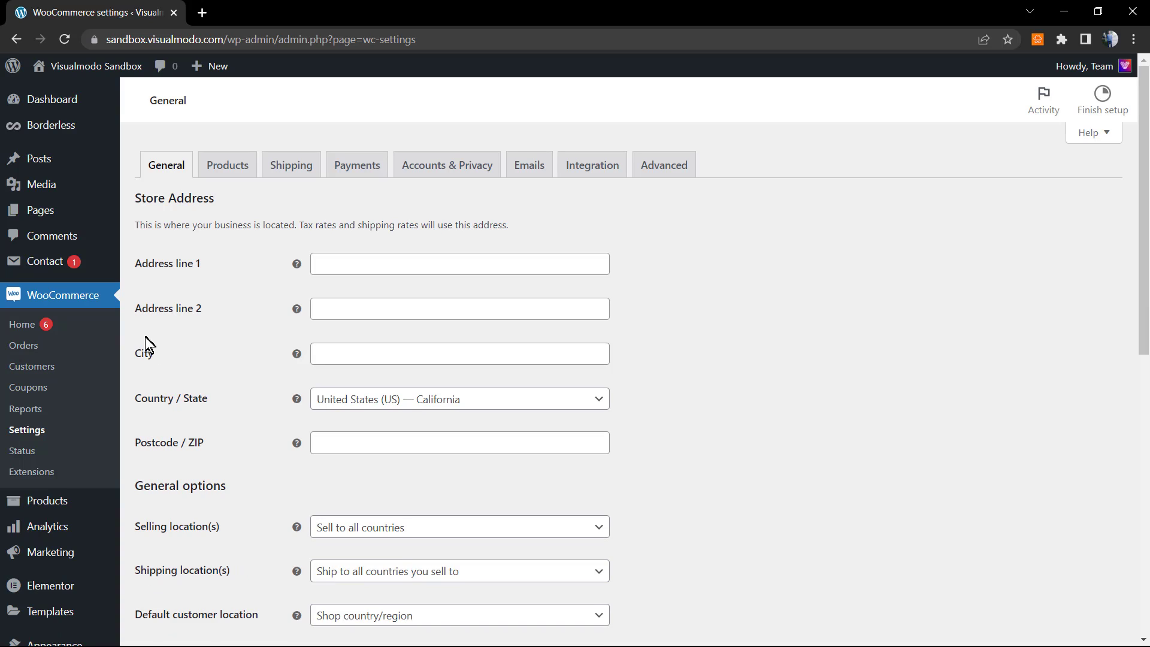
{"action": "mouse_move", "coordinate": [253, 219]}
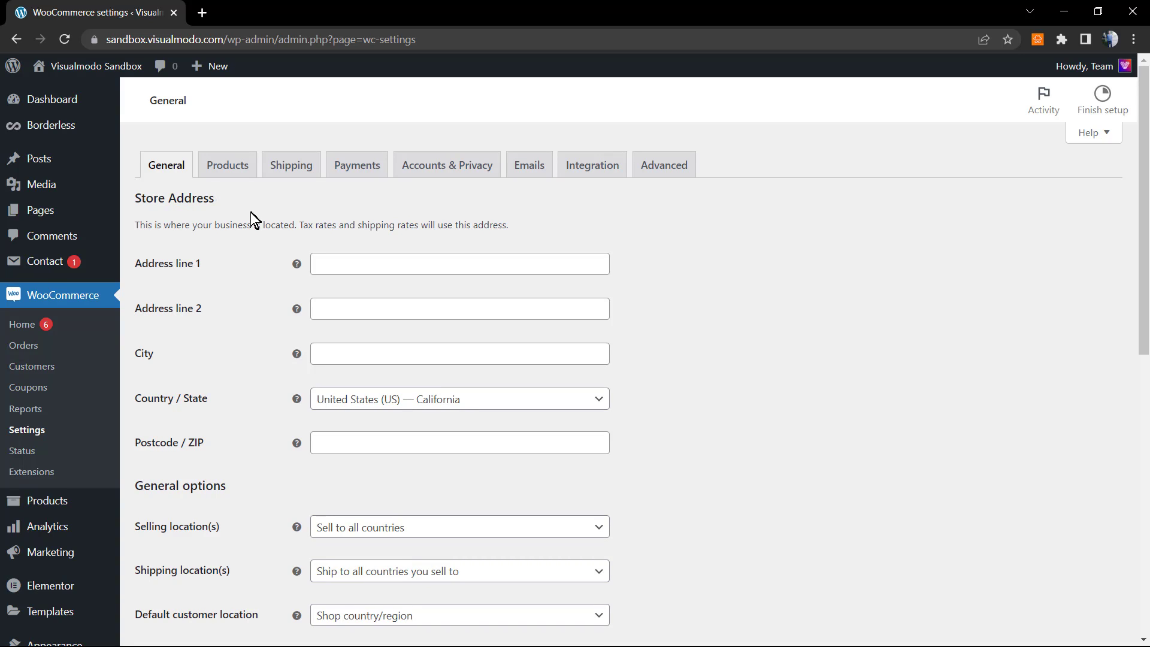
{"action": "mouse_move", "coordinate": [618, 228]}
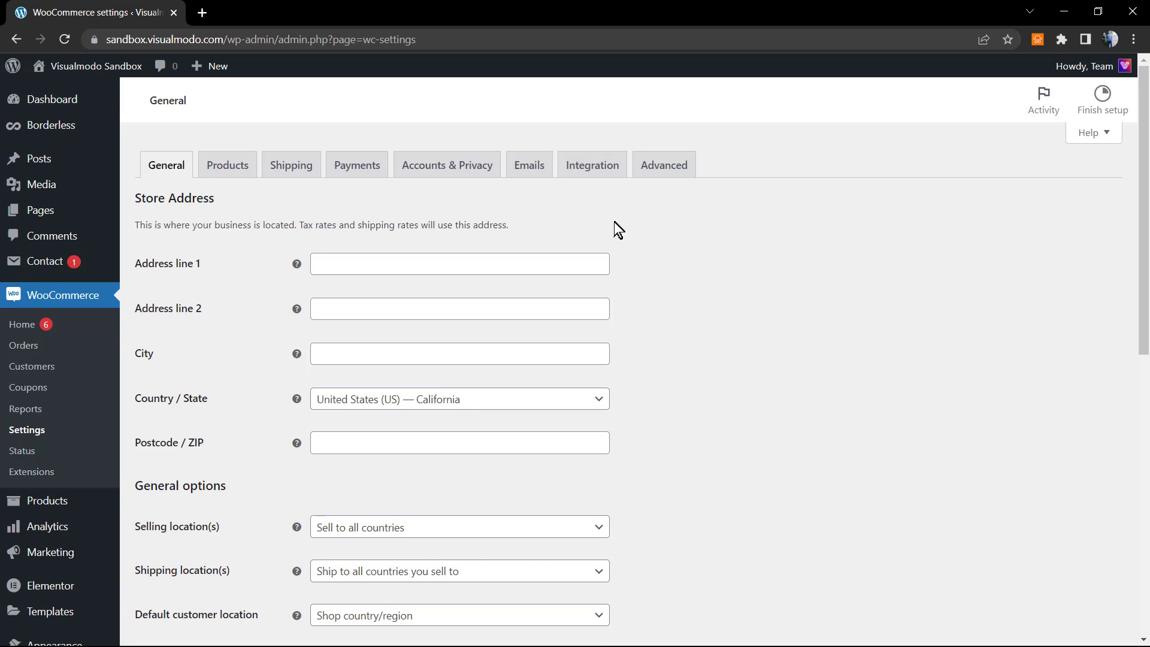
{"action": "mouse_move", "coordinate": [670, 213]}
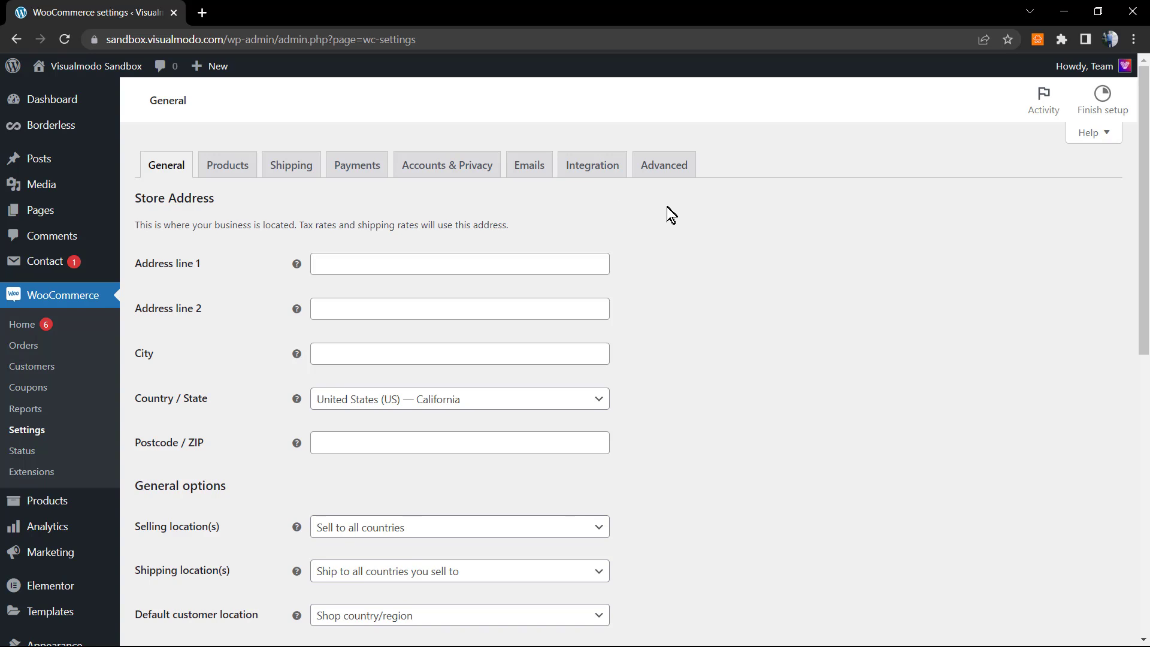
{"action": "mouse_move", "coordinate": [661, 216]}
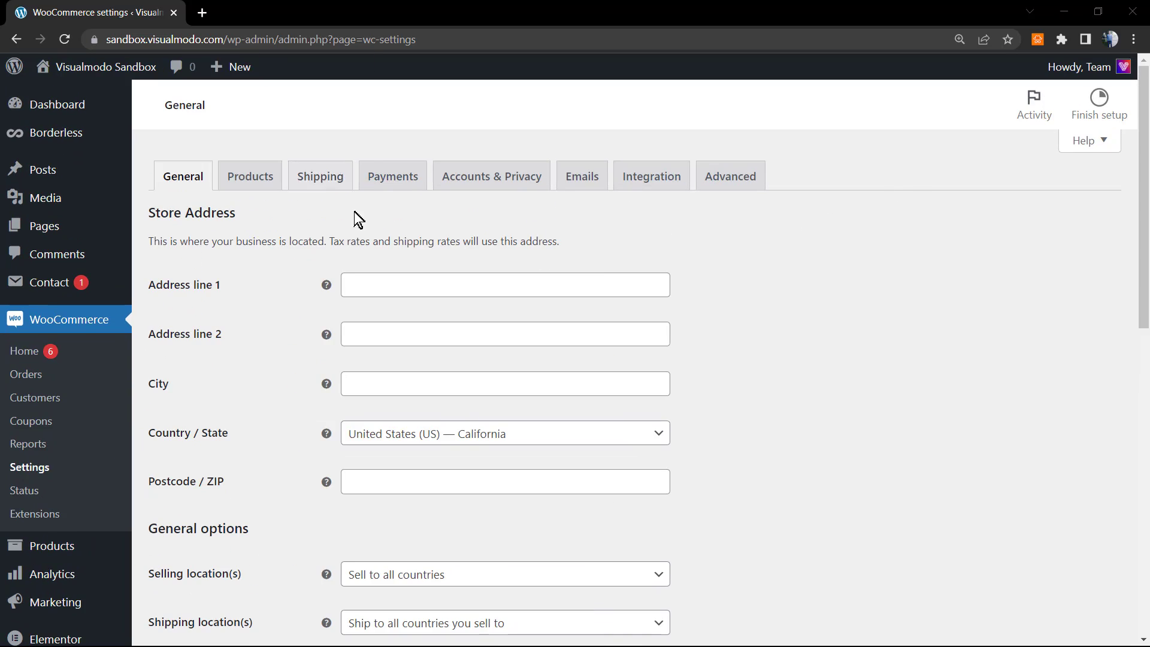
{"action": "mouse_move", "coordinate": [581, 176]}
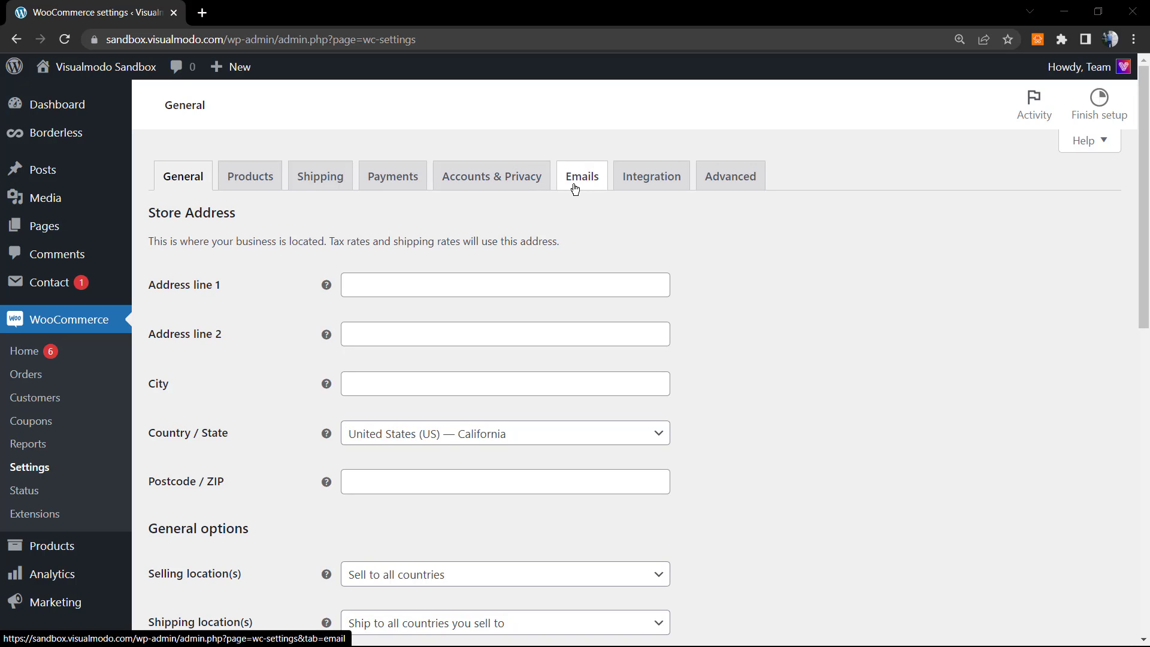
{"action": "mouse_move", "coordinate": [578, 189]}
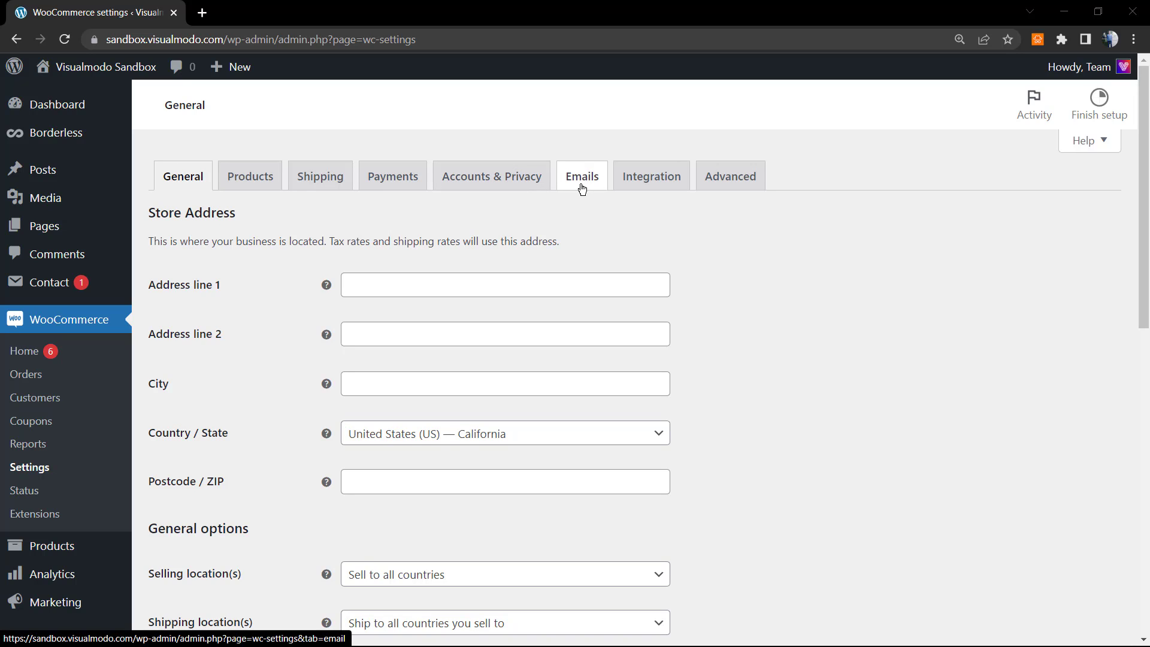
{"action": "left_click", "coordinate": [581, 176]}
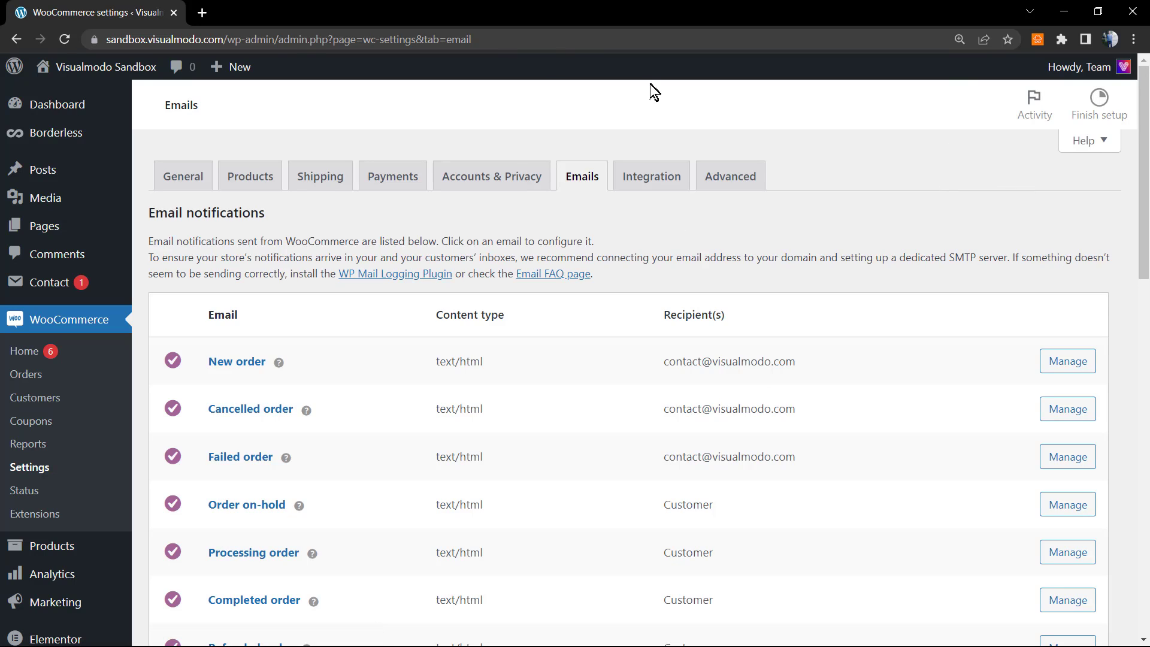
{"action": "mouse_move", "coordinate": [361, 221]}
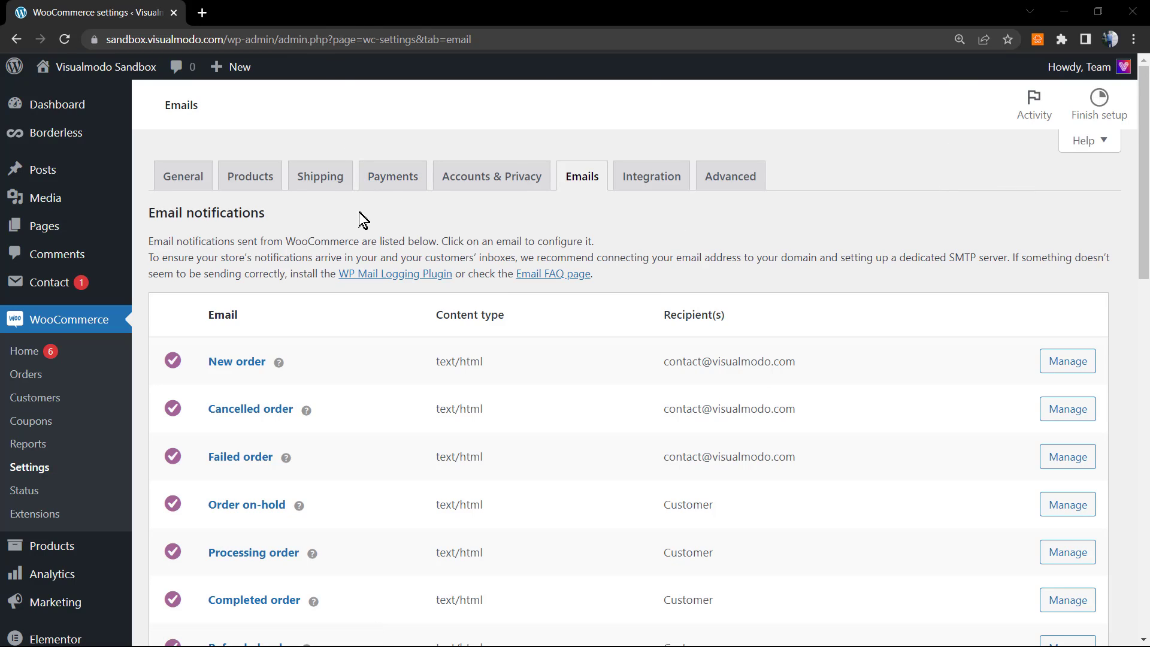
{"action": "mouse_move", "coordinate": [404, 255]}
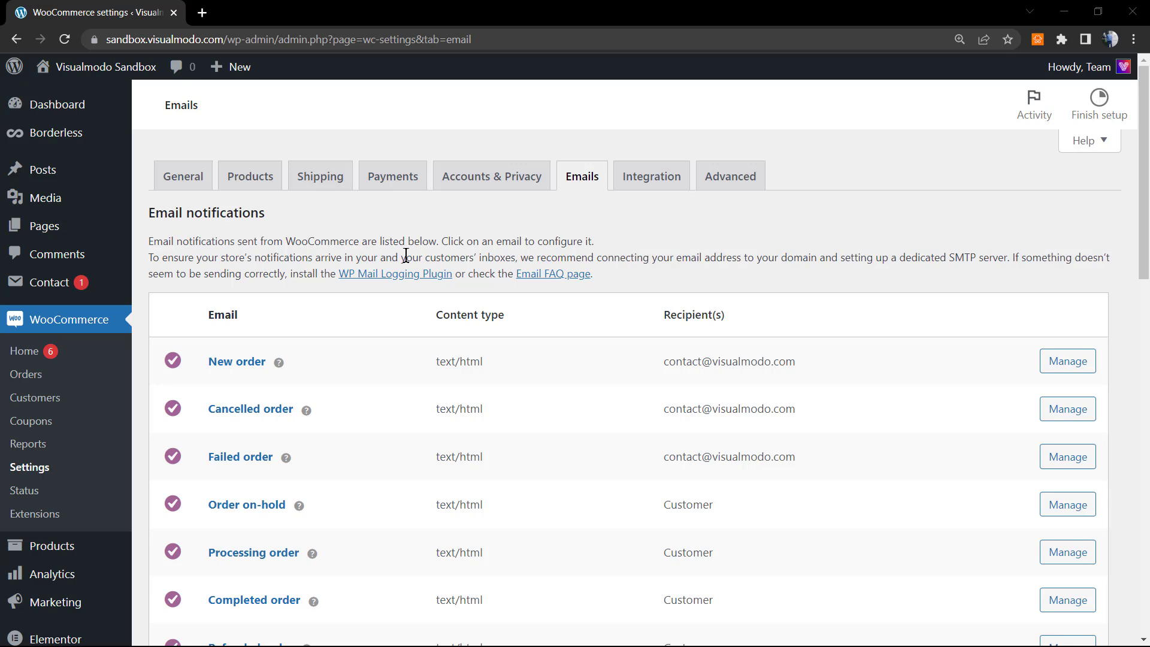
{"action": "mouse_move", "coordinate": [417, 281]}
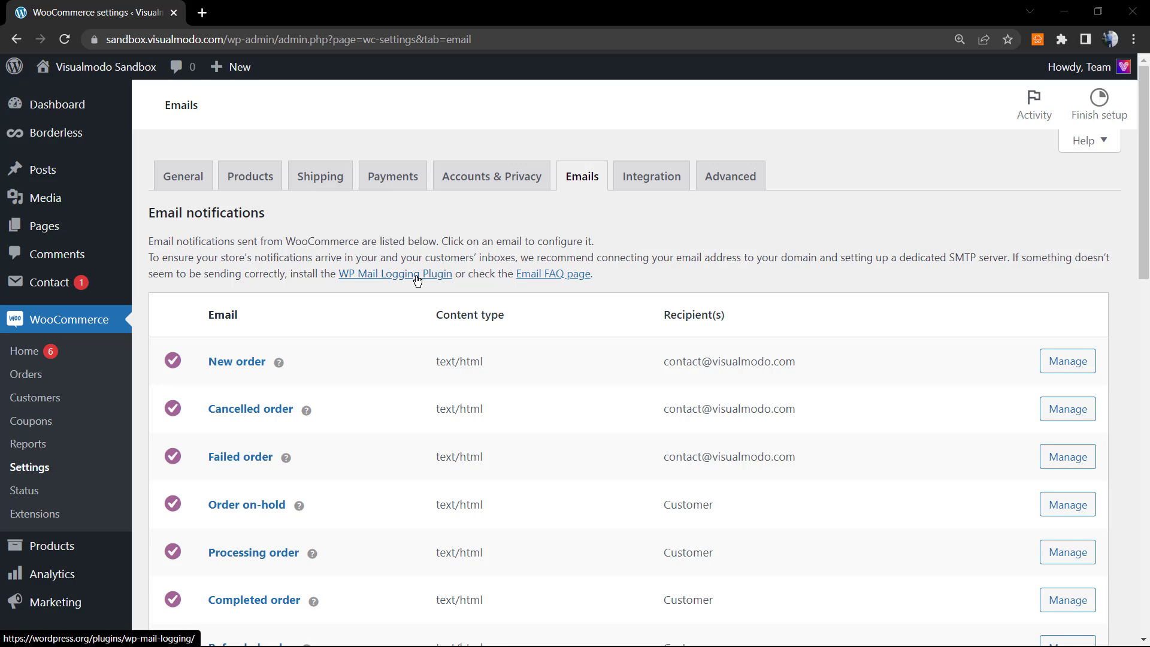
{"action": "scroll", "scroll_direction": "down", "scroll_amount": 3}
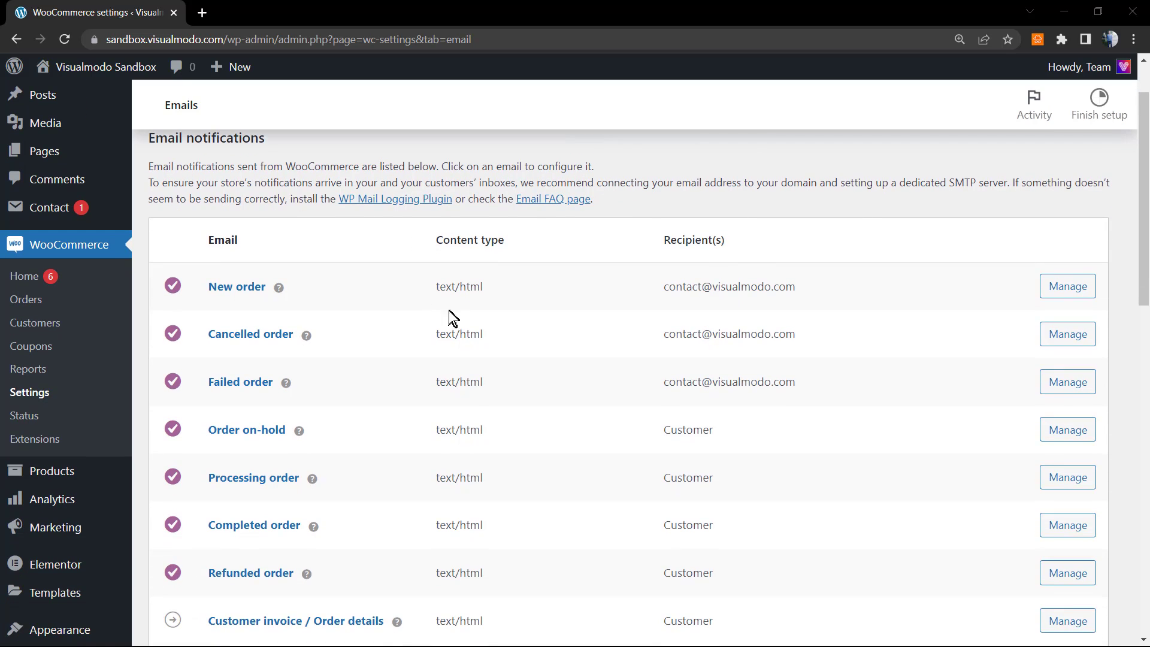
{"action": "mouse_move", "coordinate": [250, 334]}
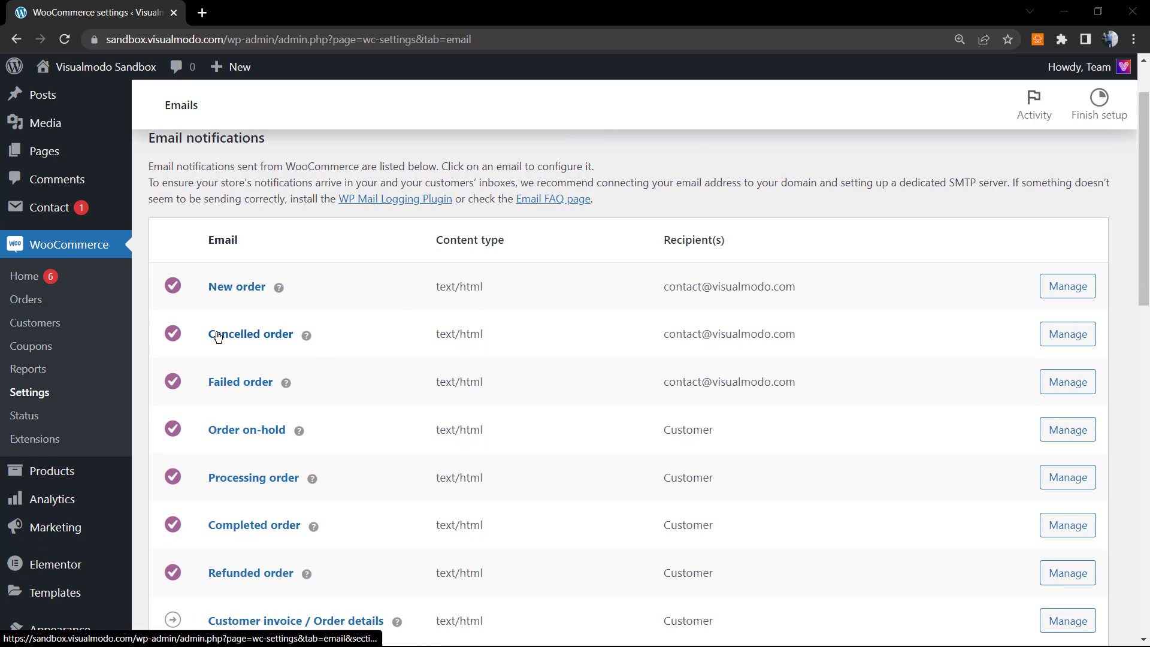
{"action": "mouse_move", "coordinate": [339, 399]}
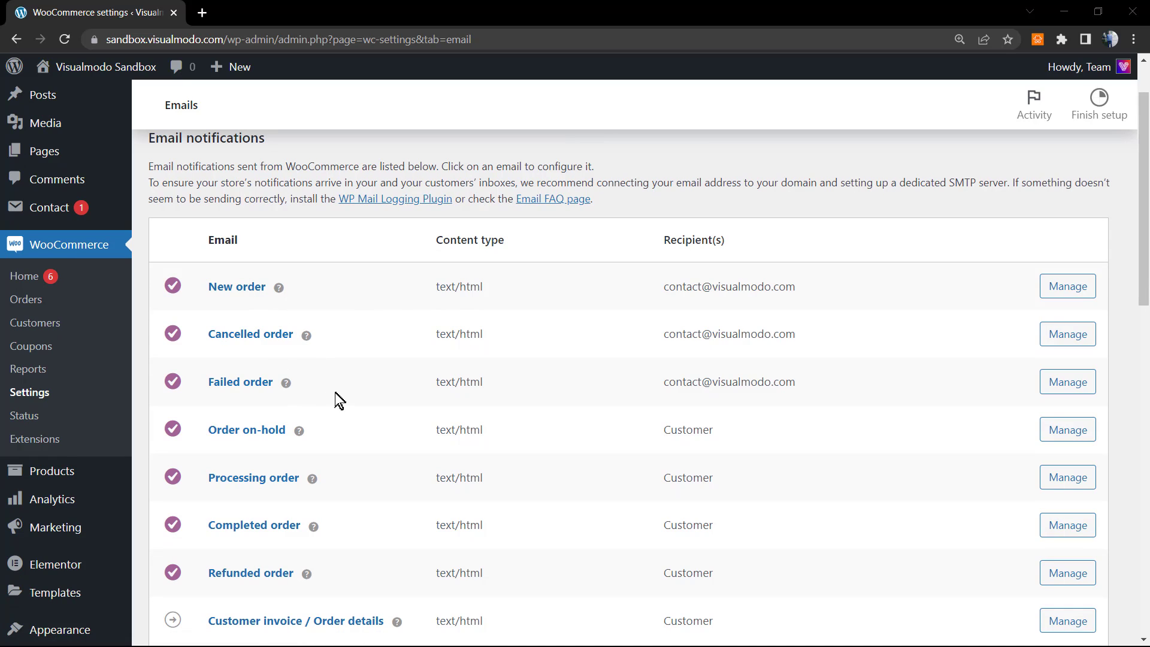
{"action": "scroll", "scroll_direction": "down", "scroll_amount": 3}
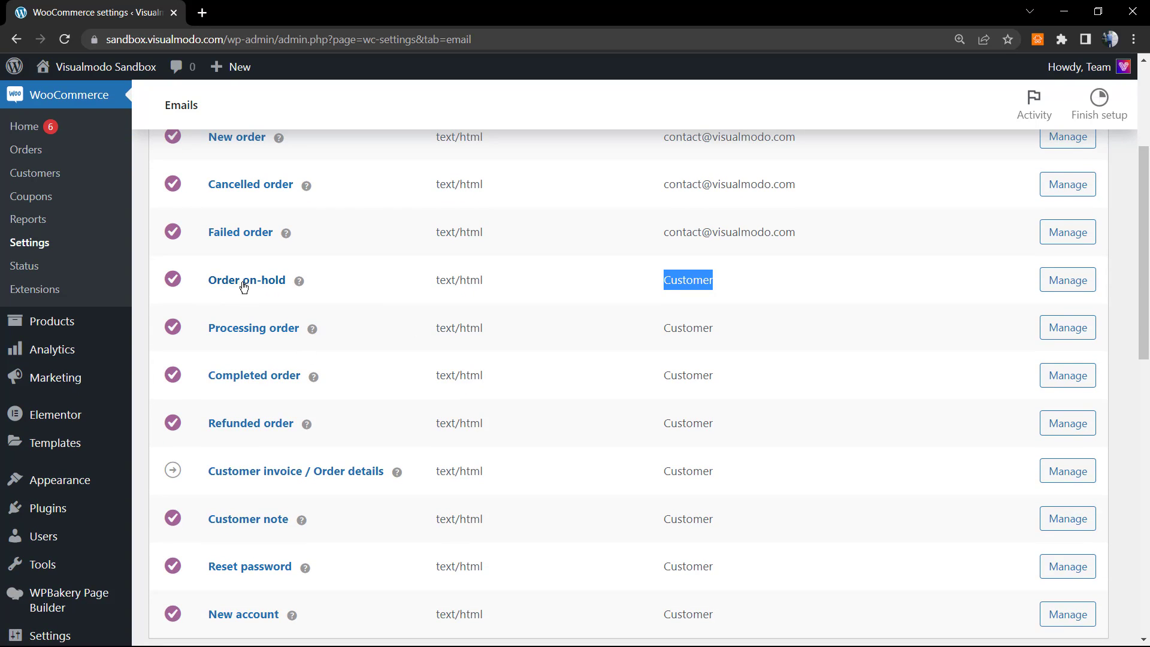
{"action": "mouse_move", "coordinate": [354, 387]}
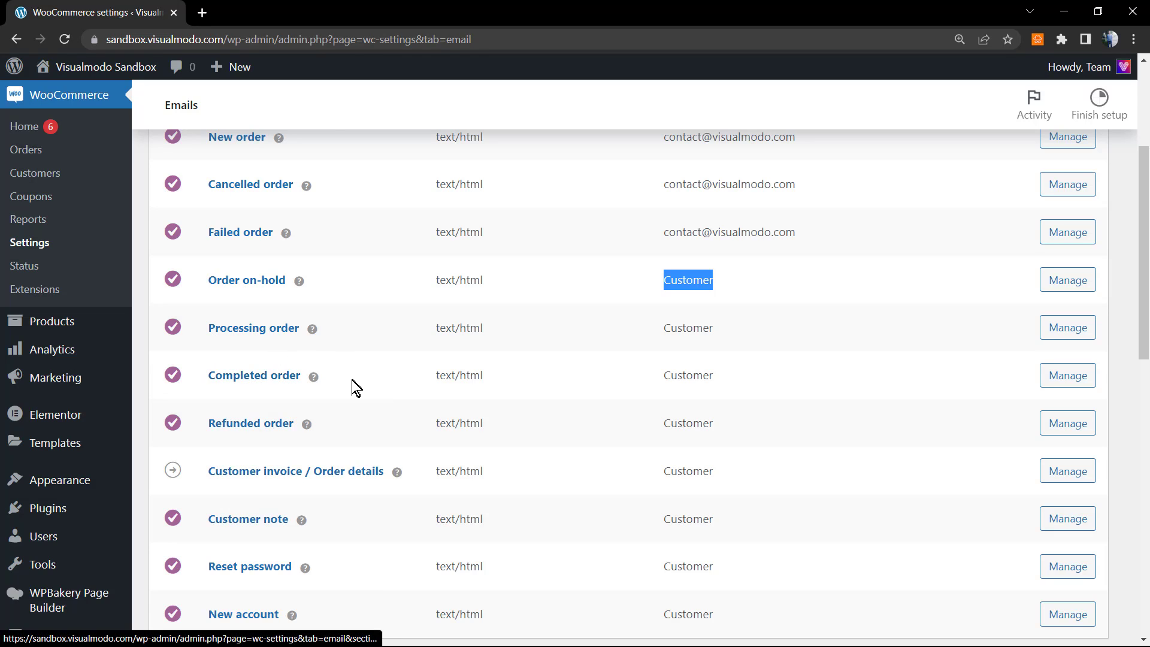
{"action": "scroll", "scroll_direction": "down", "scroll_amount": 3}
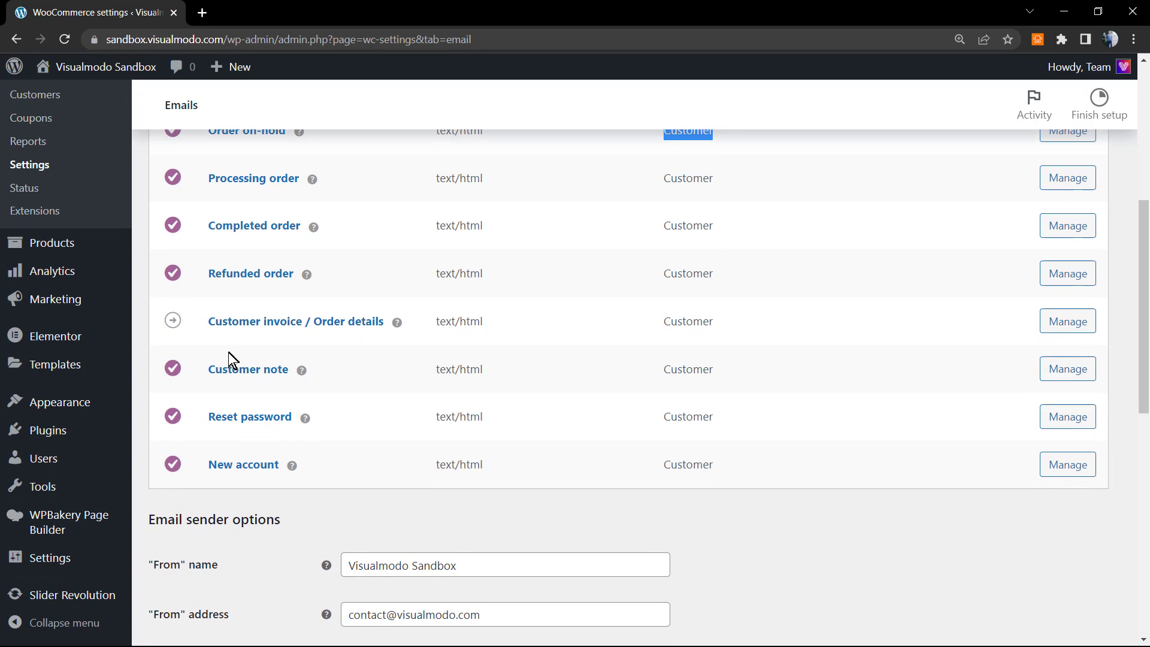
{"action": "mouse_move", "coordinate": [262, 377]}
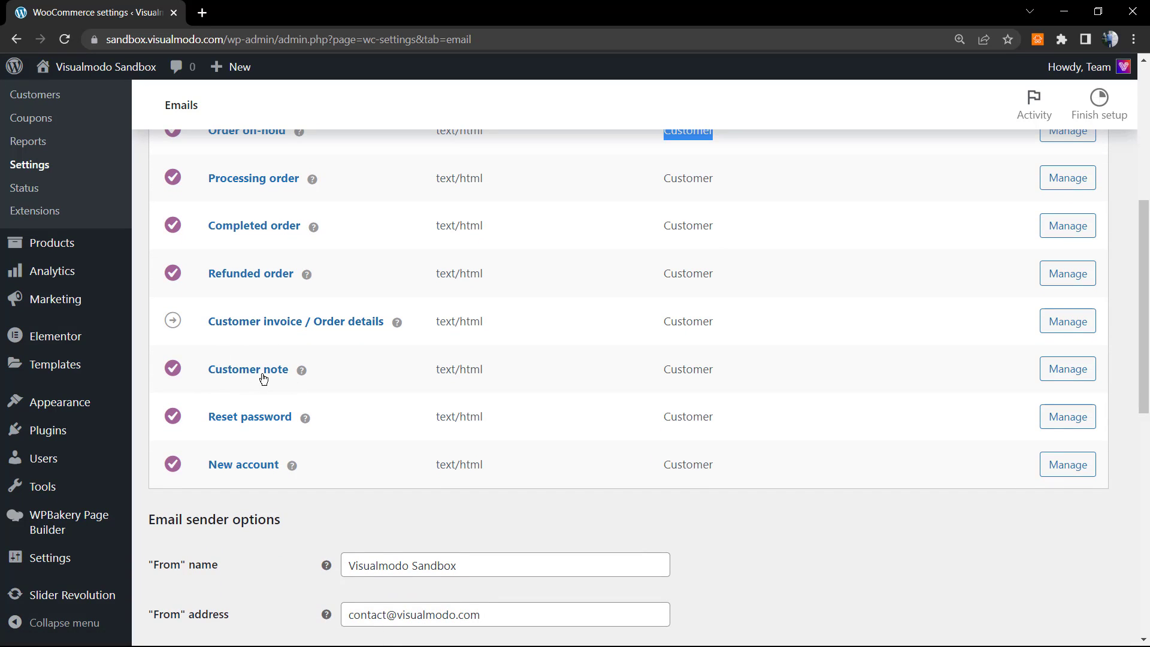
{"action": "mouse_move", "coordinate": [226, 458]}
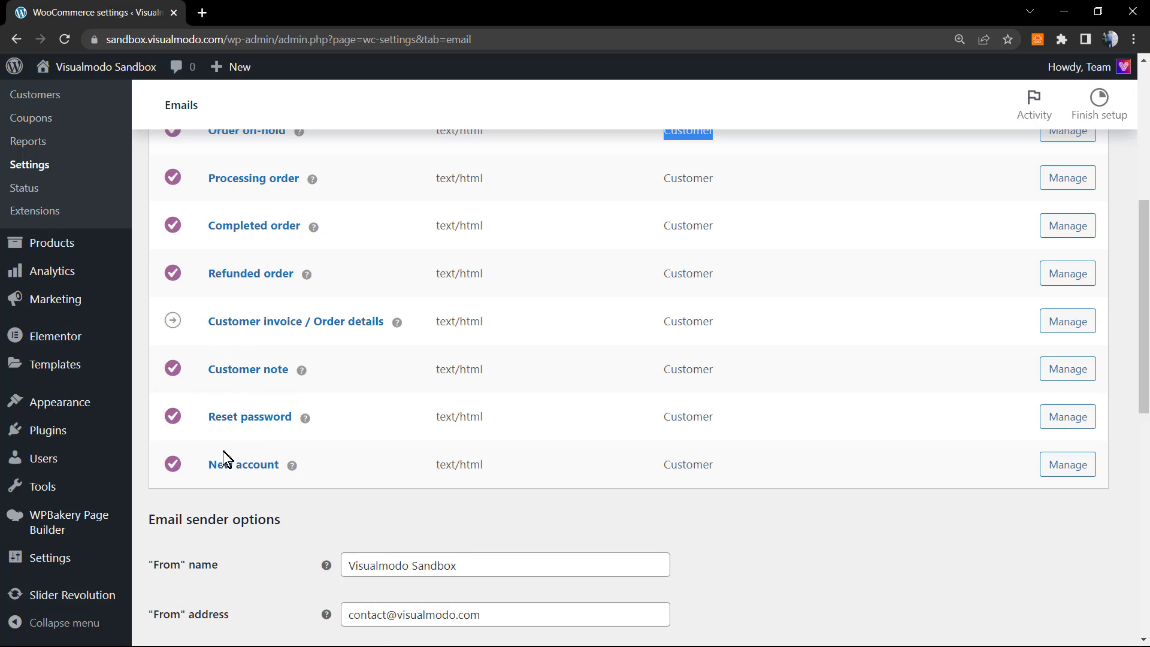
{"action": "mouse_move", "coordinate": [221, 447]}
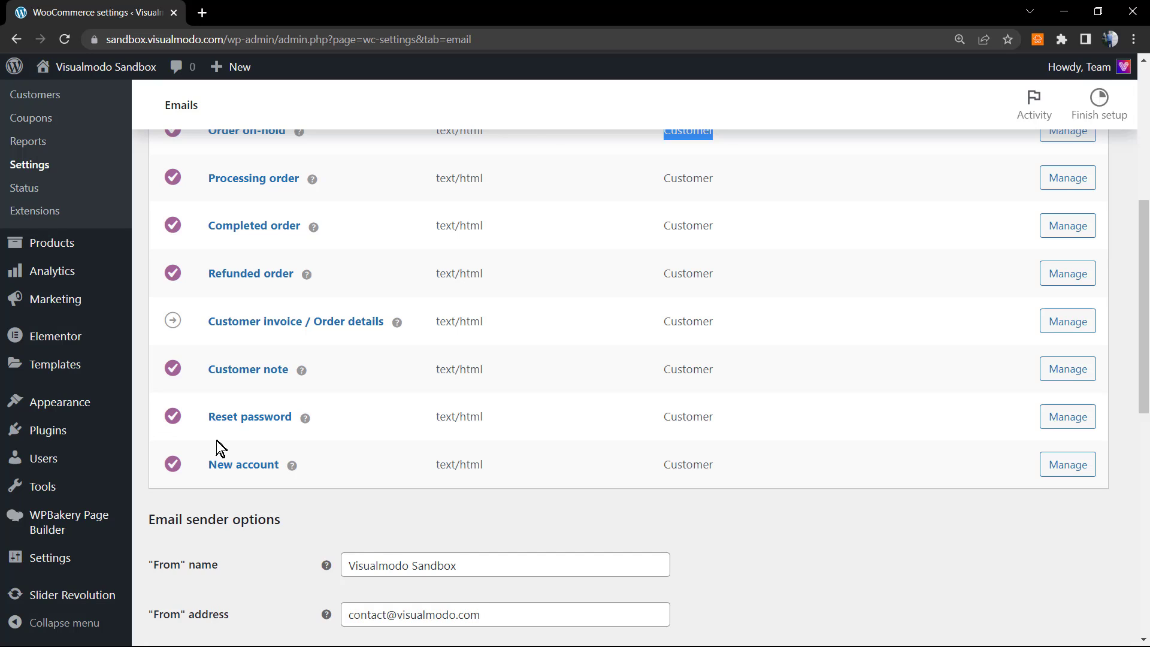
Change the email 'From' name from 'Visualmodo Sandbox' to 'Visualmodo'
{"action": "scroll", "scroll_direction": "down", "scroll_amount": 3}
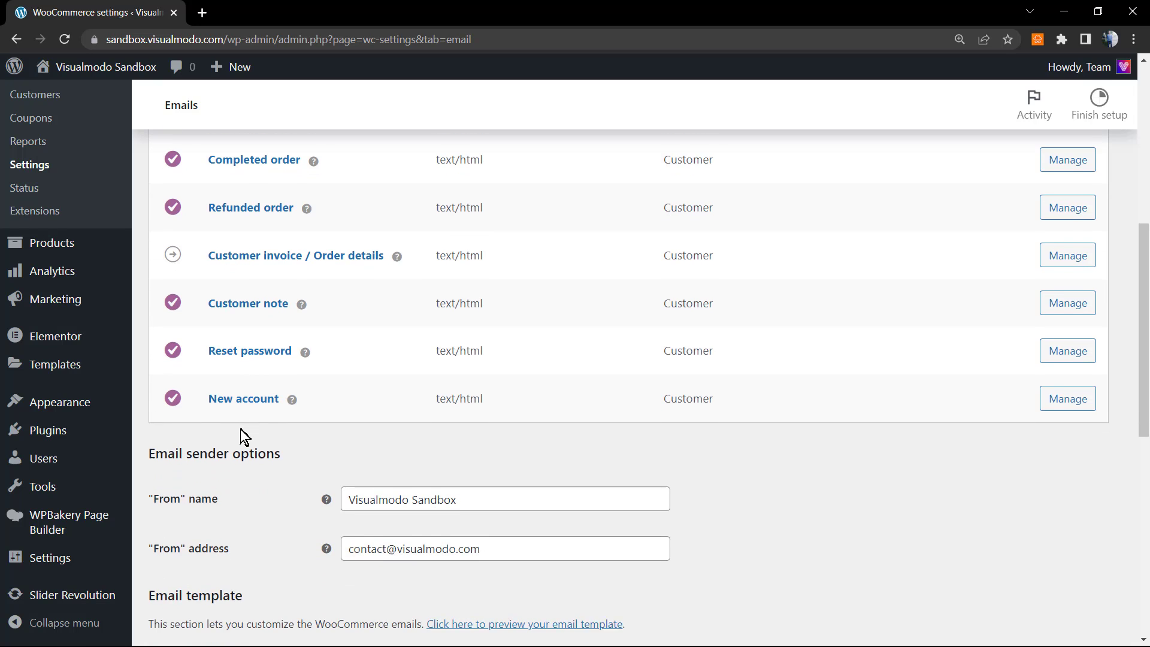
{"action": "scroll", "scroll_direction": "down", "scroll_amount": 3}
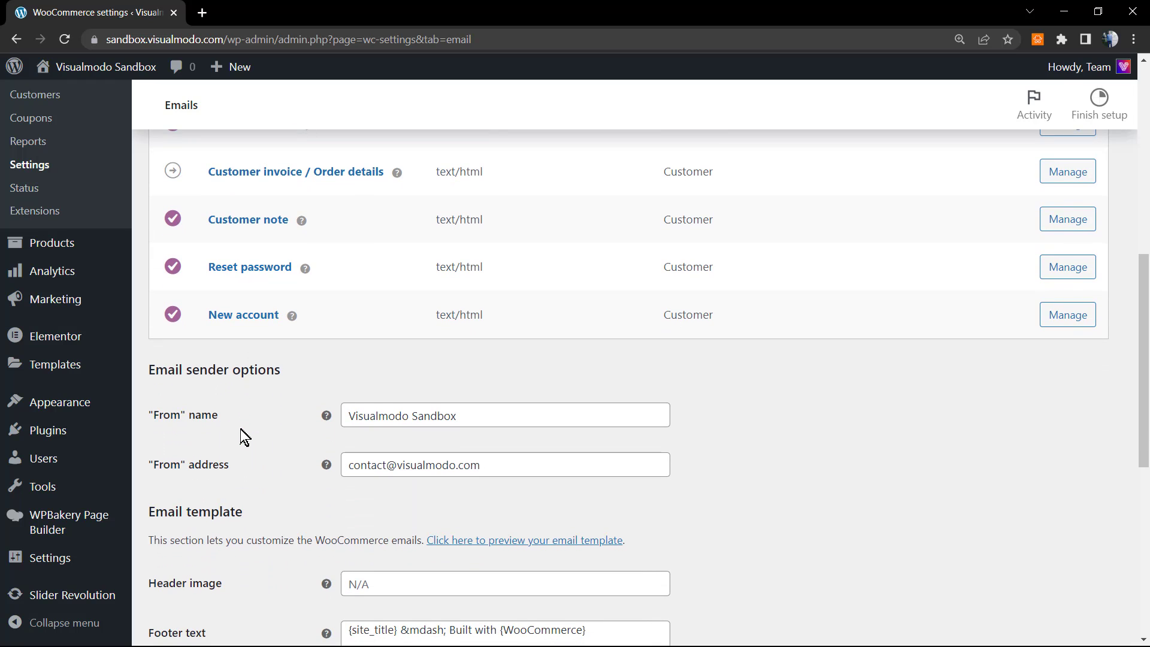
{"action": "scroll", "scroll_direction": "down", "scroll_amount": 3}
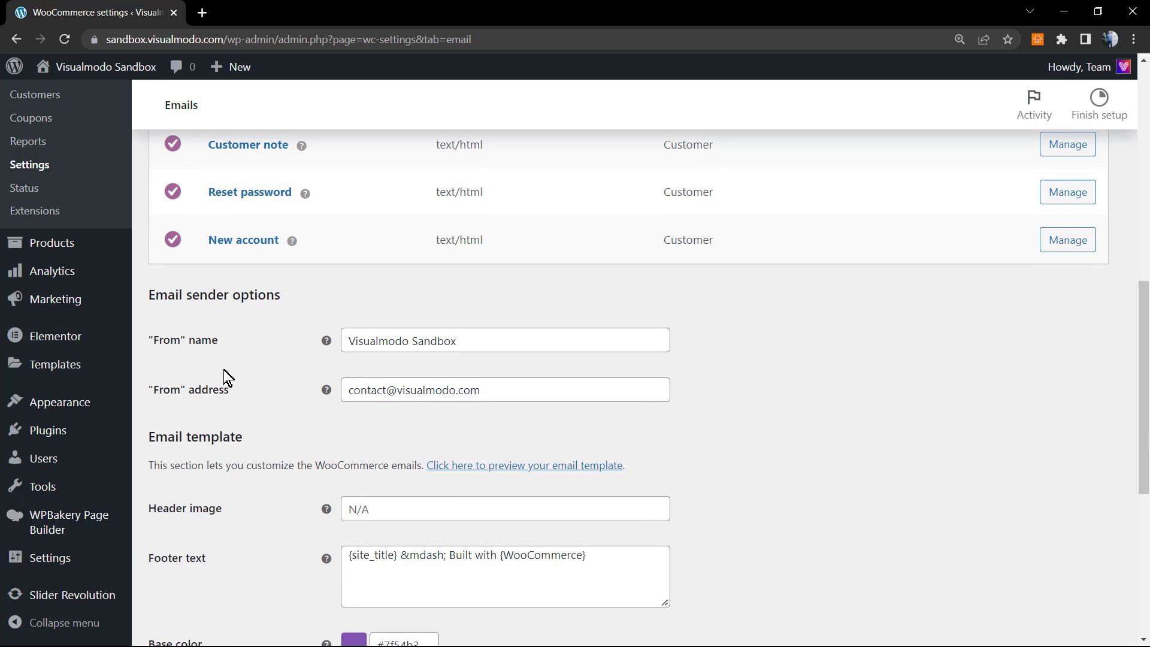
{"action": "double_click", "coordinate": [214, 294]}
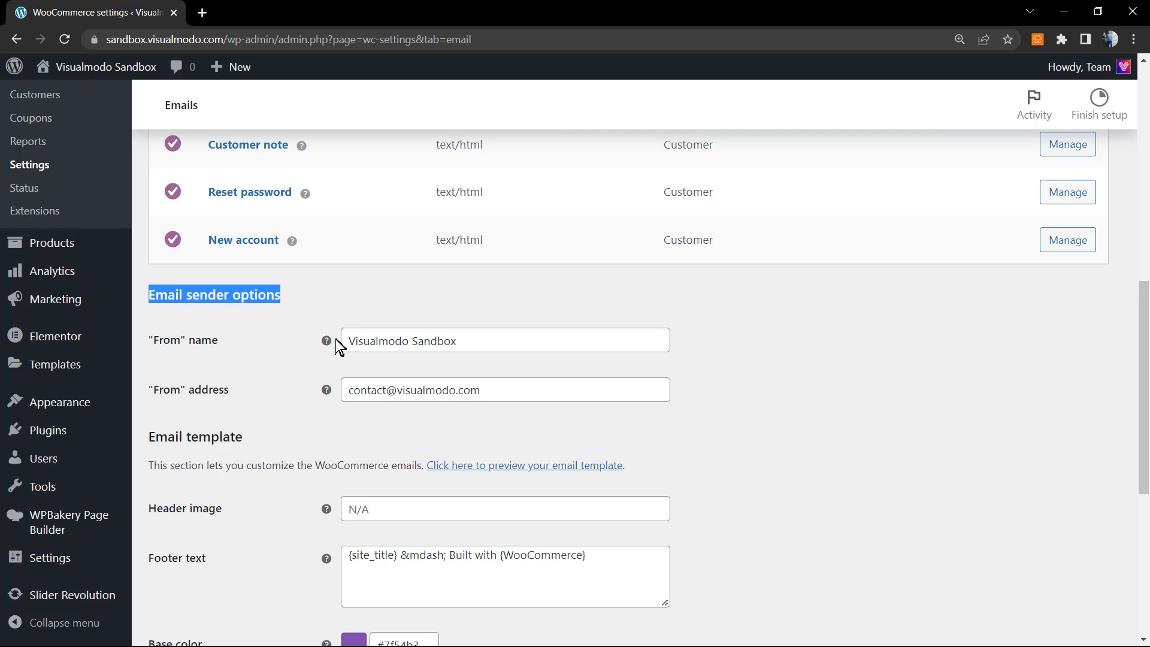
{"action": "mouse_move", "coordinate": [216, 317]}
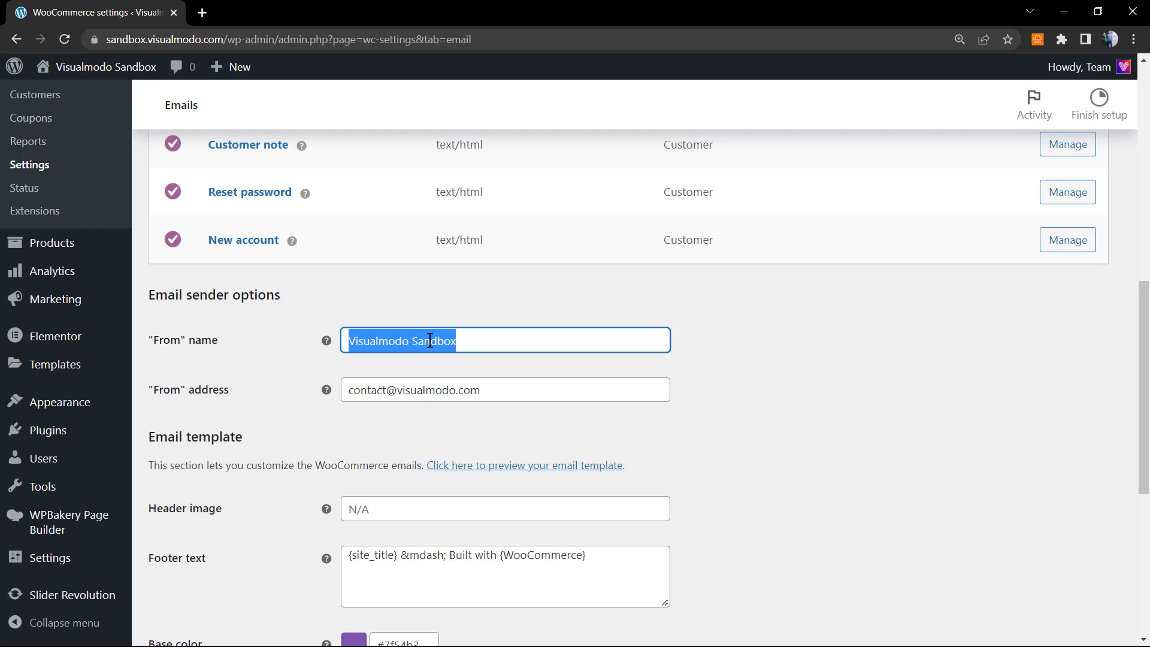
{"action": "mouse_move", "coordinate": [456, 365]}
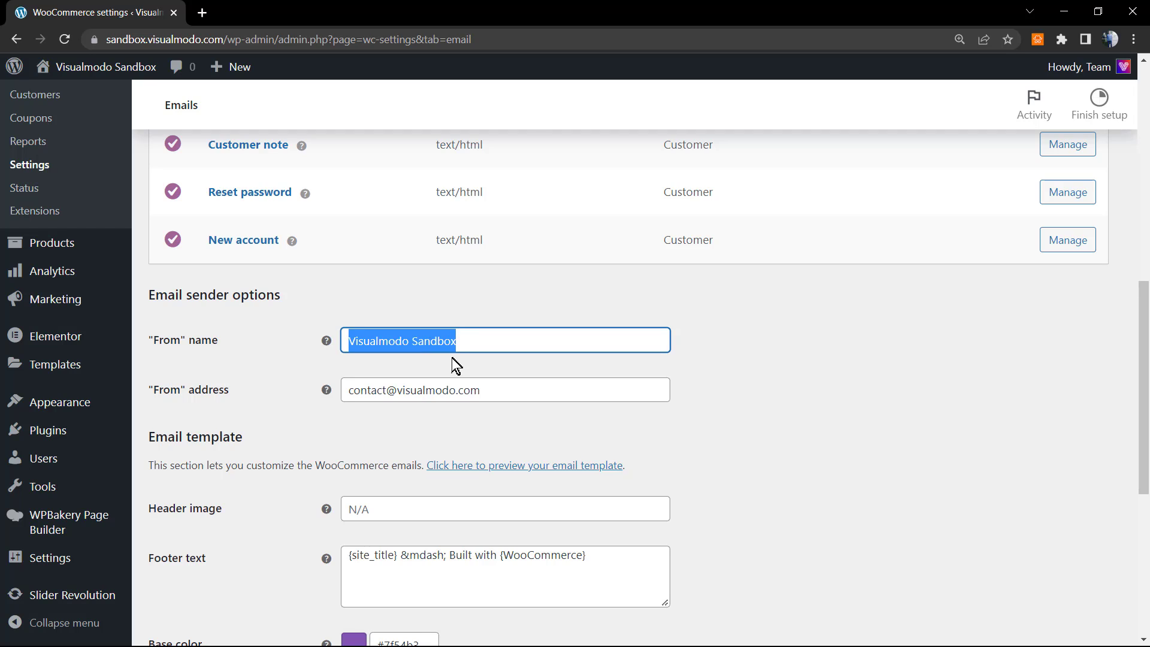
{"action": "double_click", "coordinate": [434, 340]}
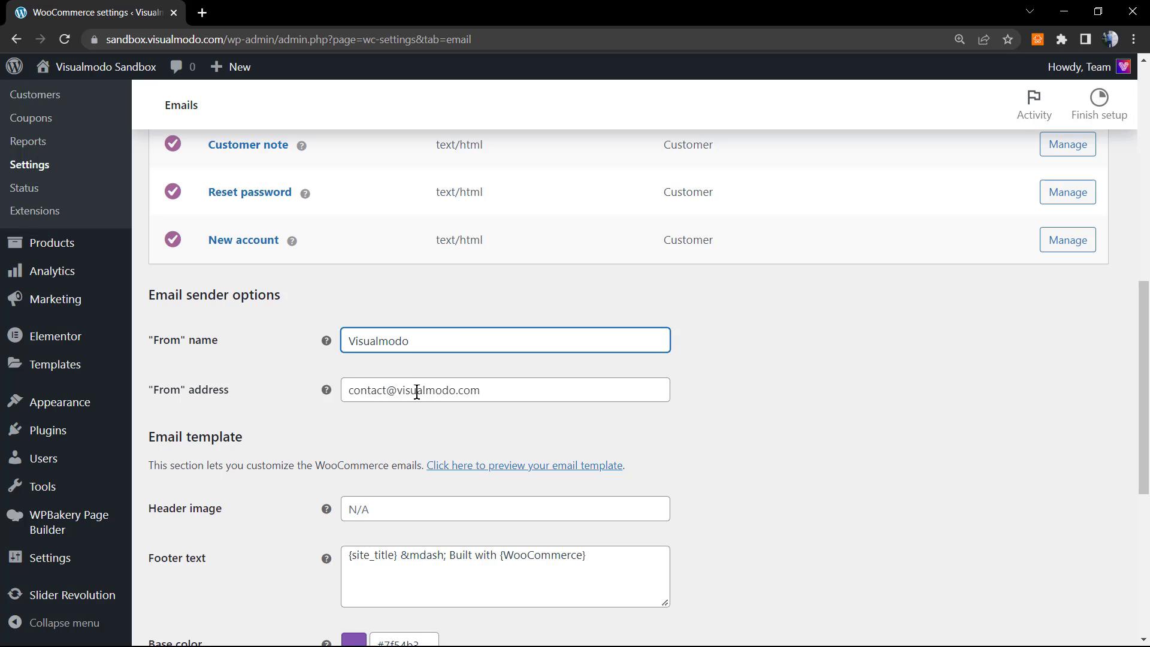
{"action": "left_click", "coordinate": [504, 339]}
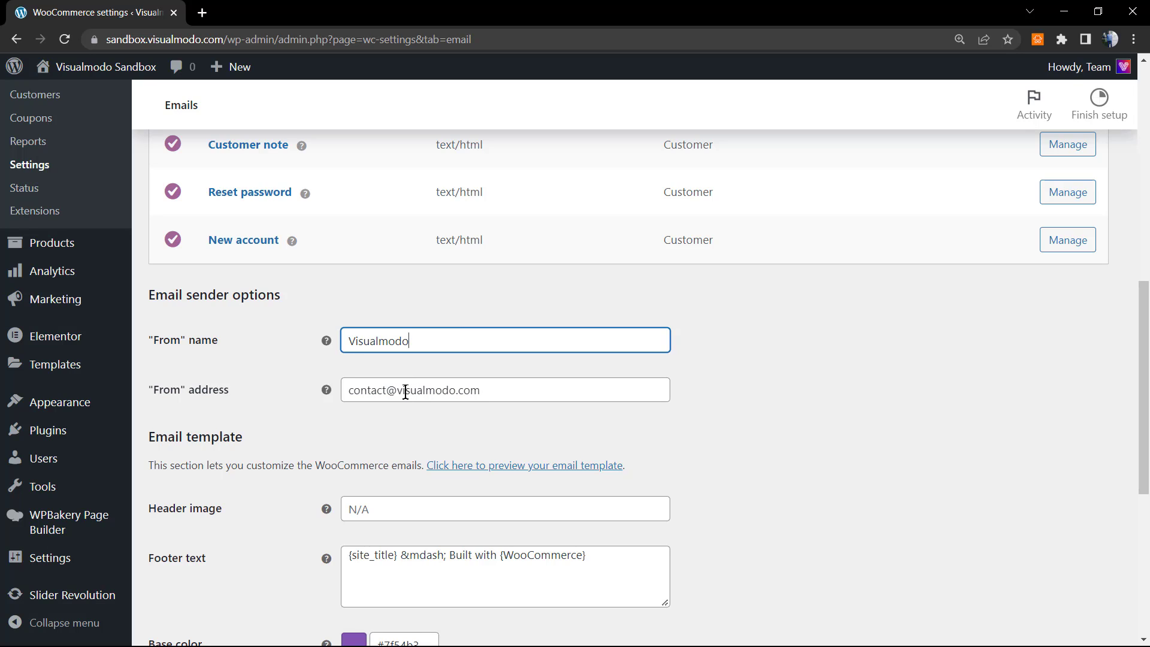
{"action": "left_click", "coordinate": [504, 389]}
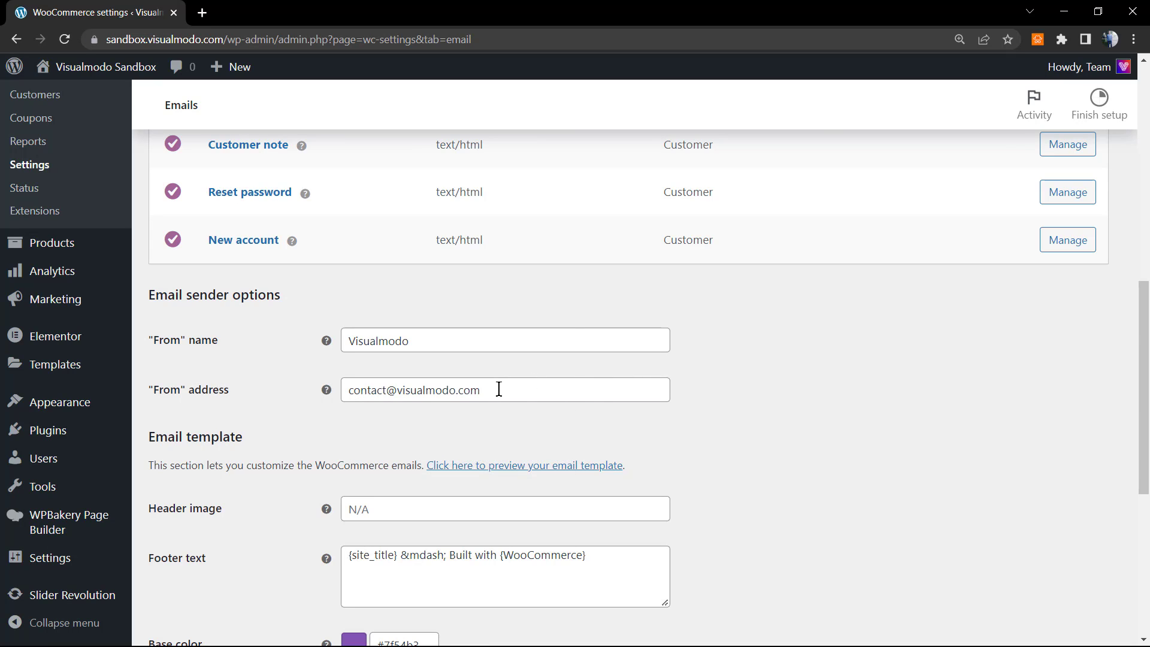
{"action": "mouse_move", "coordinate": [744, 399]}
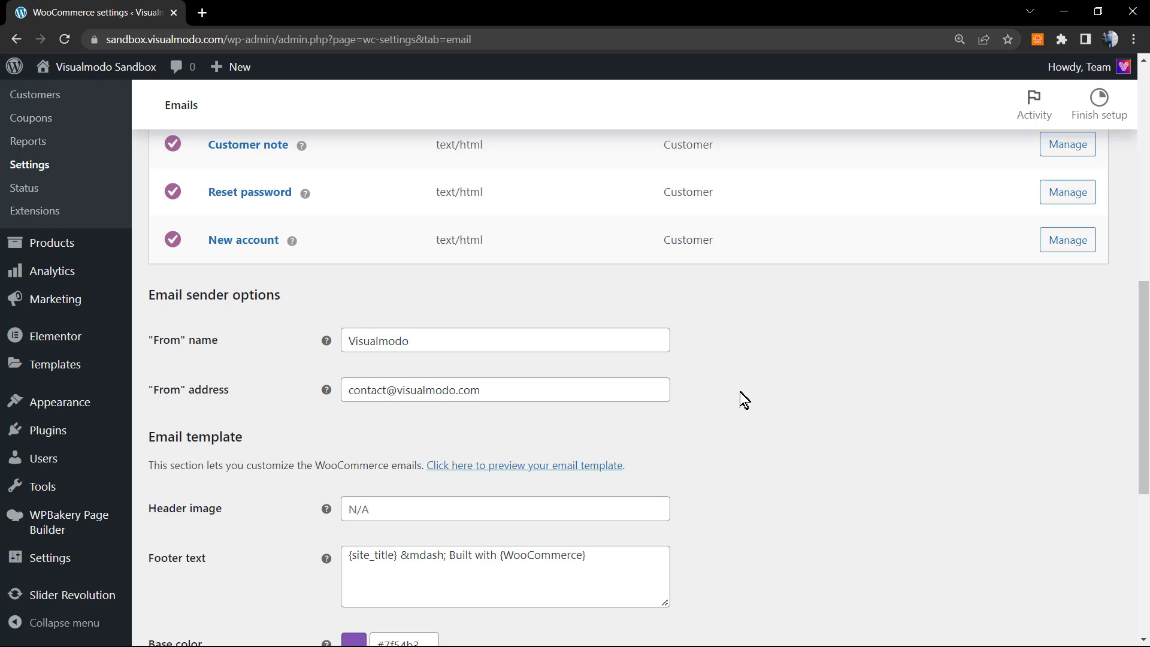
{"action": "mouse_move", "coordinate": [730, 396]}
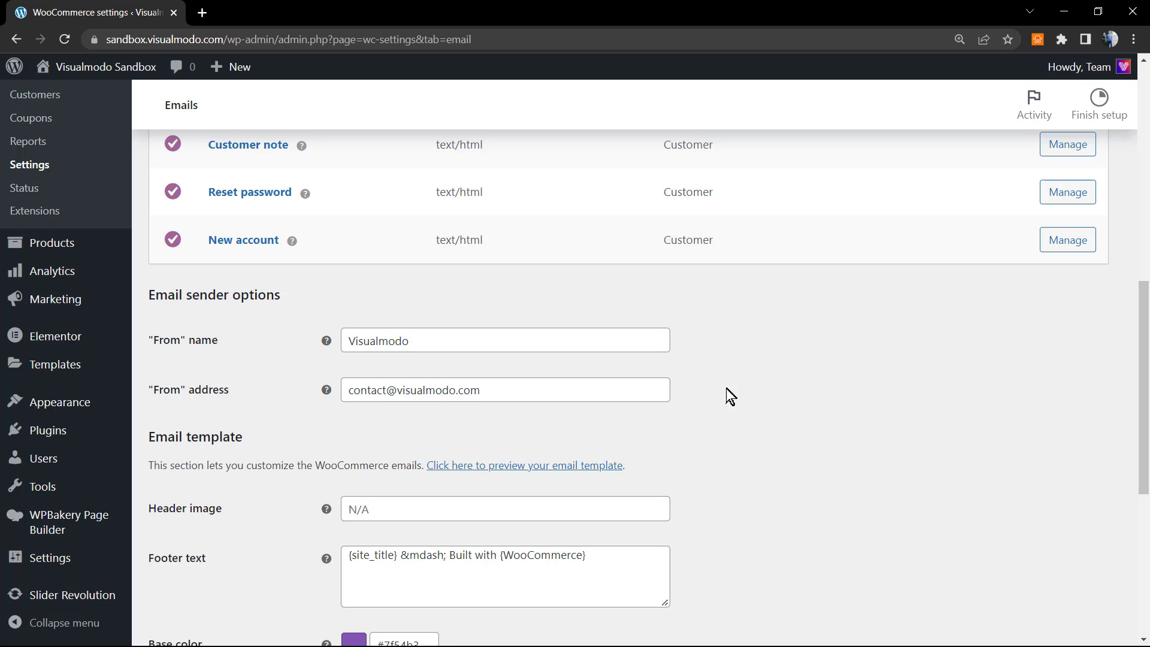
{"action": "scroll", "scroll_direction": "down", "scroll_amount": 3}
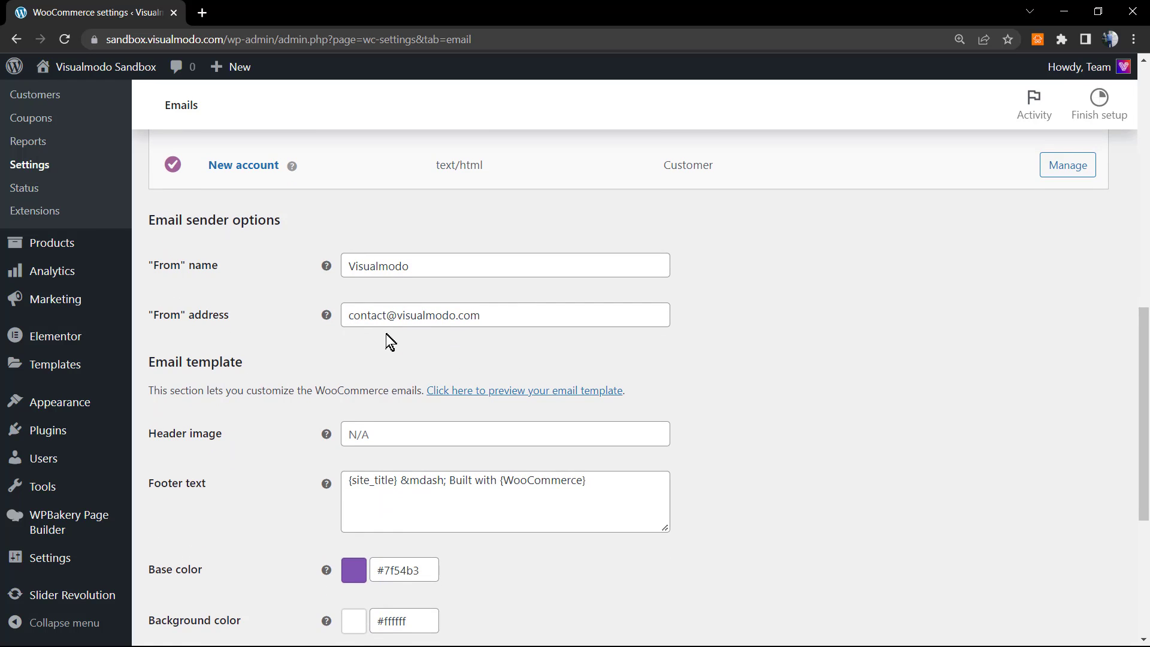
Open the default purple email template preview and inspect the sample email
{"action": "scroll", "scroll_direction": "down", "scroll_amount": 3}
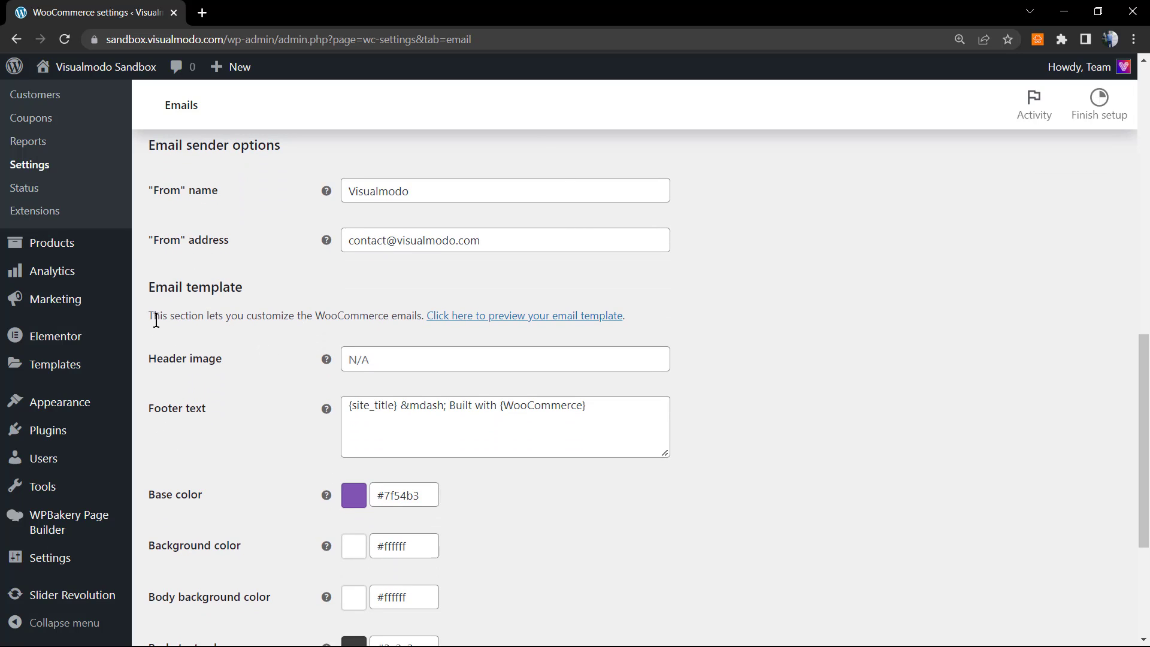
{"action": "double_click", "coordinate": [157, 316]}
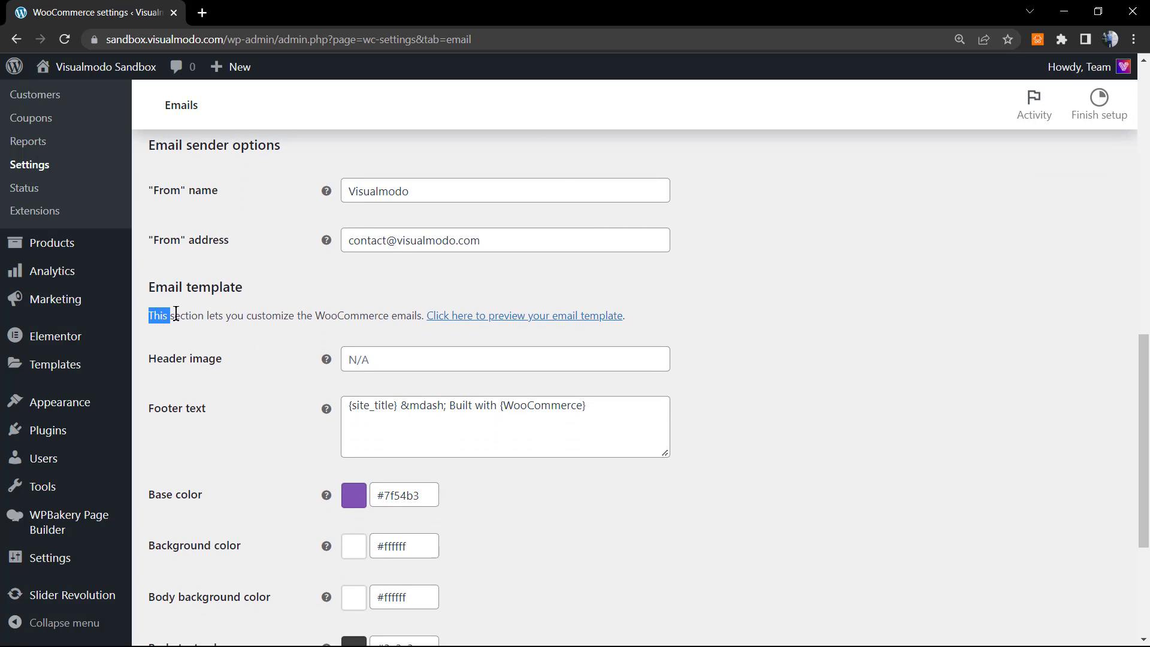
{"action": "mouse_move", "coordinate": [391, 338]}
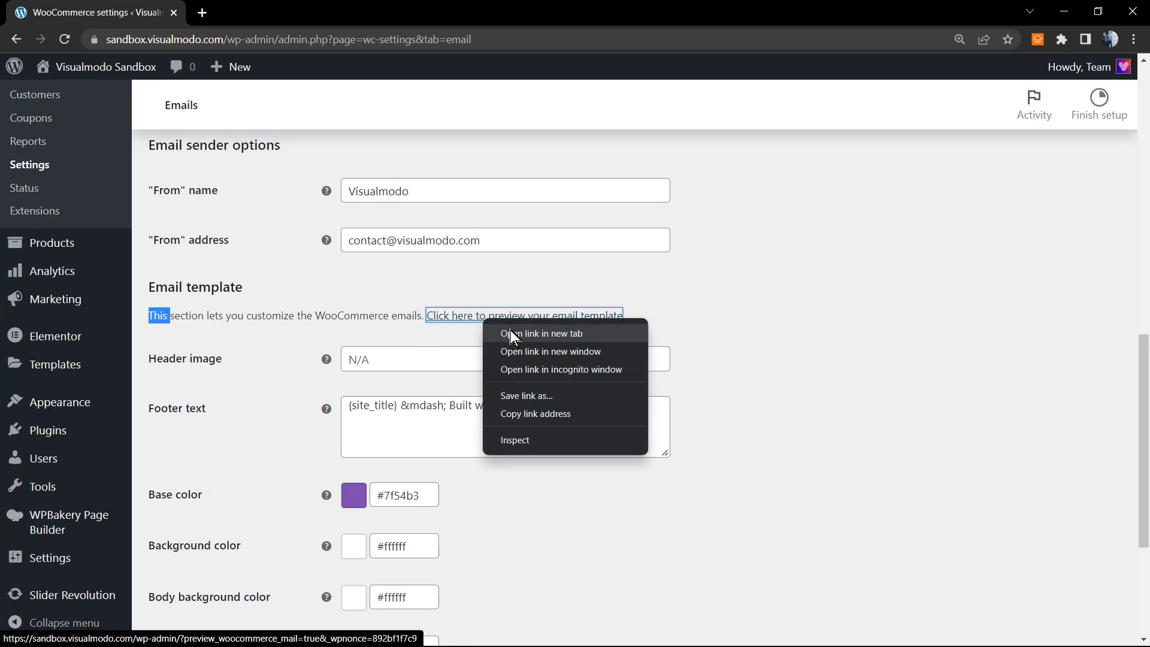
{"action": "left_click", "coordinate": [534, 333]}
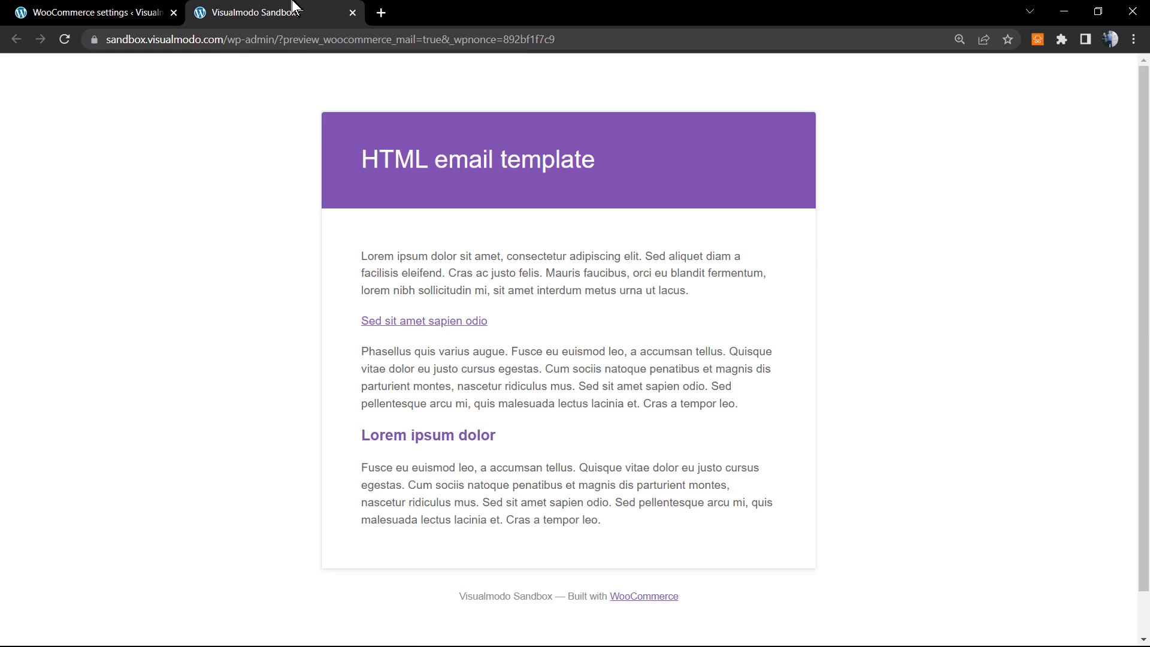
{"action": "mouse_move", "coordinate": [530, 370]}
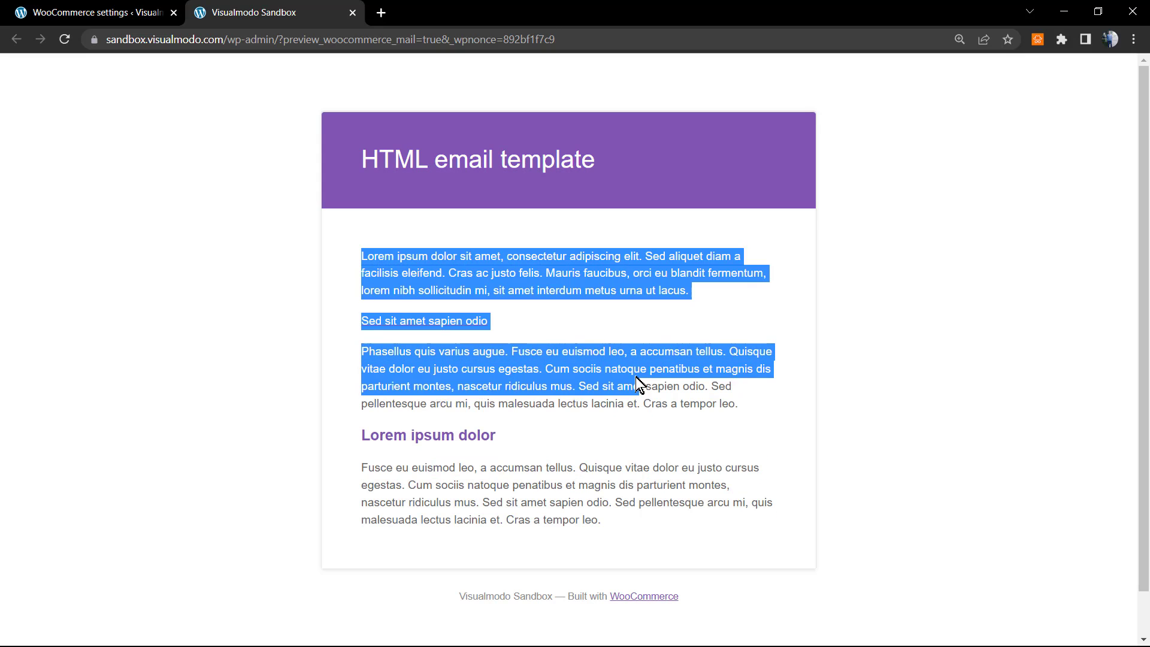
{"action": "key", "text": "ctrl+a"}
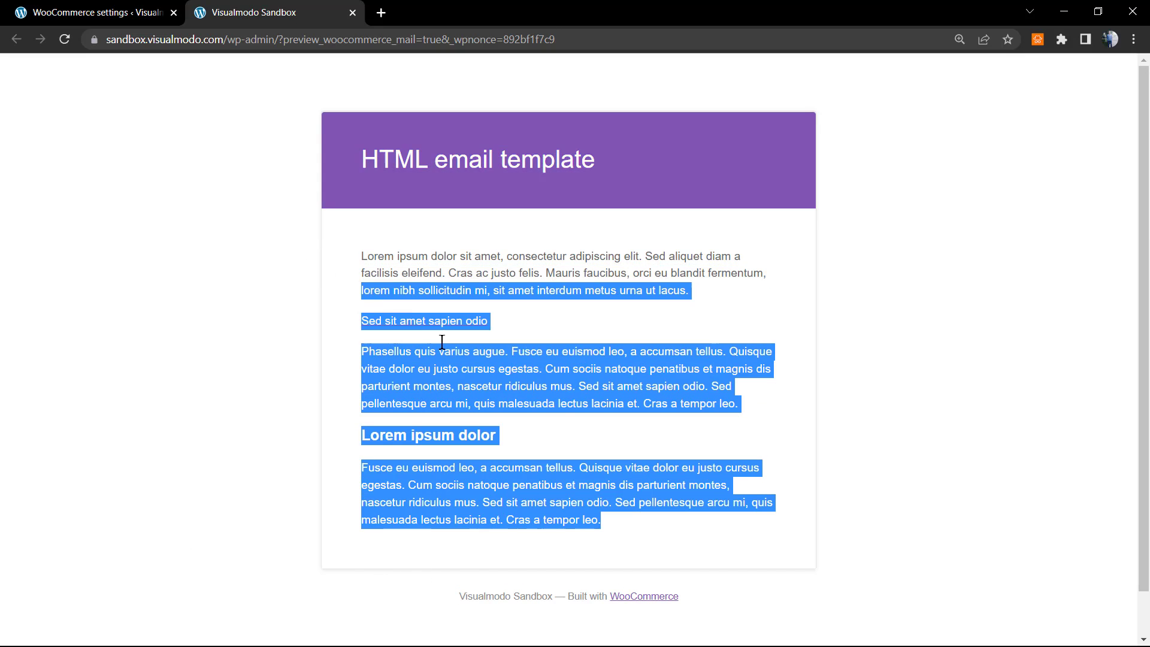
{"action": "left_click", "coordinate": [503, 232]}
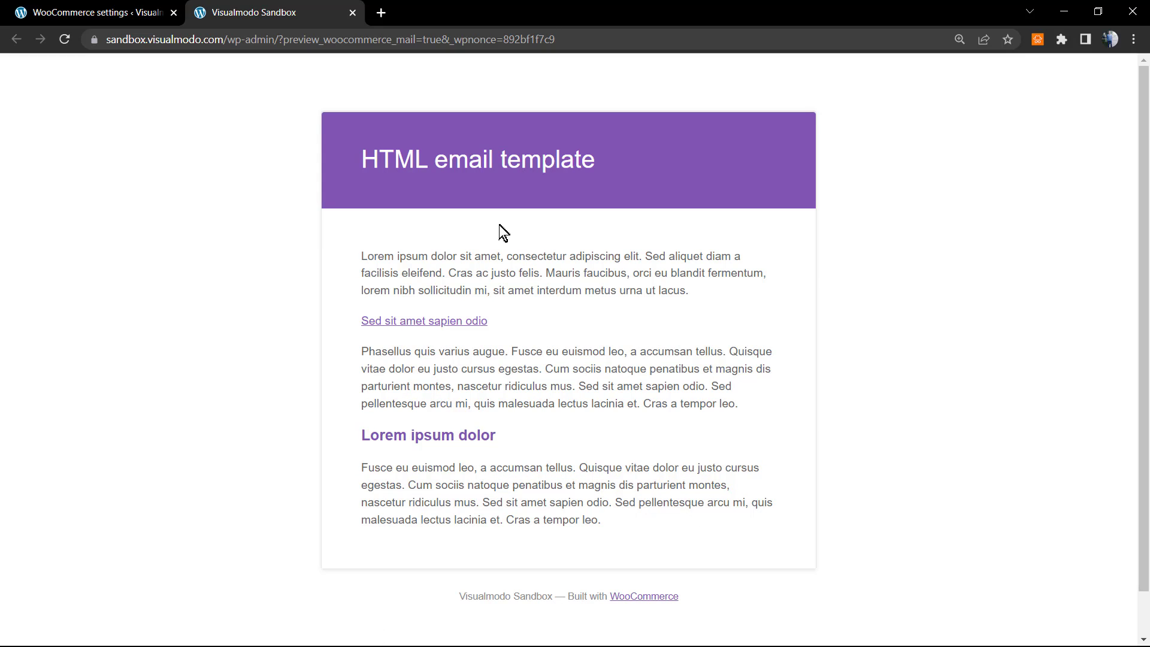
{"action": "mouse_move", "coordinate": [464, 244]}
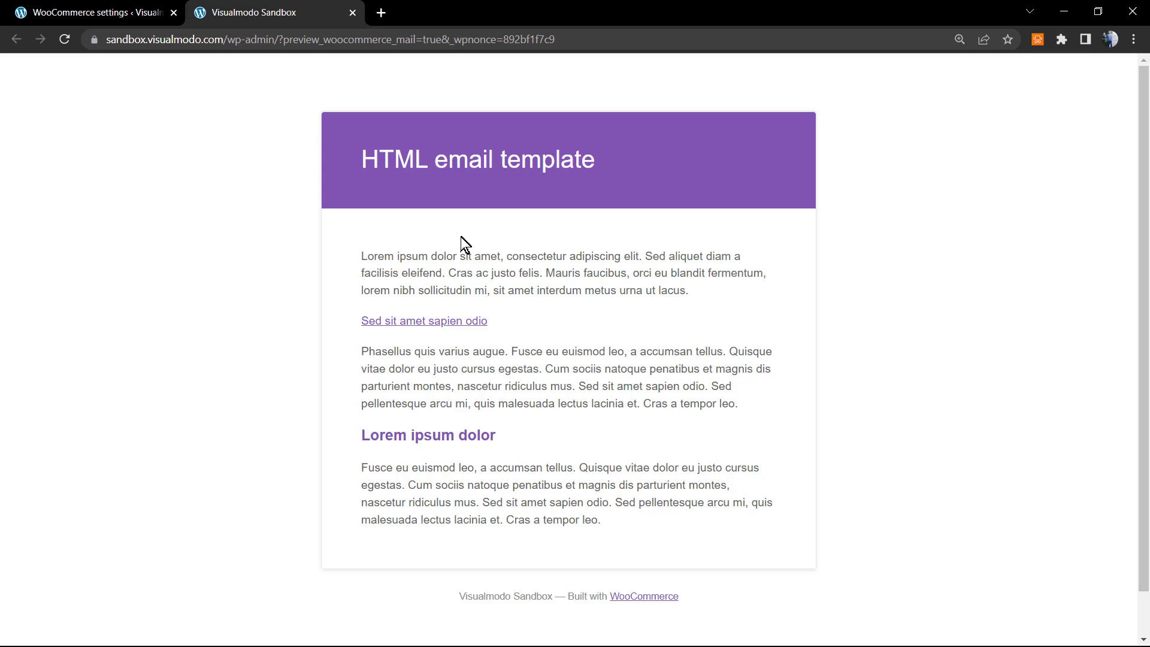
{"action": "mouse_move", "coordinate": [415, 277]}
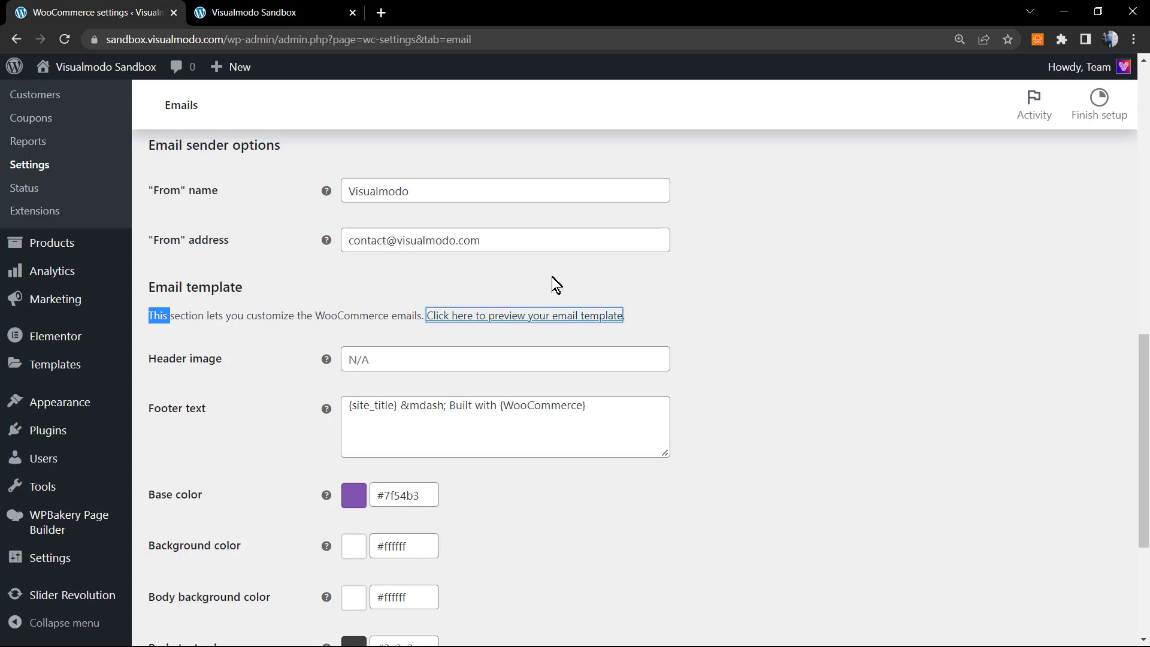
{"action": "mouse_move", "coordinate": [174, 373]}
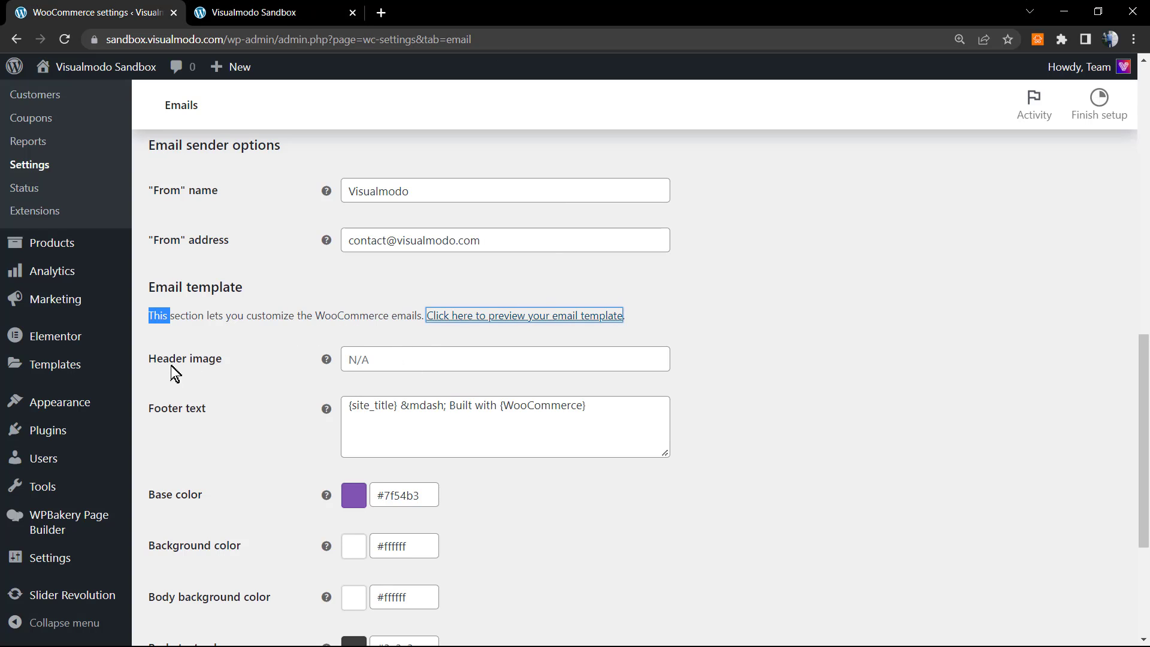
{"action": "mouse_move", "coordinate": [317, 325]}
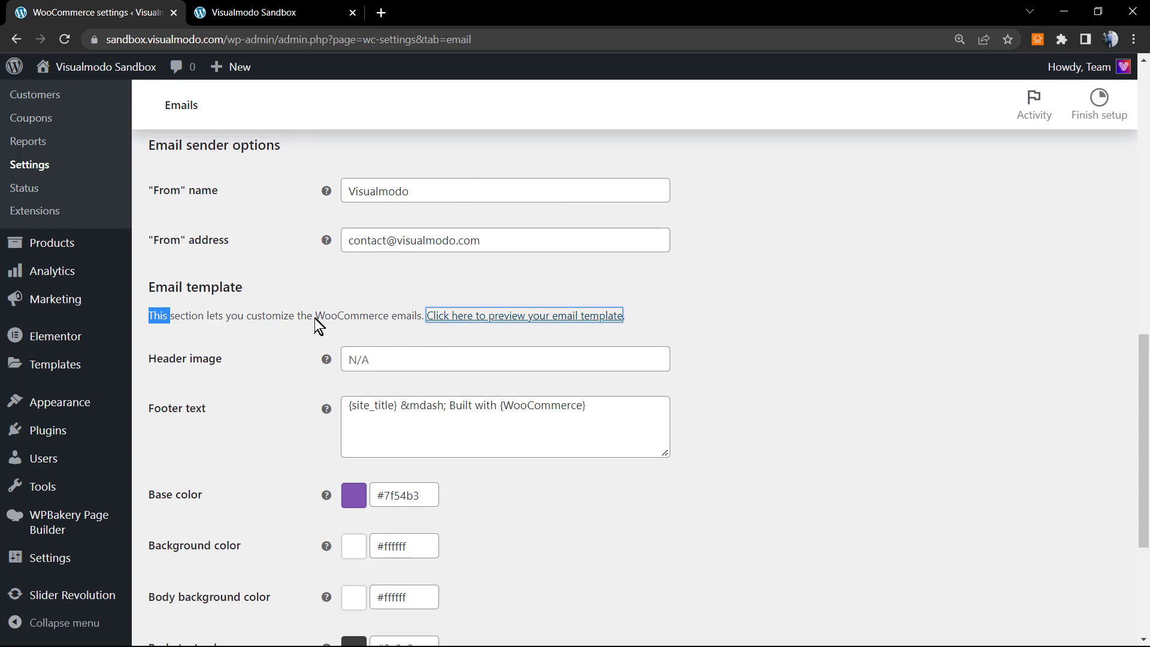
{"action": "mouse_move", "coordinate": [194, 347]}
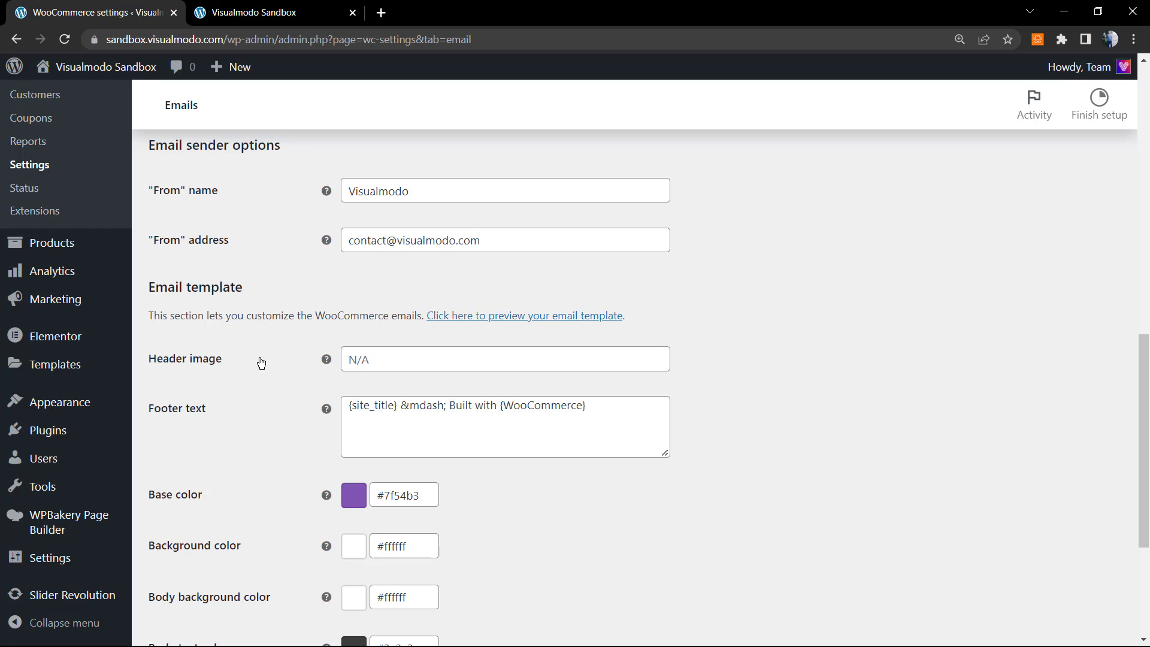
{"action": "left_click", "coordinate": [504, 359]}
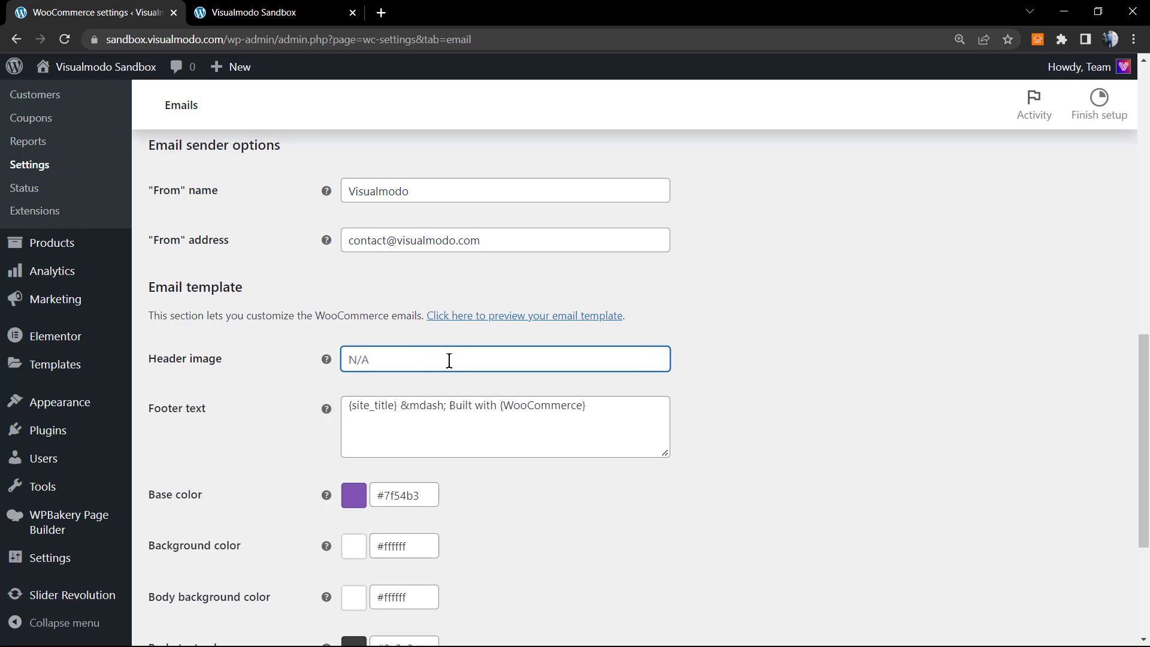
{"action": "scroll", "scroll_direction": "up", "scroll_amount": 3}
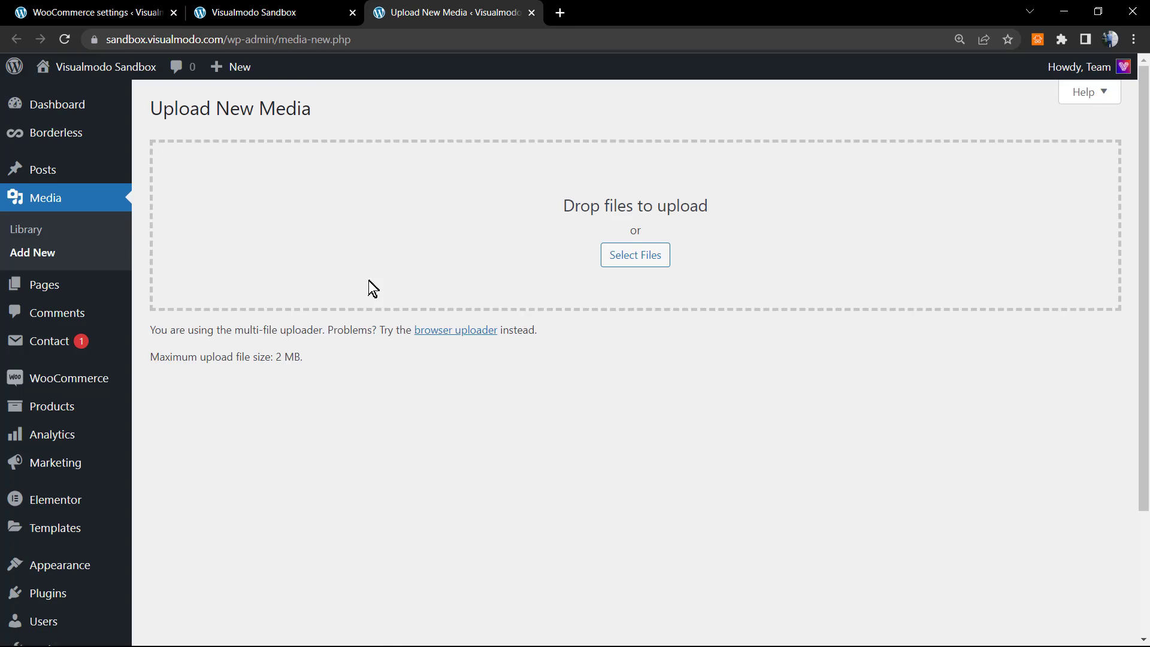
{"action": "mouse_move", "coordinate": [451, 296]}
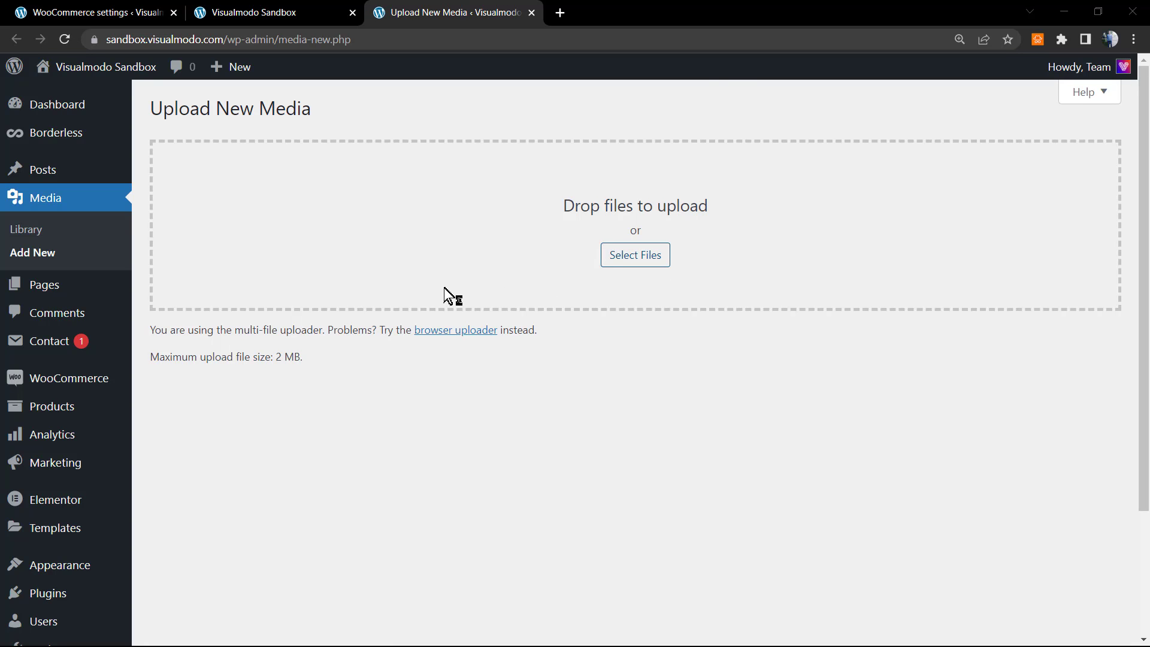
Upload the Visualmodo color logo PNG to the media library and copy its URL
{"action": "left_click", "coordinate": [634, 255]}
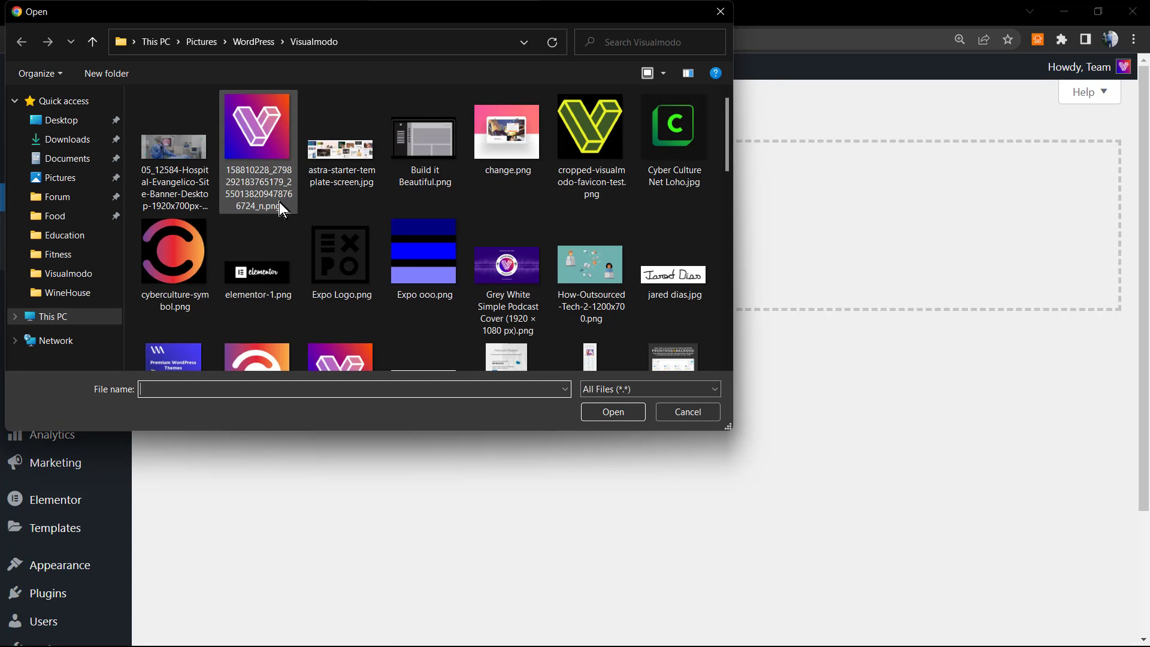
{"action": "scroll", "scroll_direction": "down", "scroll_amount": 3}
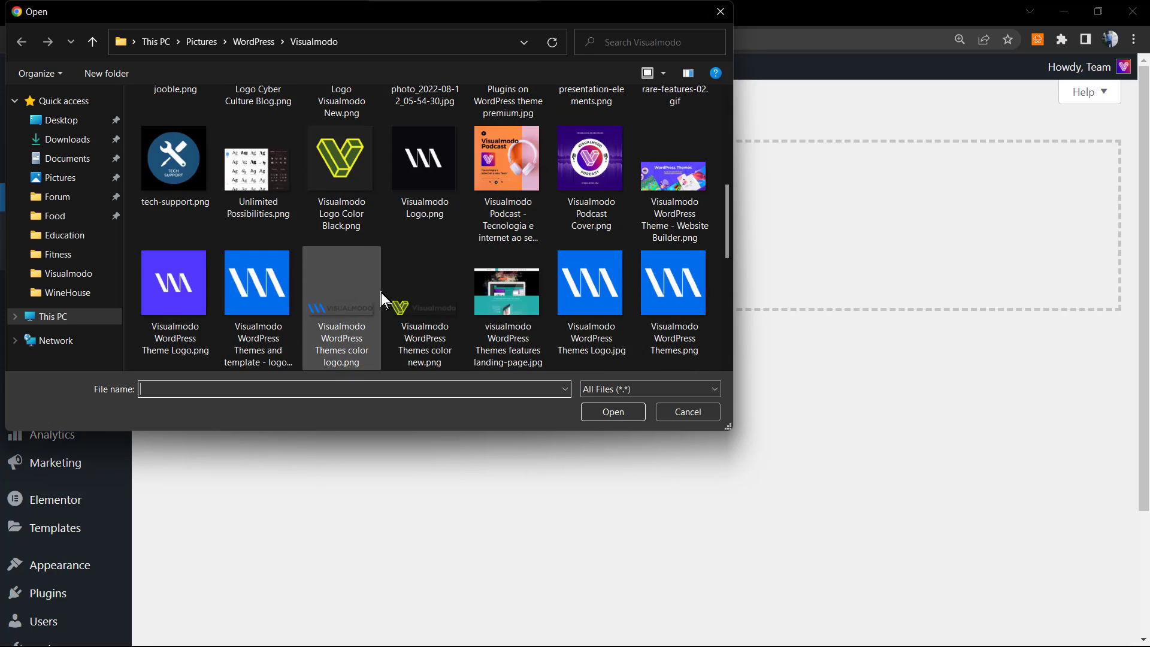
{"action": "left_click", "coordinate": [612, 411]}
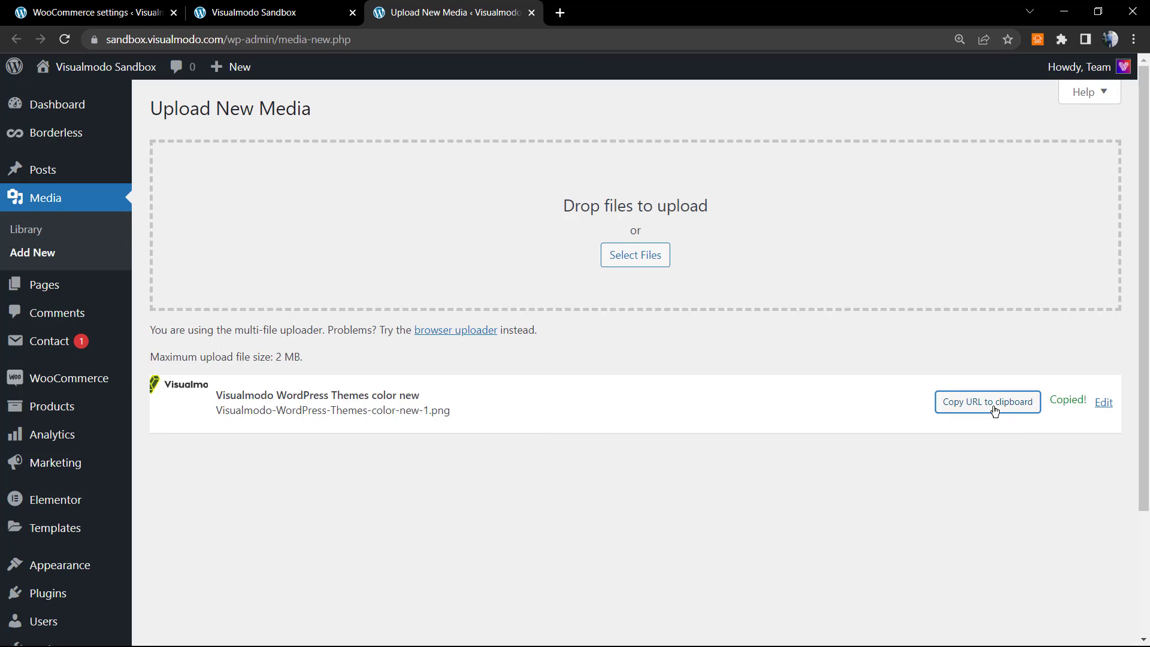
{"action": "mouse_move", "coordinate": [876, 457]}
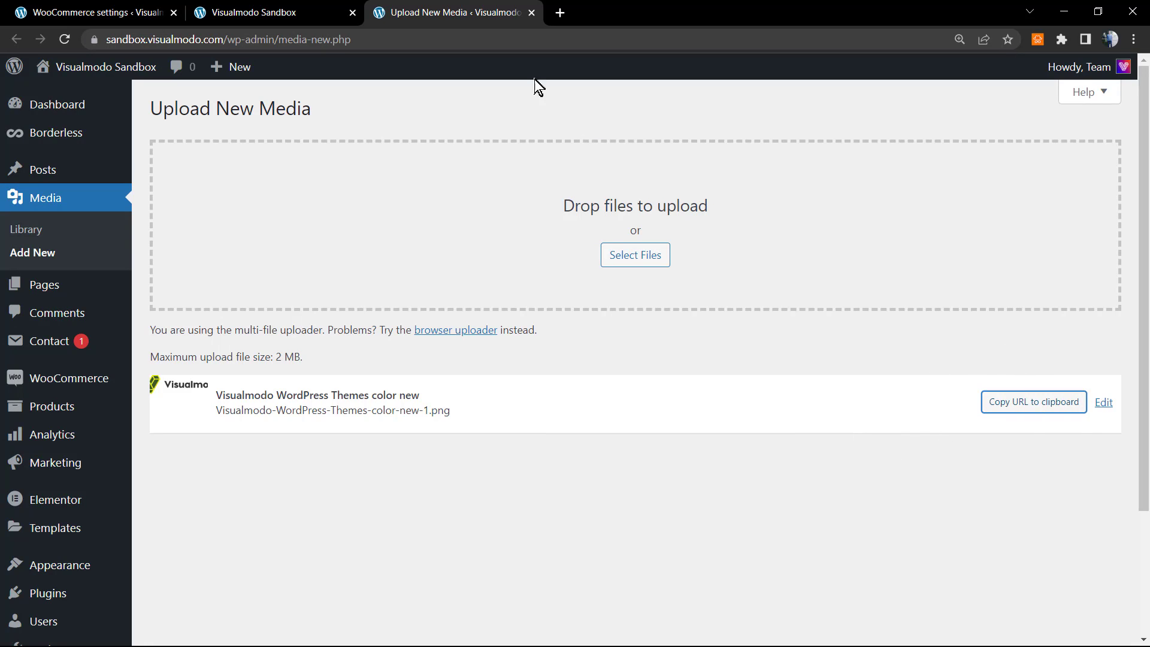
{"action": "left_click", "coordinate": [88, 13]}
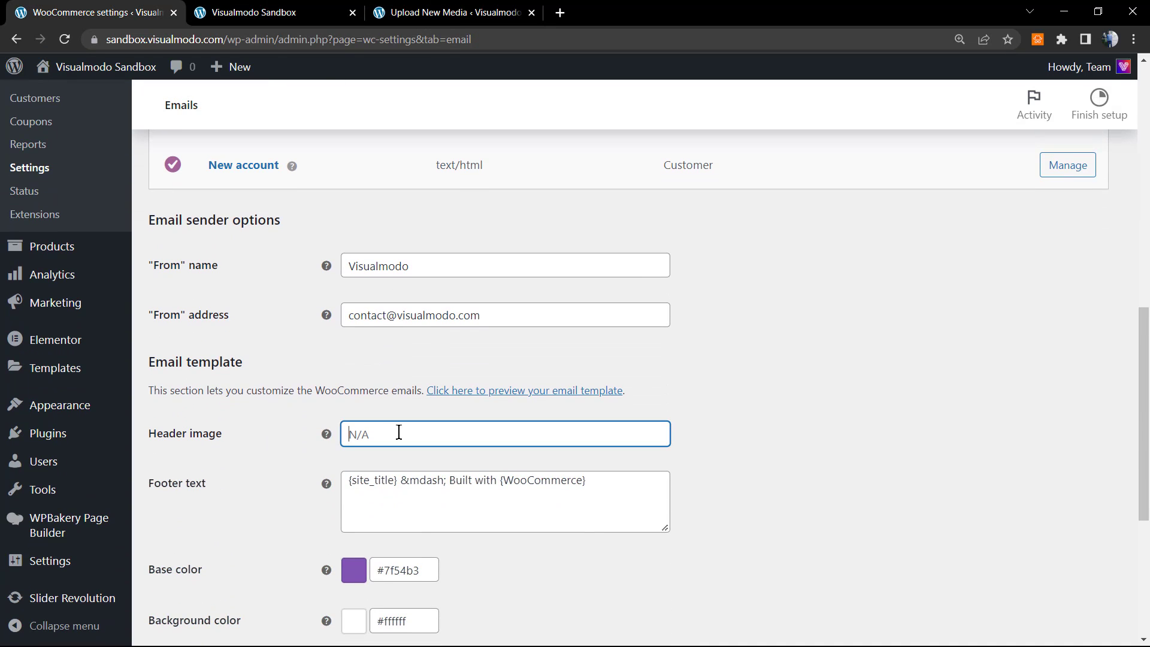
Paste the uploaded logo URL into the Header image field and save the settings
{"action": "type", "text": "https://sandbox.visualmodo.com/wp-content/uploads/2022/0"}
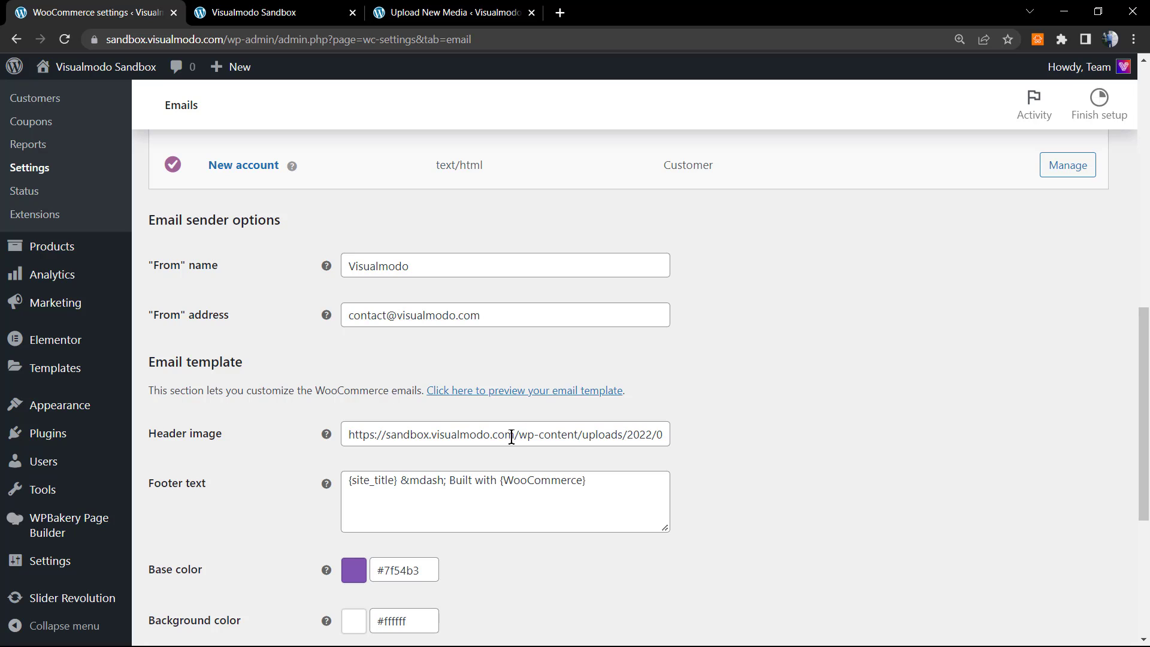
{"action": "scroll", "scroll_direction": "down", "scroll_amount": 3}
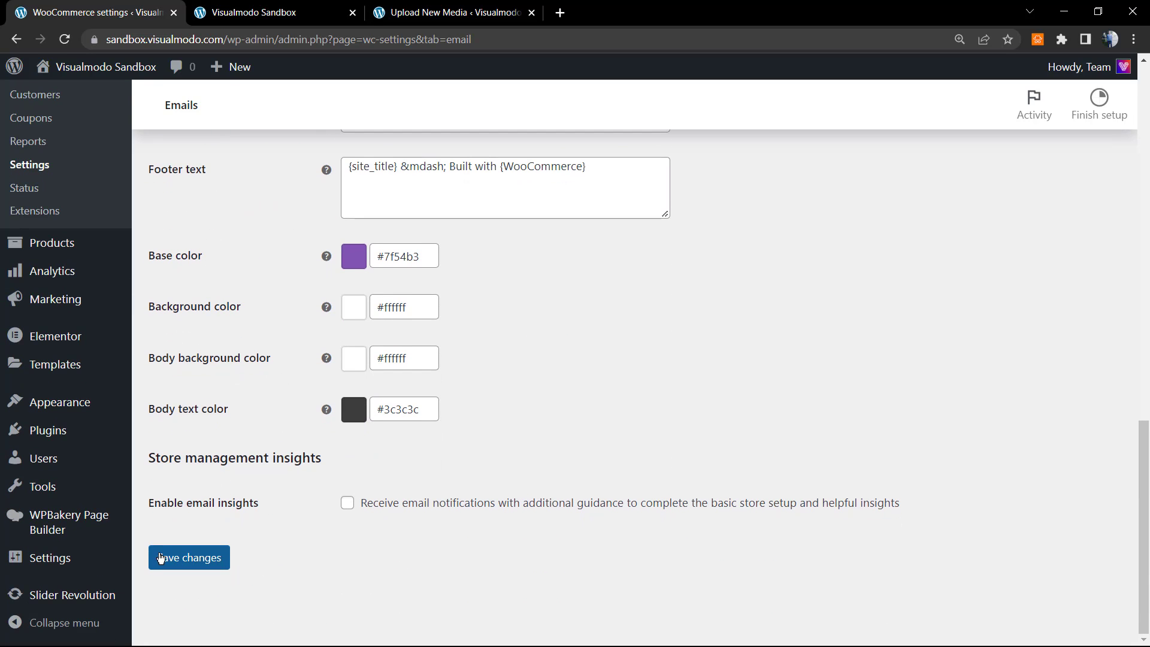
{"action": "left_click", "coordinate": [187, 557]}
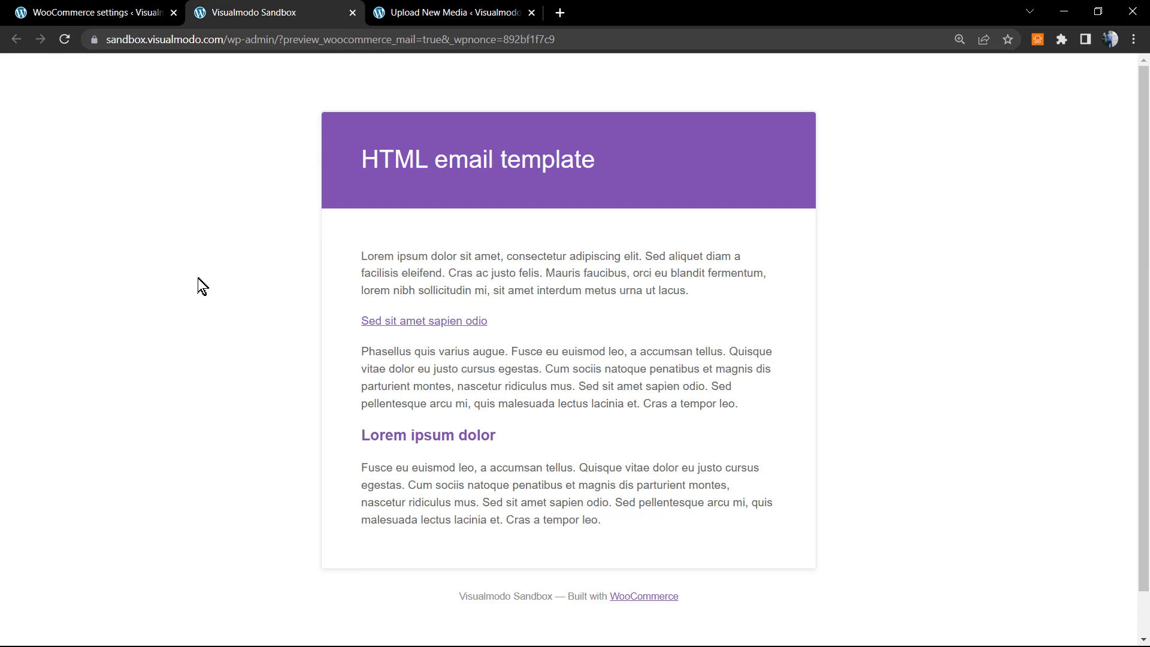
Scroll the refreshed preview to confirm the Visualmodo logo above the purple header
{"action": "scroll", "scroll_direction": "down", "scroll_amount": 3}
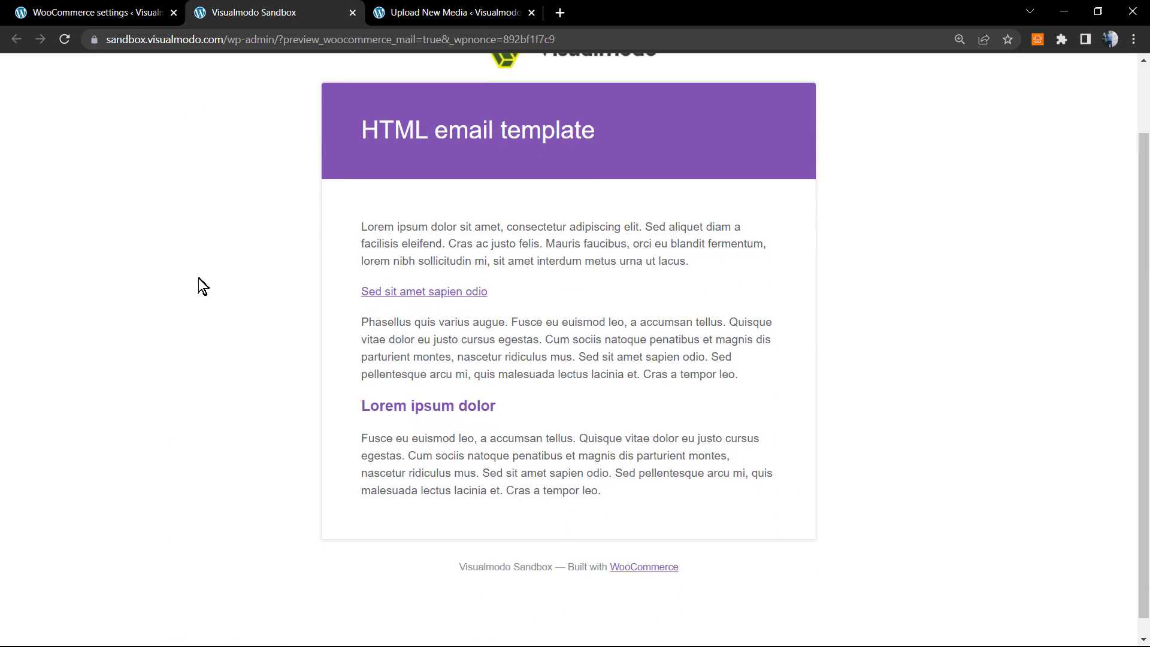
{"action": "scroll", "scroll_direction": "up", "scroll_amount": 3}
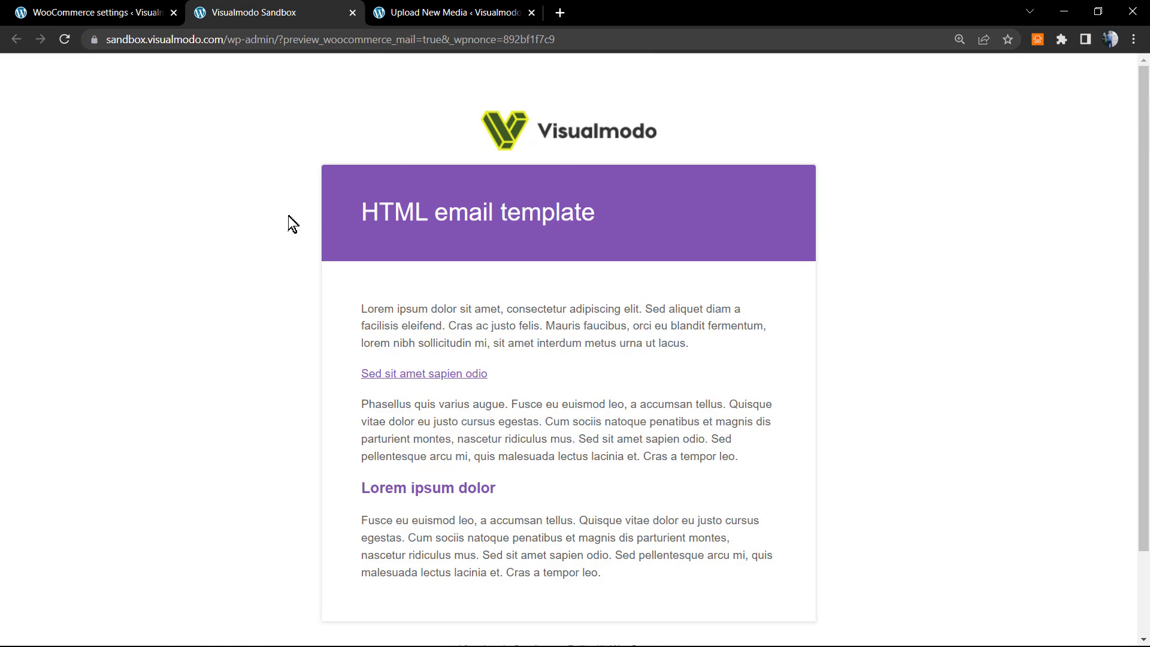
{"action": "mouse_move", "coordinate": [455, 140]}
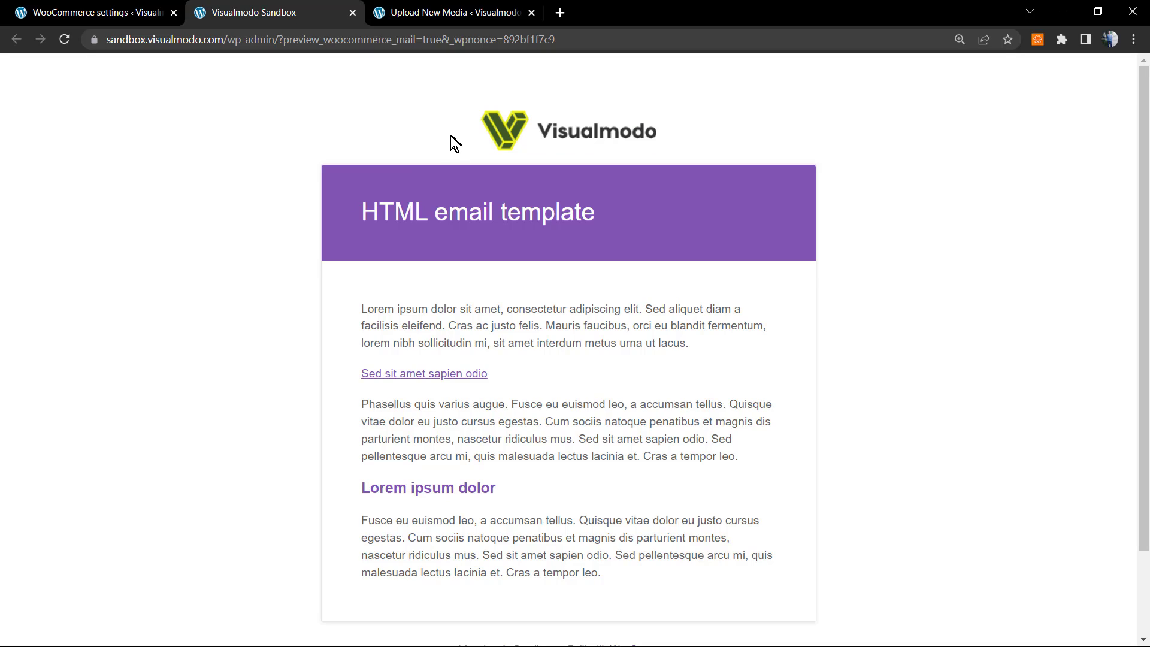
{"action": "mouse_move", "coordinate": [431, 152]}
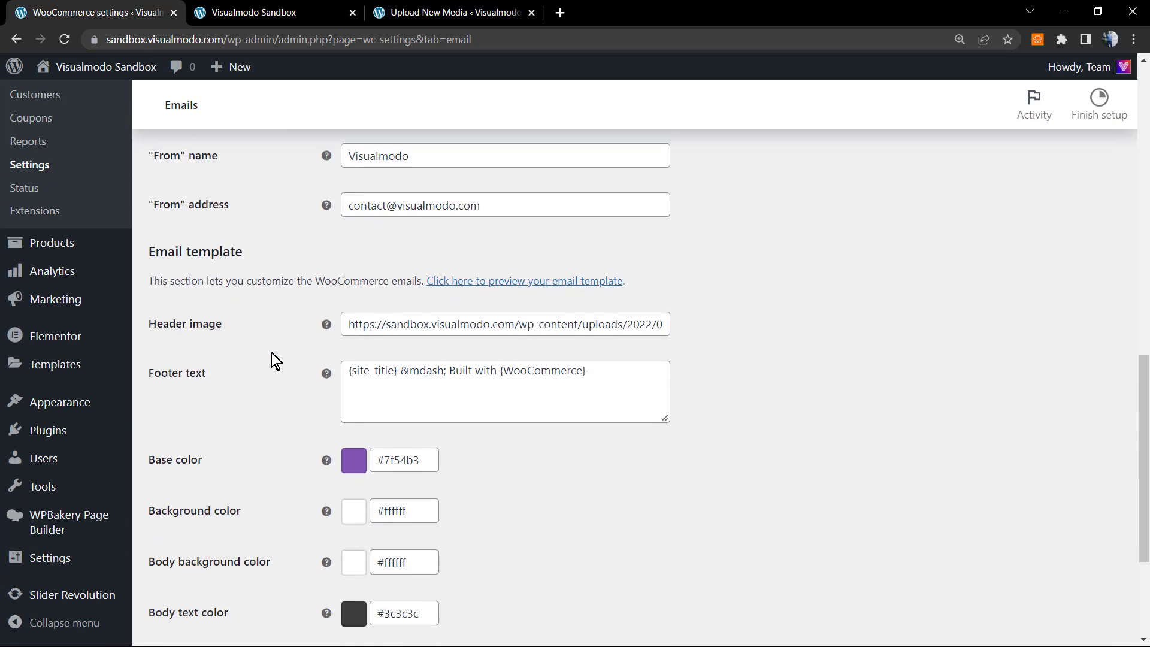
Set the email base color to #2c65f6 and background to #f2f2f2, then save
{"action": "scroll", "scroll_direction": "down", "scroll_amount": 3}
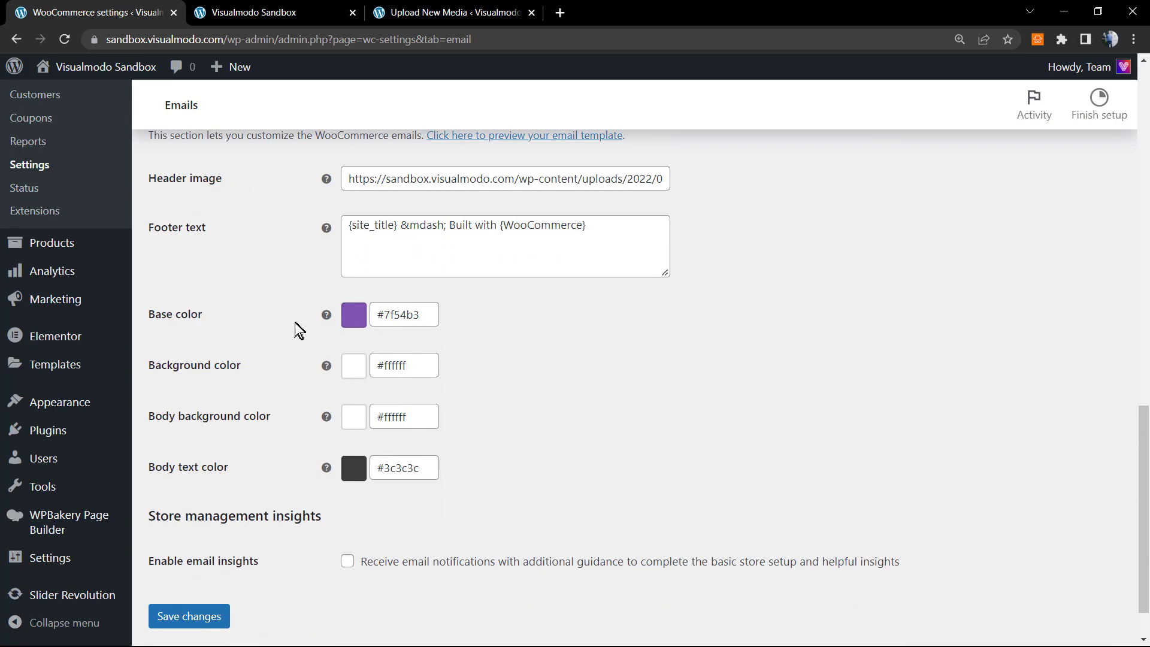
{"action": "left_click", "coordinate": [353, 315]}
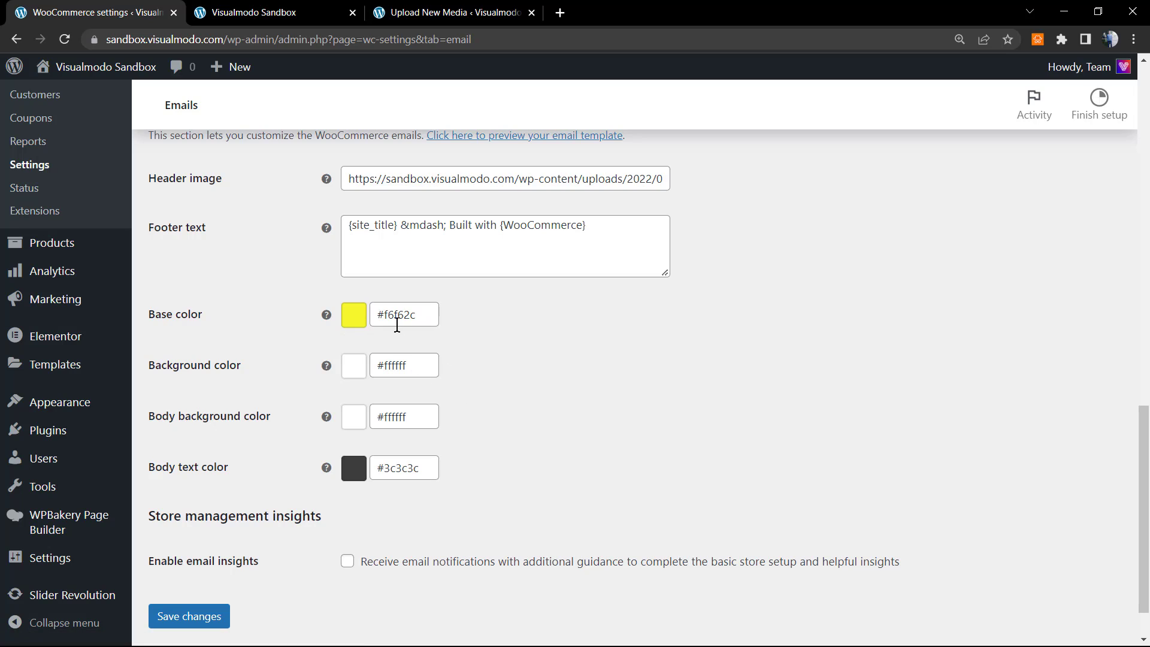
{"action": "mouse_move", "coordinate": [372, 327]}
{"action": "type", "text": "#2c65f6"}
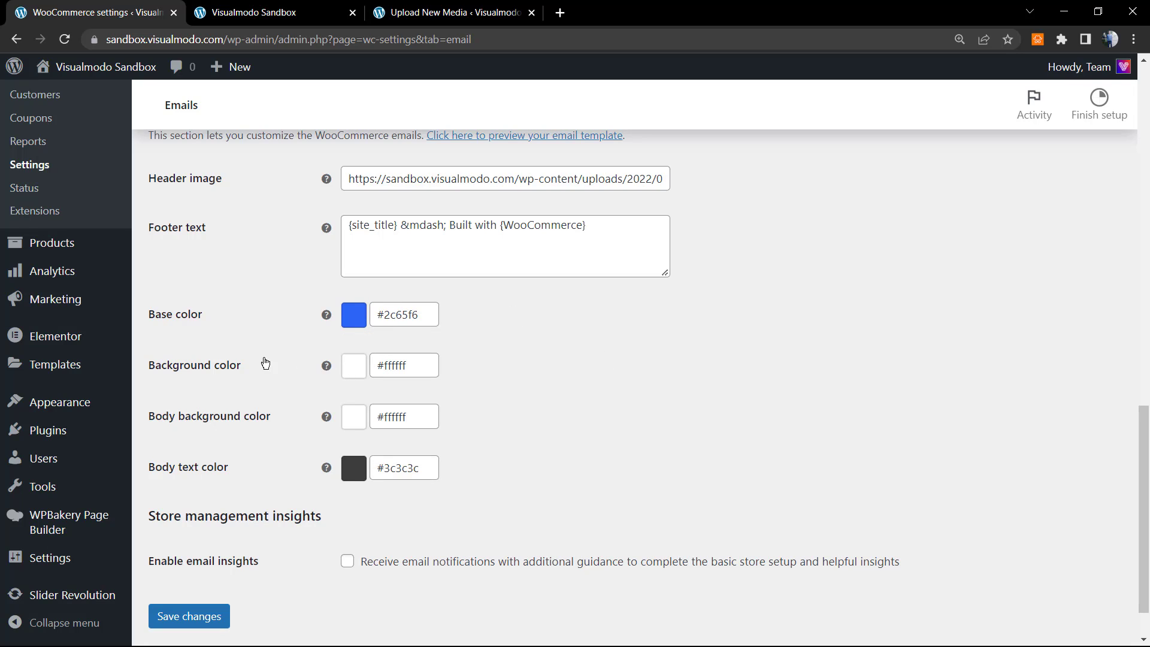
{"action": "mouse_move", "coordinate": [369, 368]}
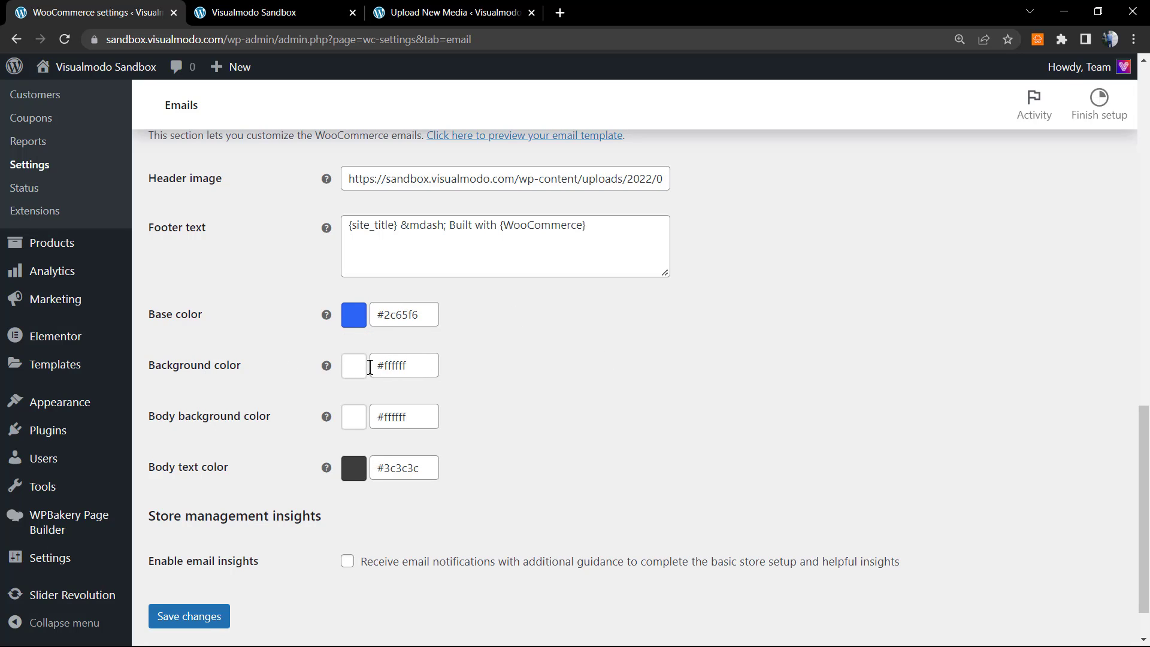
{"action": "left_click", "coordinate": [353, 365]}
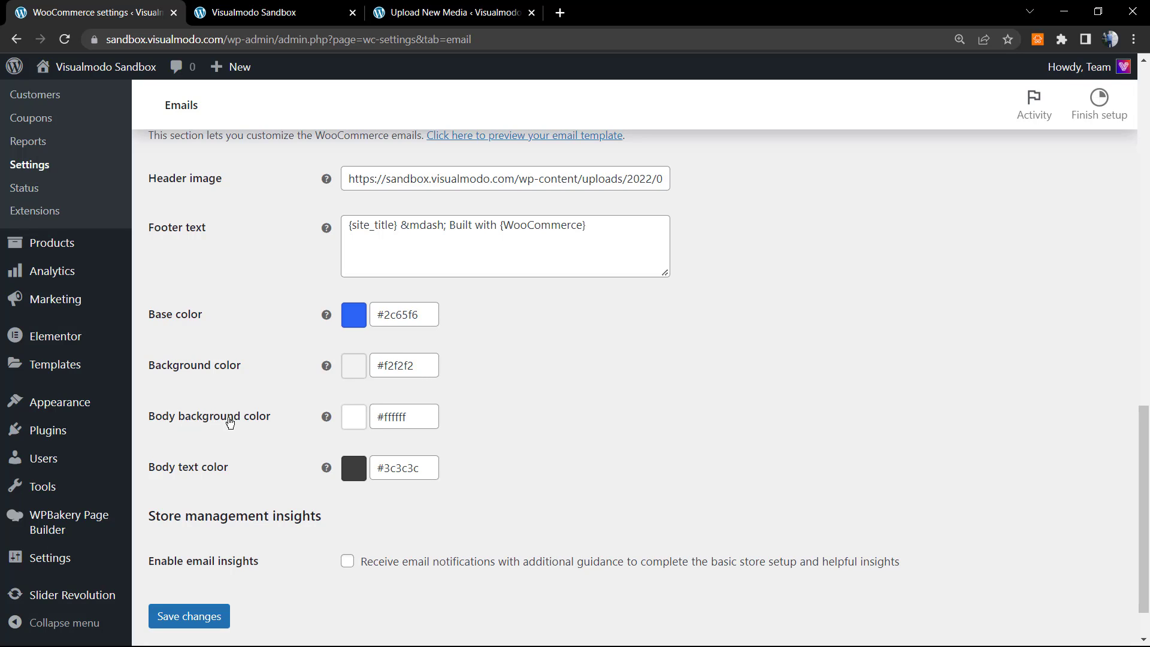
{"action": "mouse_move", "coordinate": [170, 468]}
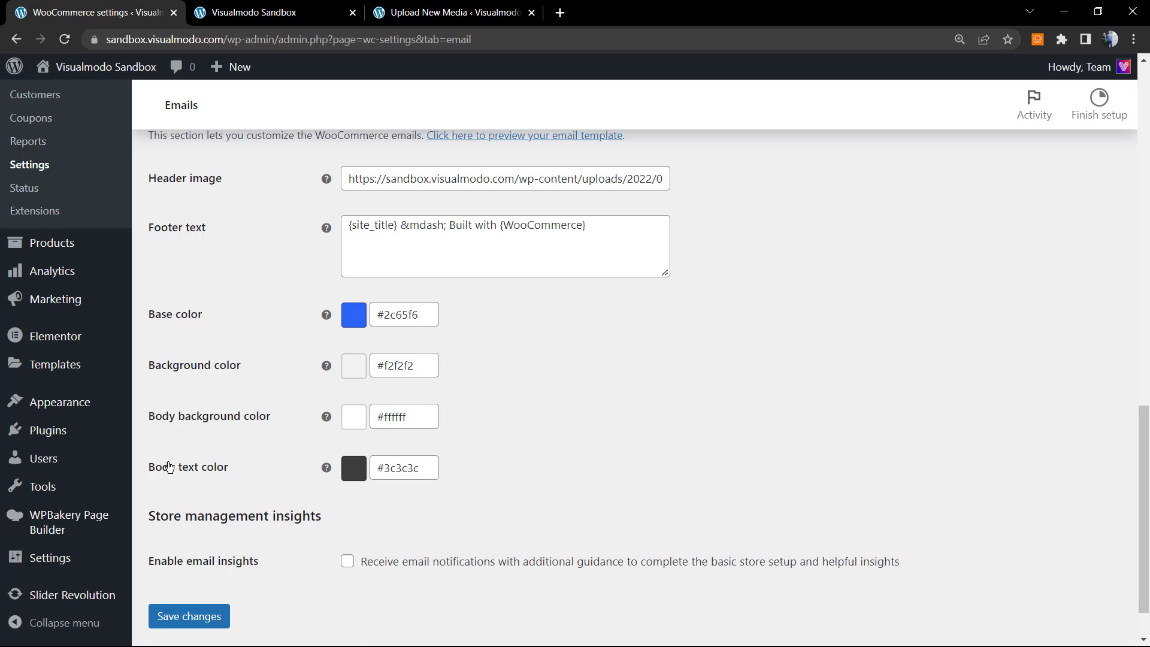
{"action": "mouse_move", "coordinate": [183, 636]}
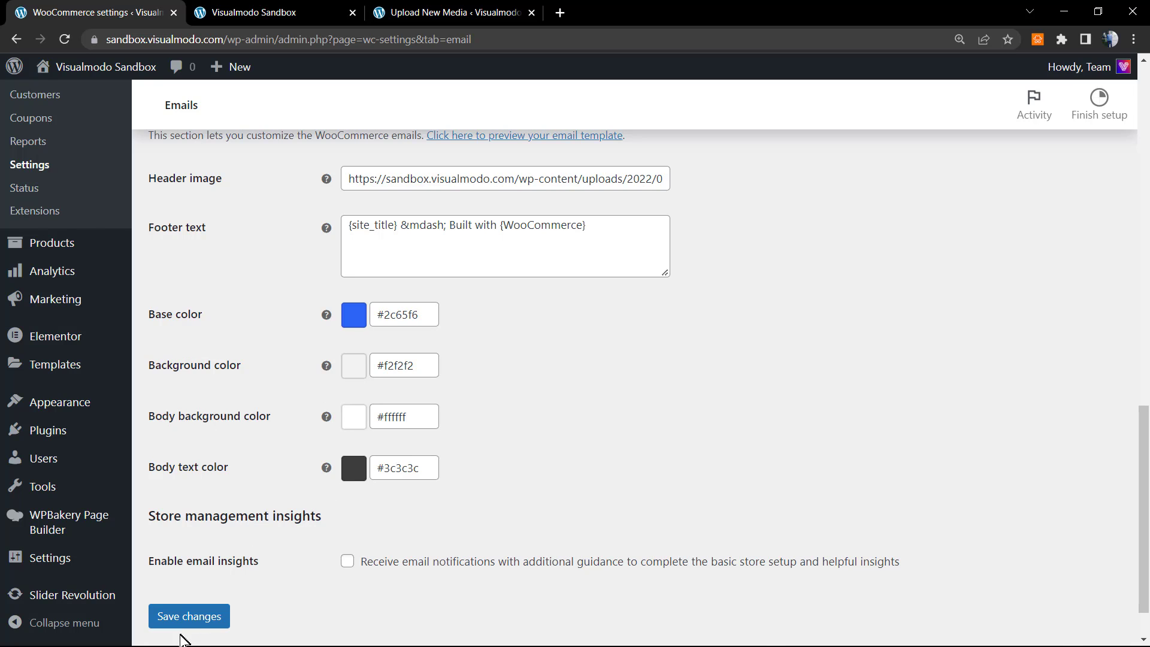
{"action": "left_click", "coordinate": [188, 615]}
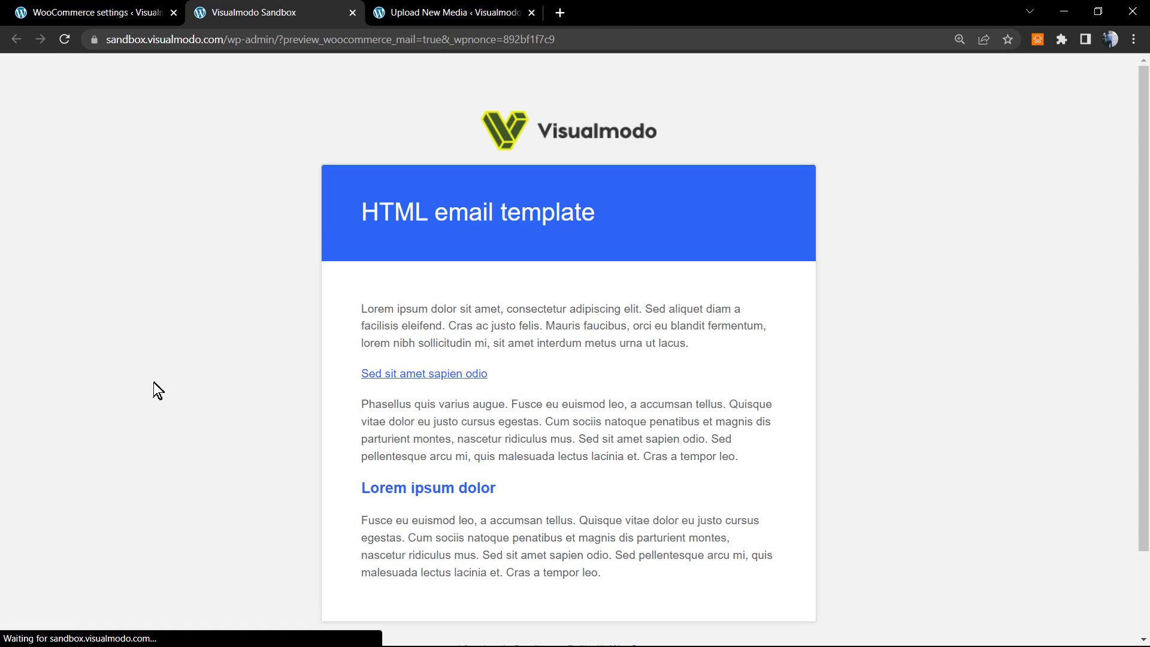
Scroll through the refreshed preview showing the Visualmodo logo and blue header
{"action": "scroll", "scroll_direction": "up", "scroll_amount": 3}
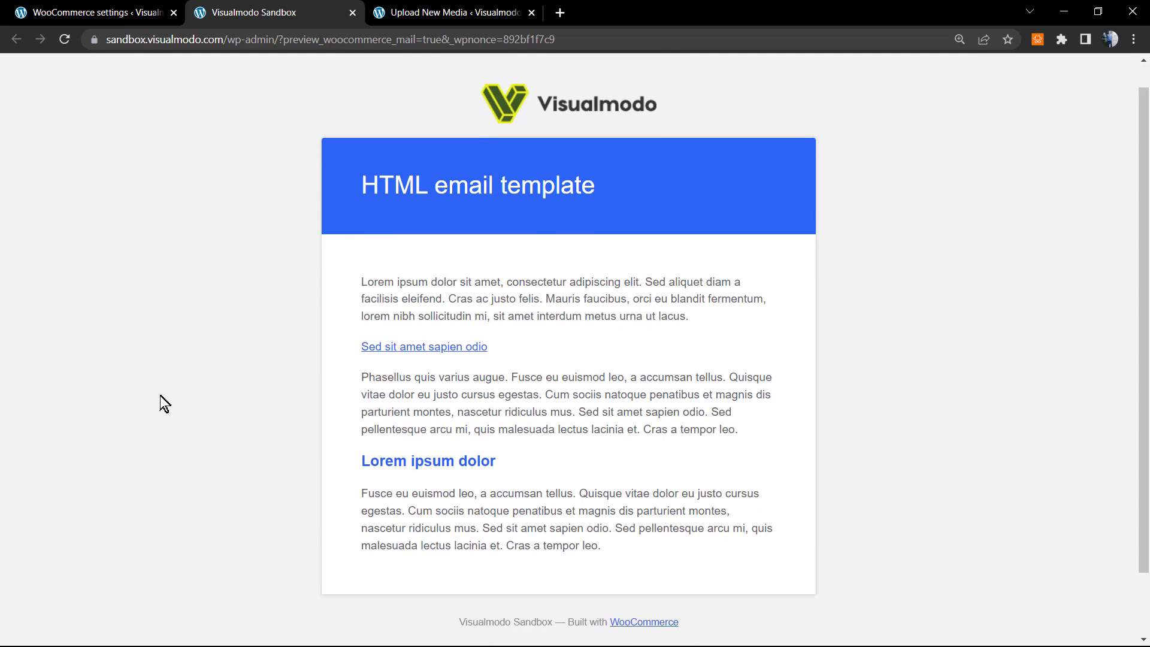
{"action": "scroll", "scroll_direction": "down", "scroll_amount": 3}
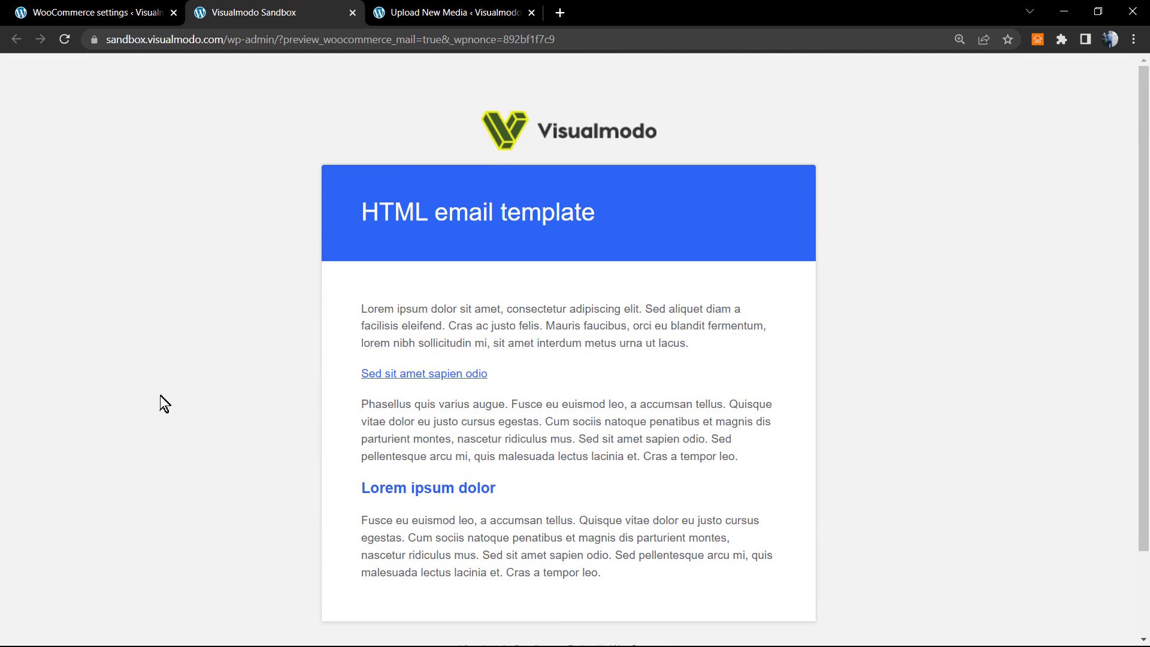
{"action": "mouse_move", "coordinate": [234, 341]}
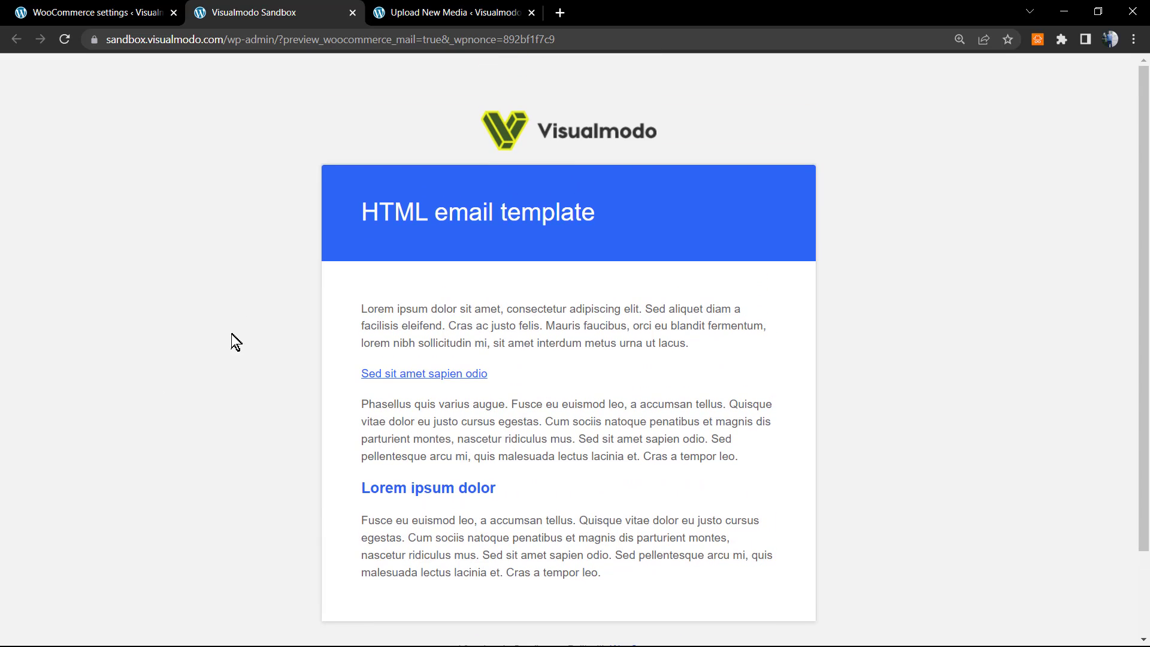
{"action": "mouse_move", "coordinate": [223, 501]}
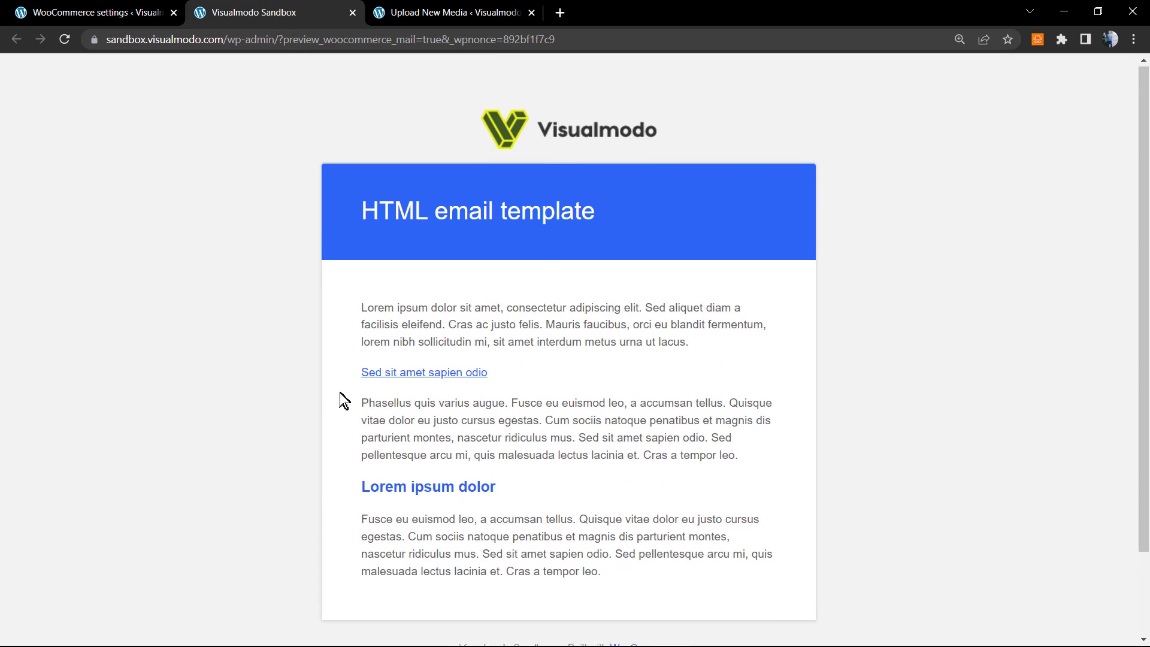
Return to the Emails settings and open the New order email's settings
{"action": "left_click", "coordinate": [88, 12]}
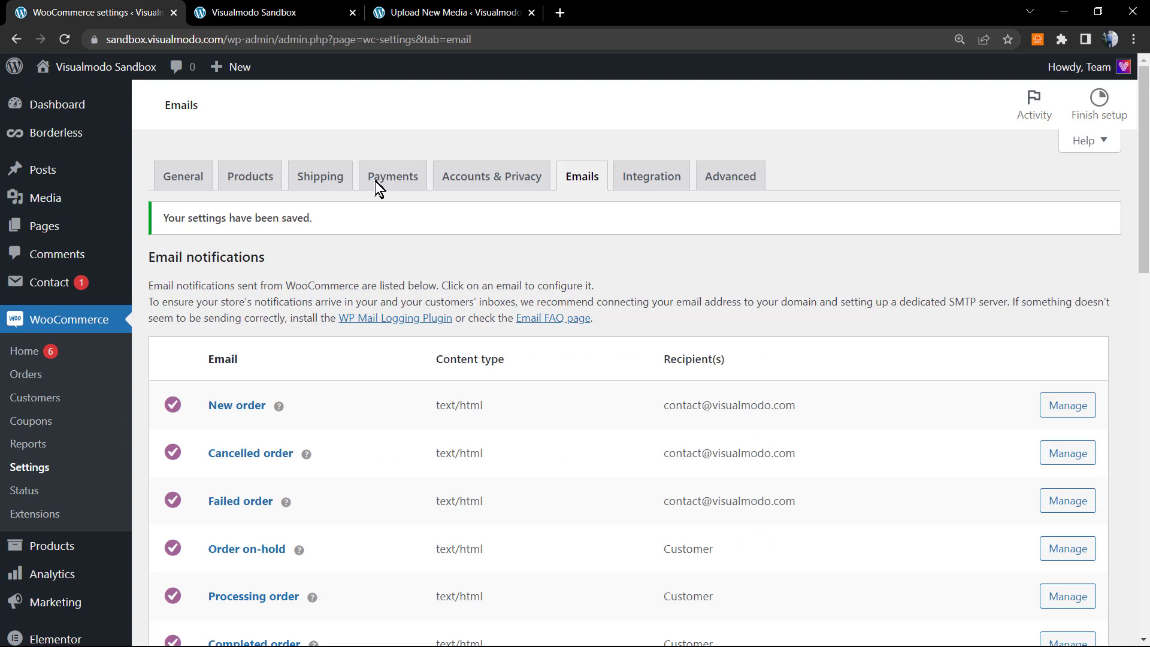
{"action": "scroll", "scroll_direction": "down", "scroll_amount": 3}
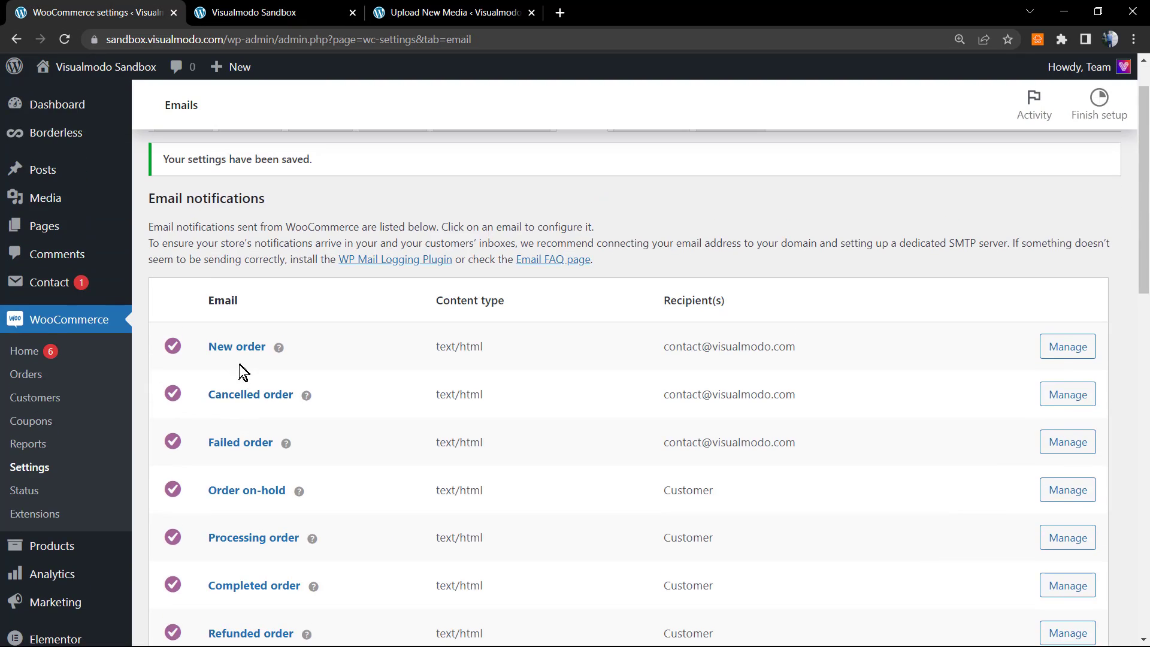
{"action": "mouse_move", "coordinate": [264, 353]}
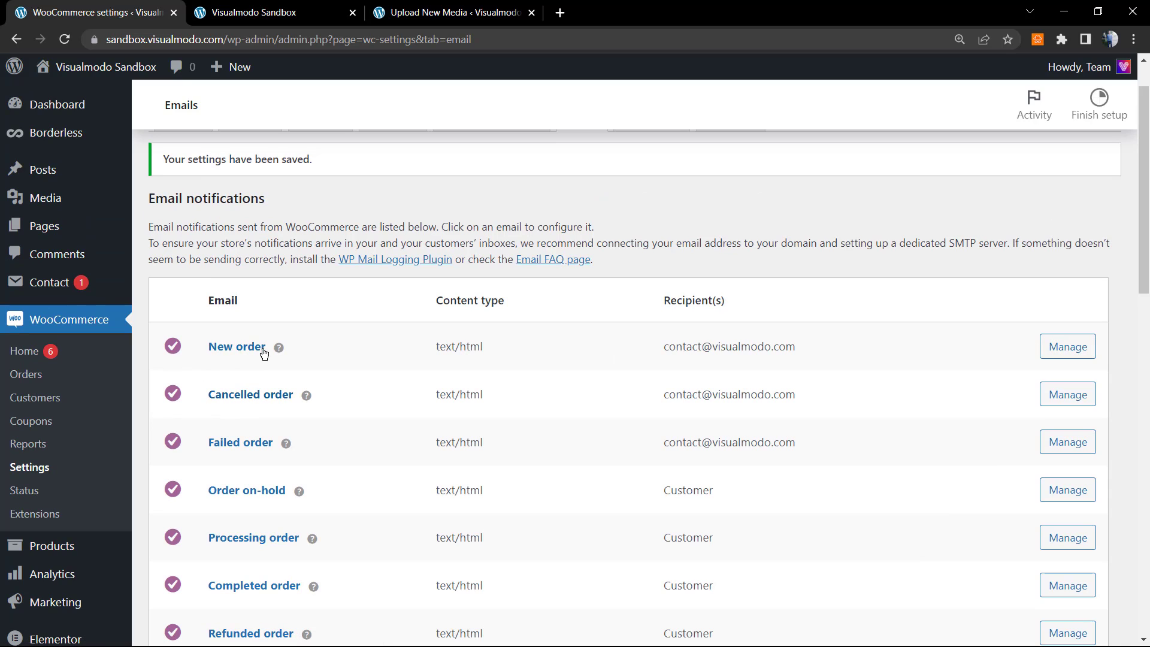
{"action": "left_click", "coordinate": [1066, 346]}
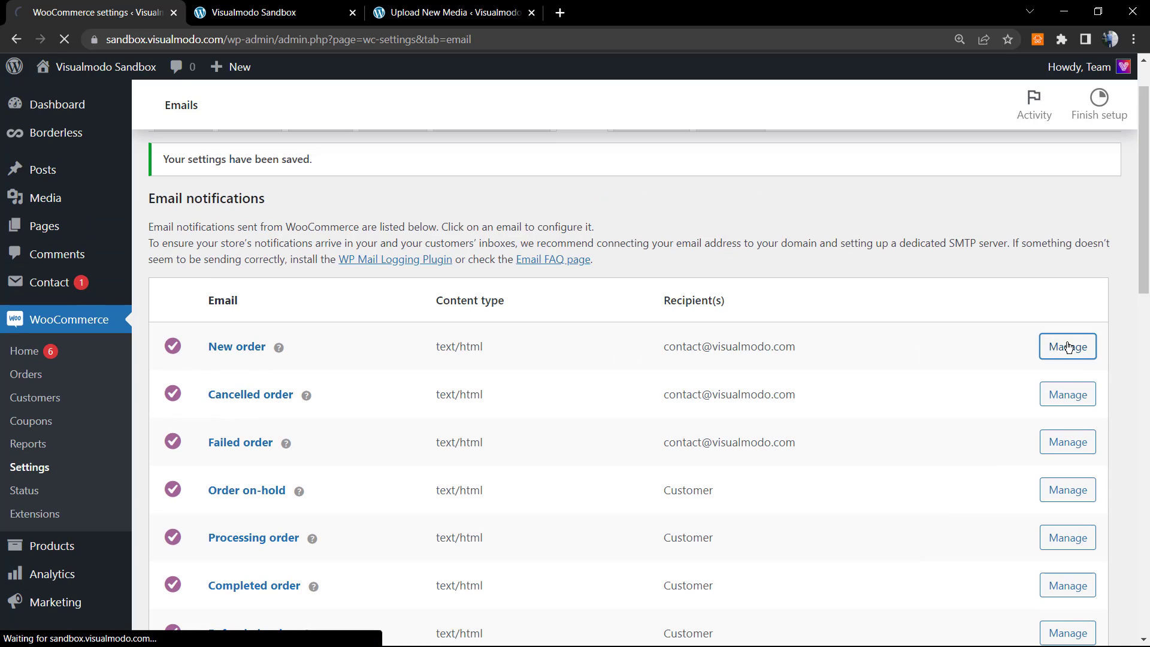
{"action": "left_click", "coordinate": [1068, 346]}
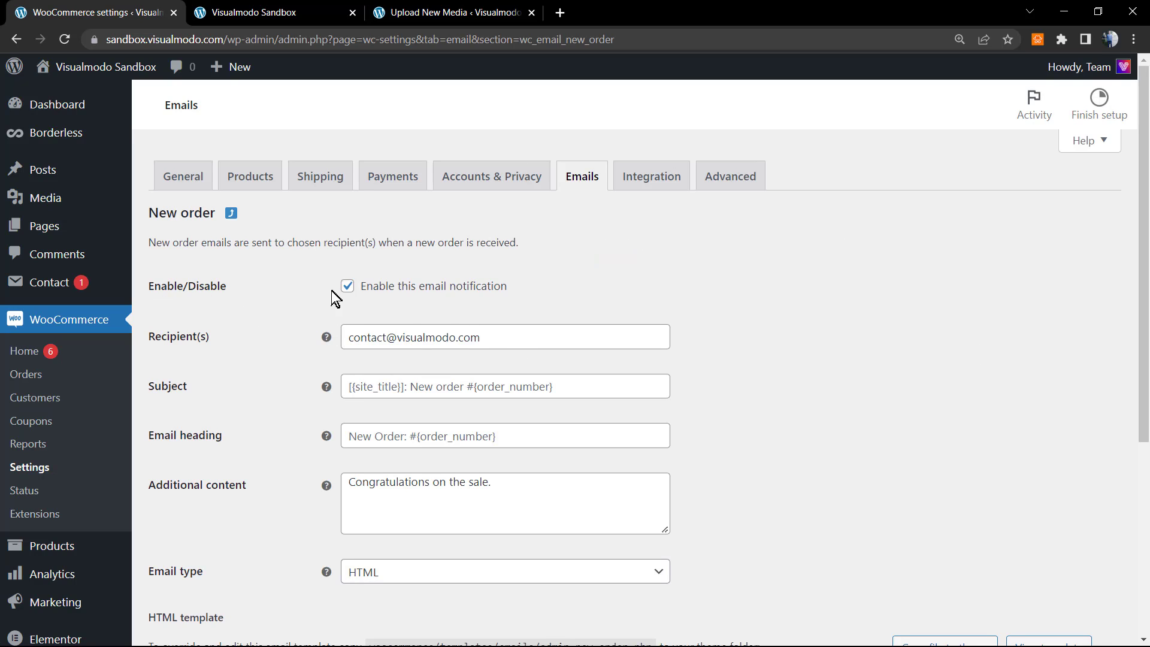
{"action": "mouse_move", "coordinate": [255, 343]}
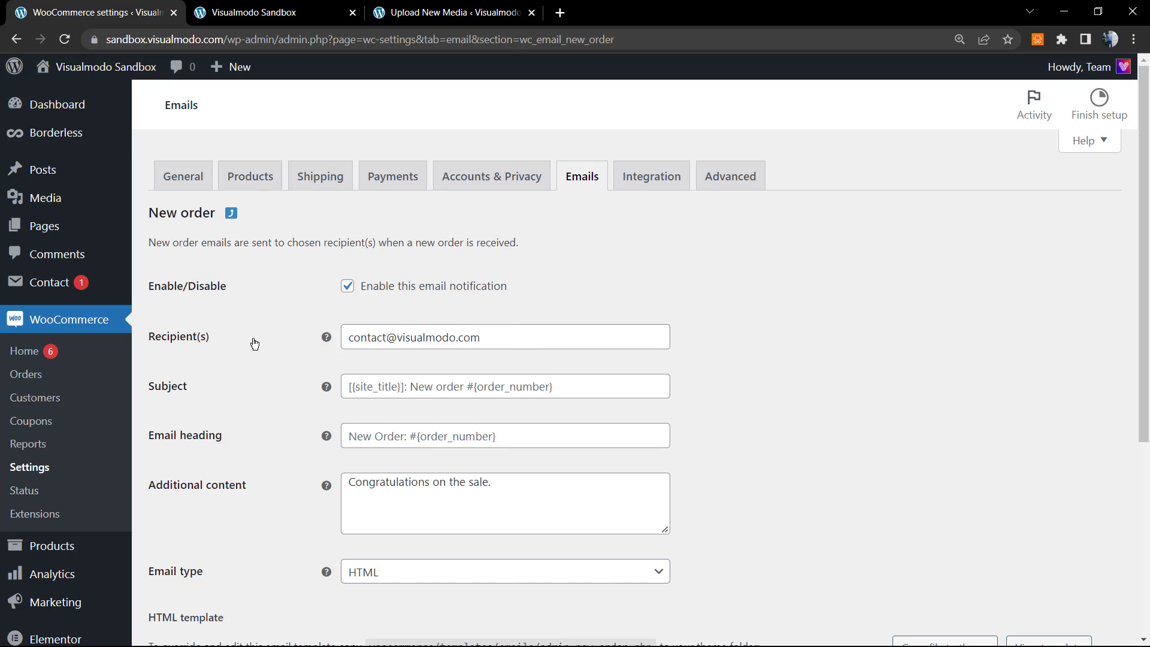
View the New order email's HTML template code (admin-new-order)
{"action": "scroll", "scroll_direction": "down", "scroll_amount": 3}
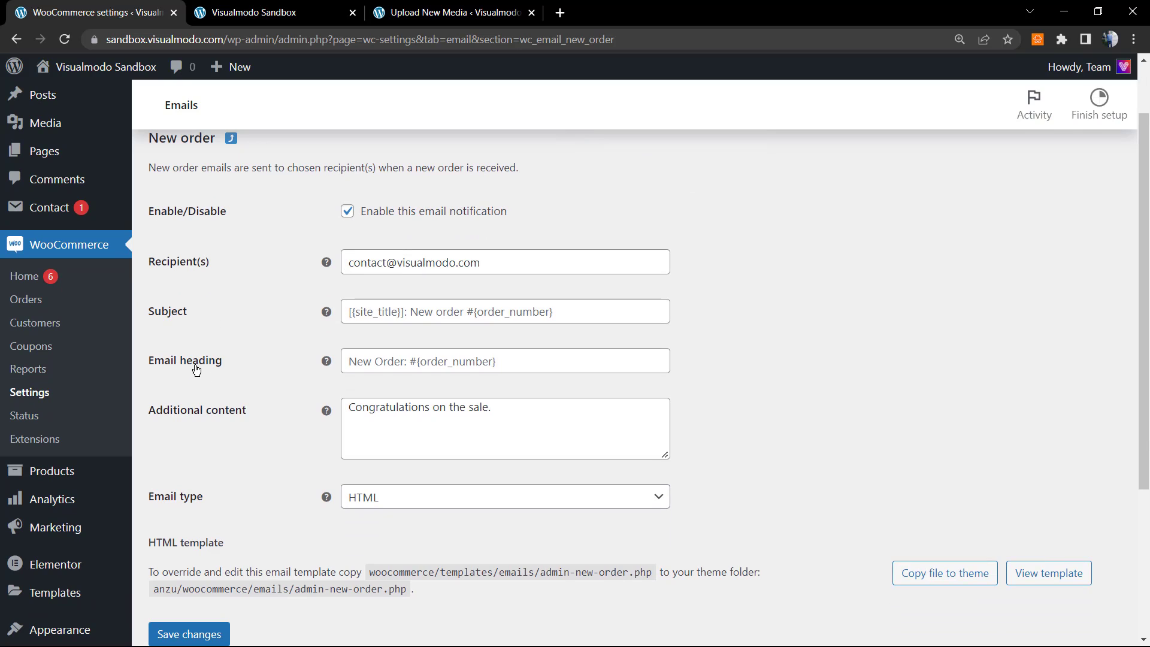
{"action": "scroll", "scroll_direction": "down", "scroll_amount": 3}
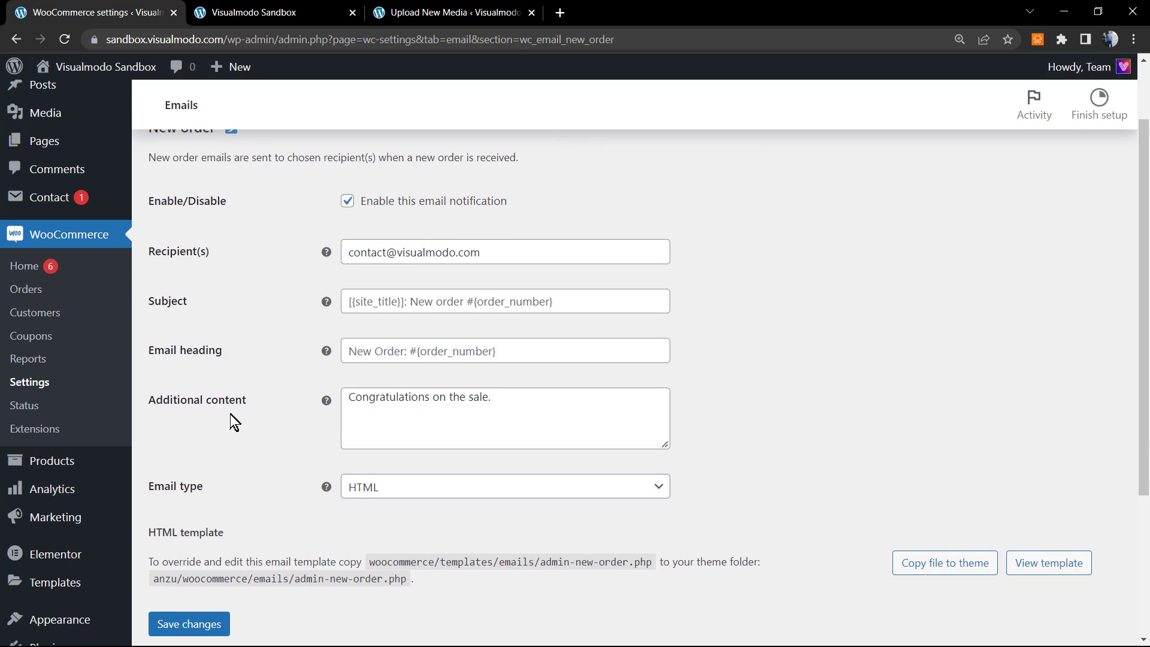
{"action": "scroll", "scroll_direction": "down", "scroll_amount": 3}
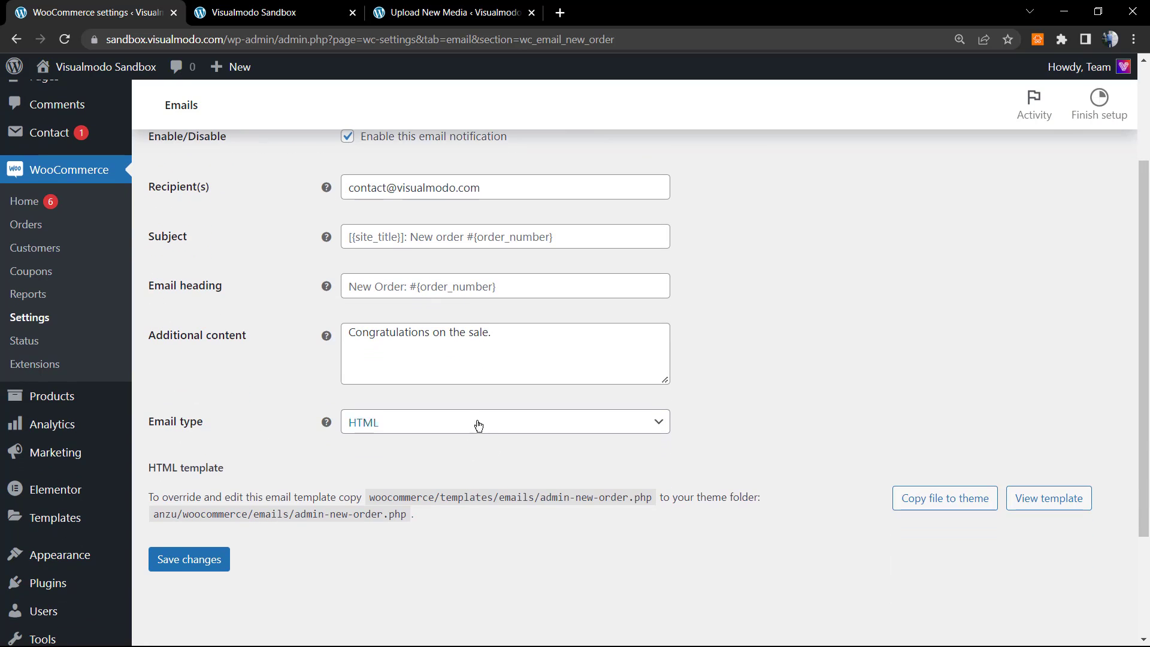
{"action": "scroll", "scroll_direction": "down", "scroll_amount": 3}
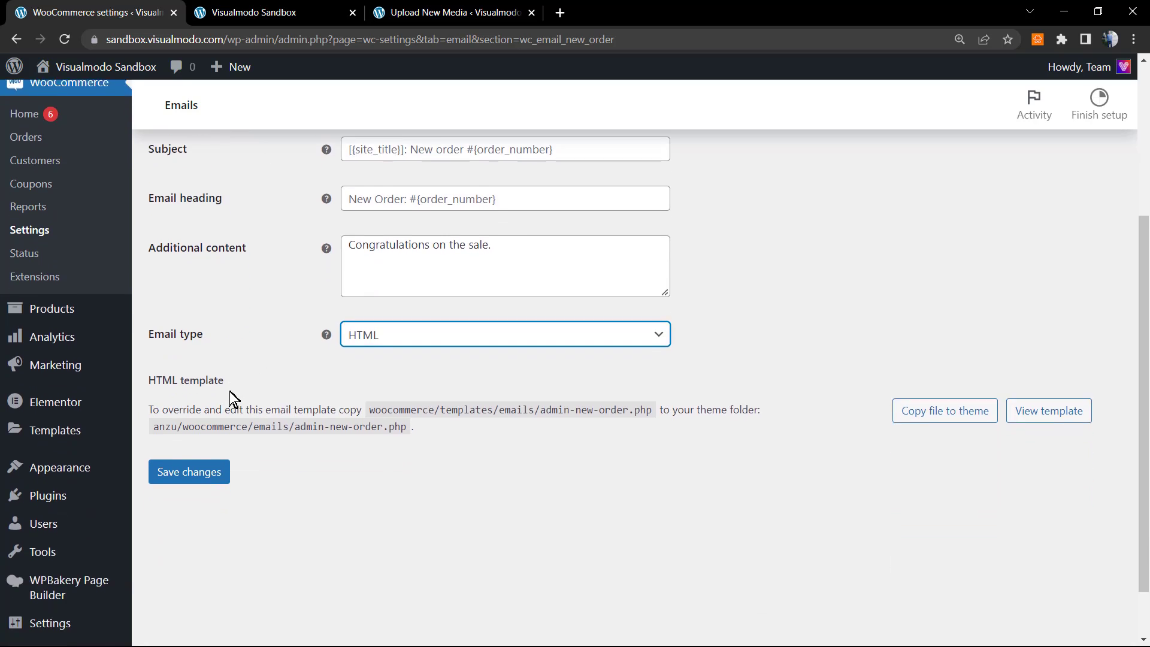
{"action": "scroll", "scroll_direction": "down", "scroll_amount": 3}
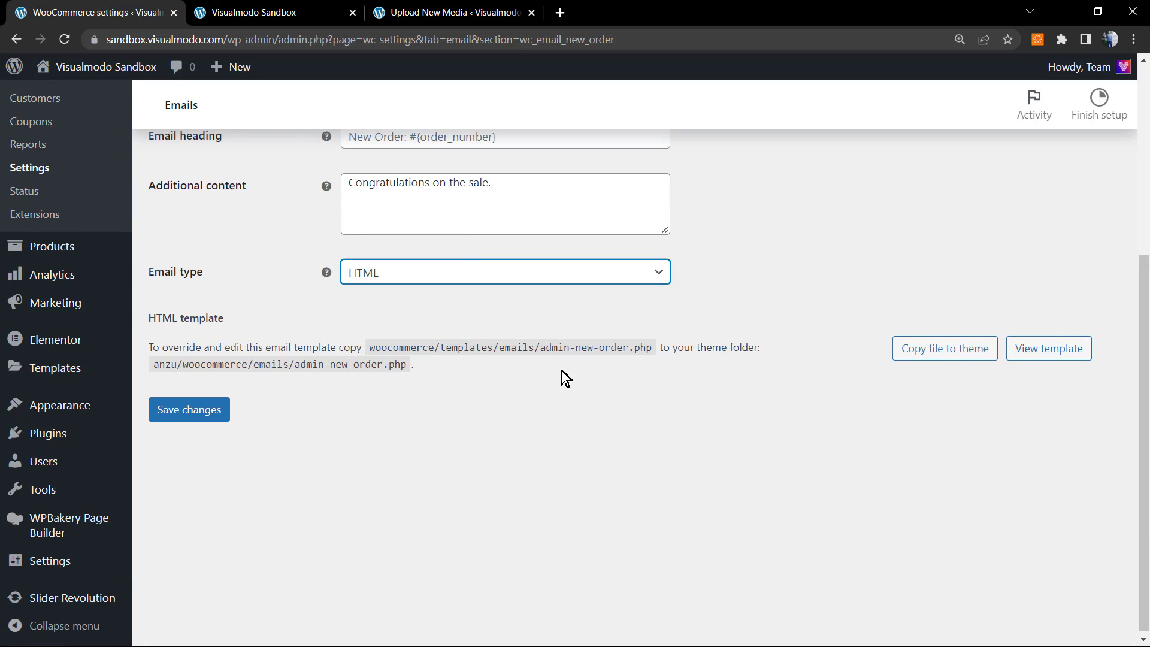
{"action": "mouse_move", "coordinate": [1048, 348]}
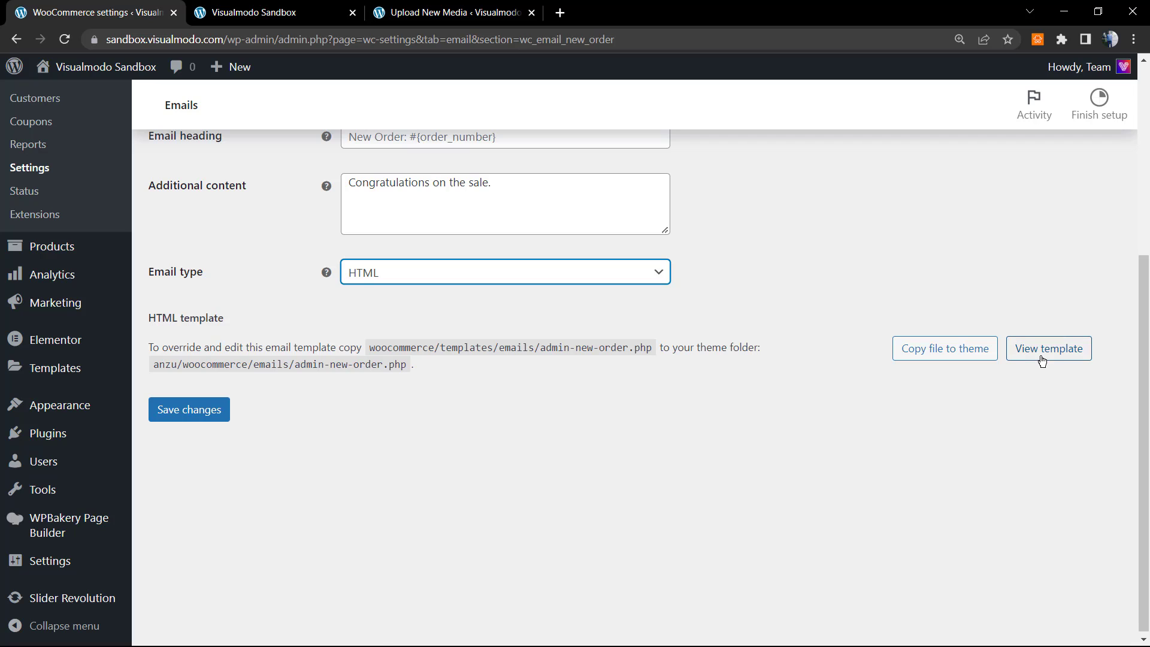
{"action": "mouse_move", "coordinate": [1048, 347]}
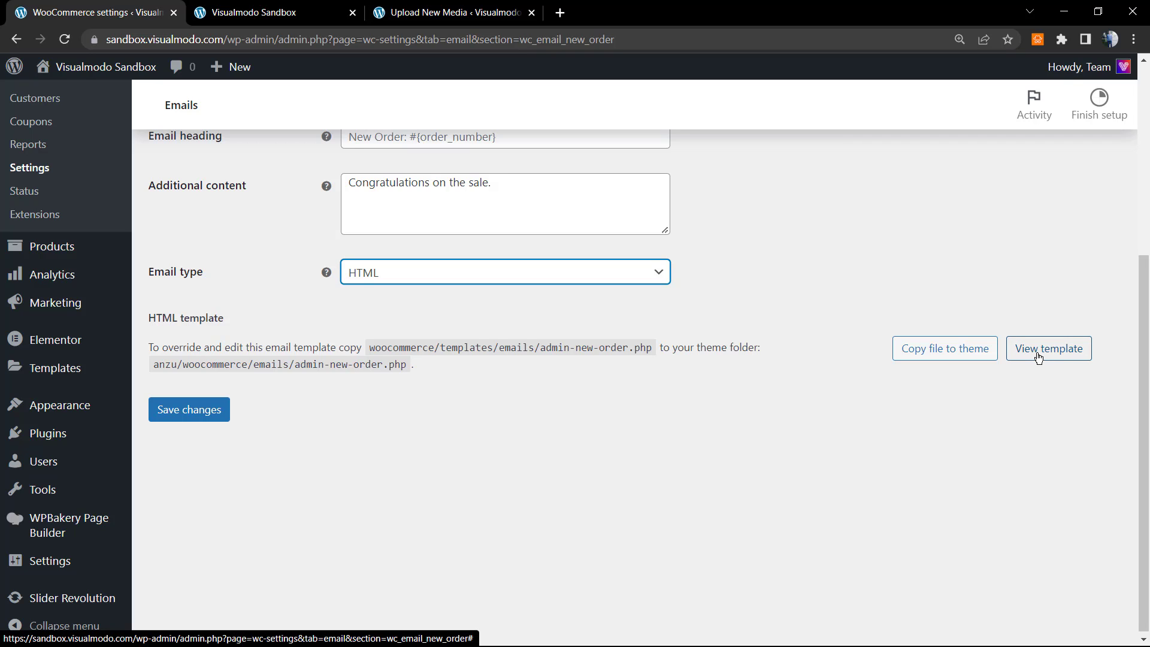
{"action": "left_click", "coordinate": [1048, 348]}
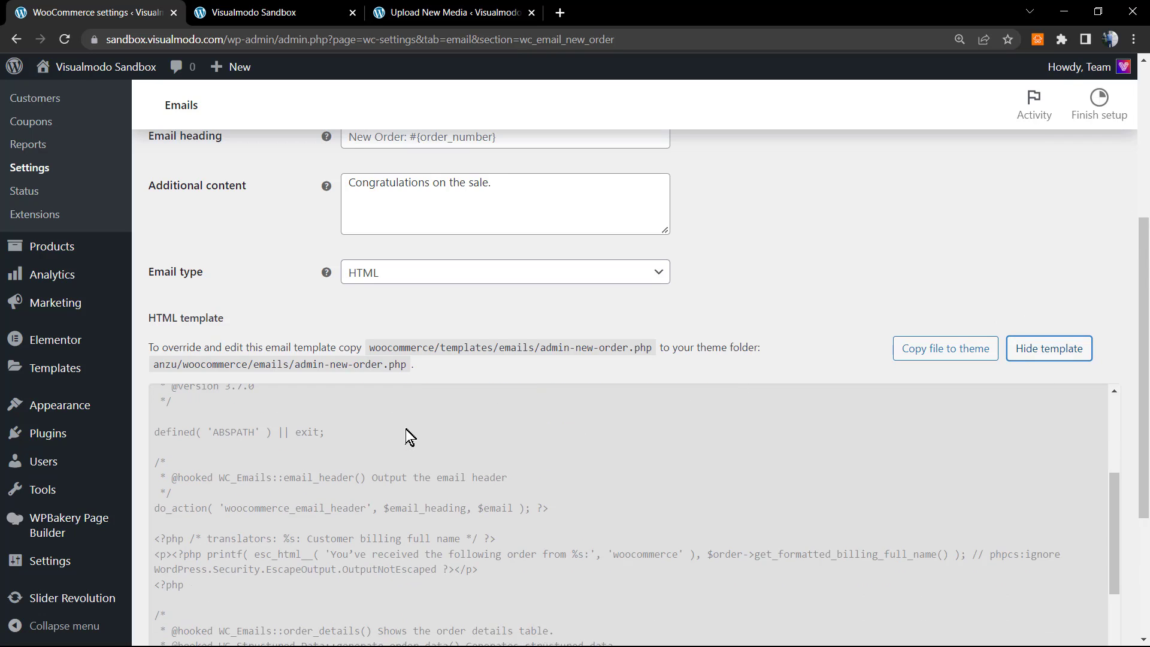
{"action": "scroll", "scroll_direction": "down", "scroll_amount": 3}
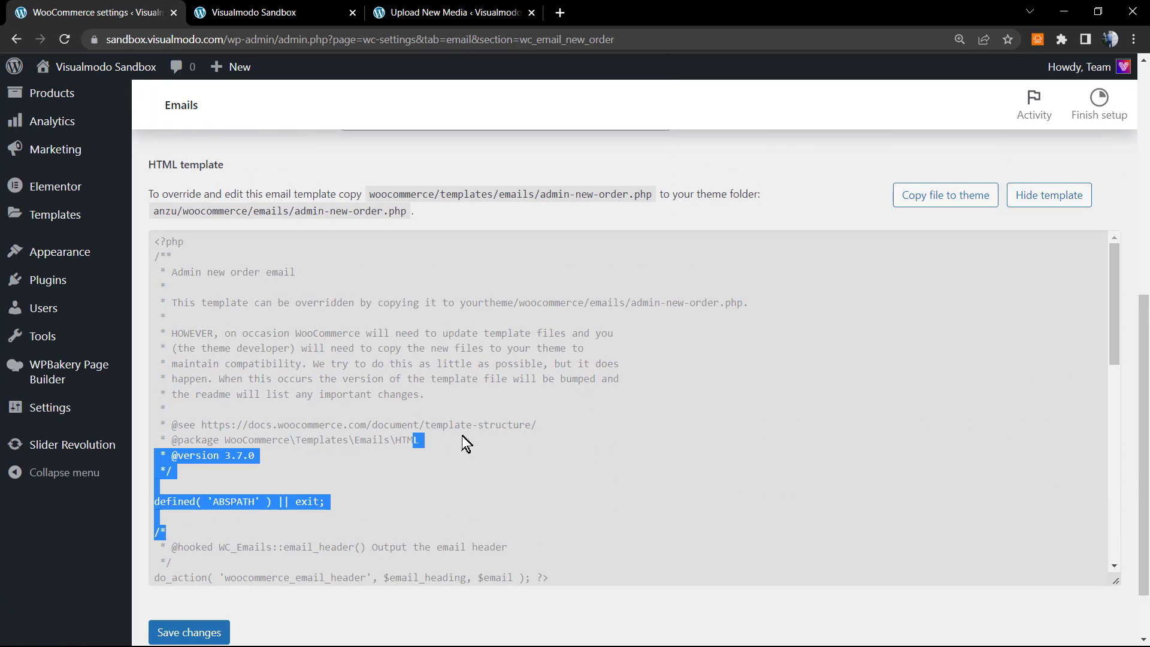
{"action": "scroll", "scroll_direction": "up", "scroll_amount": 3}
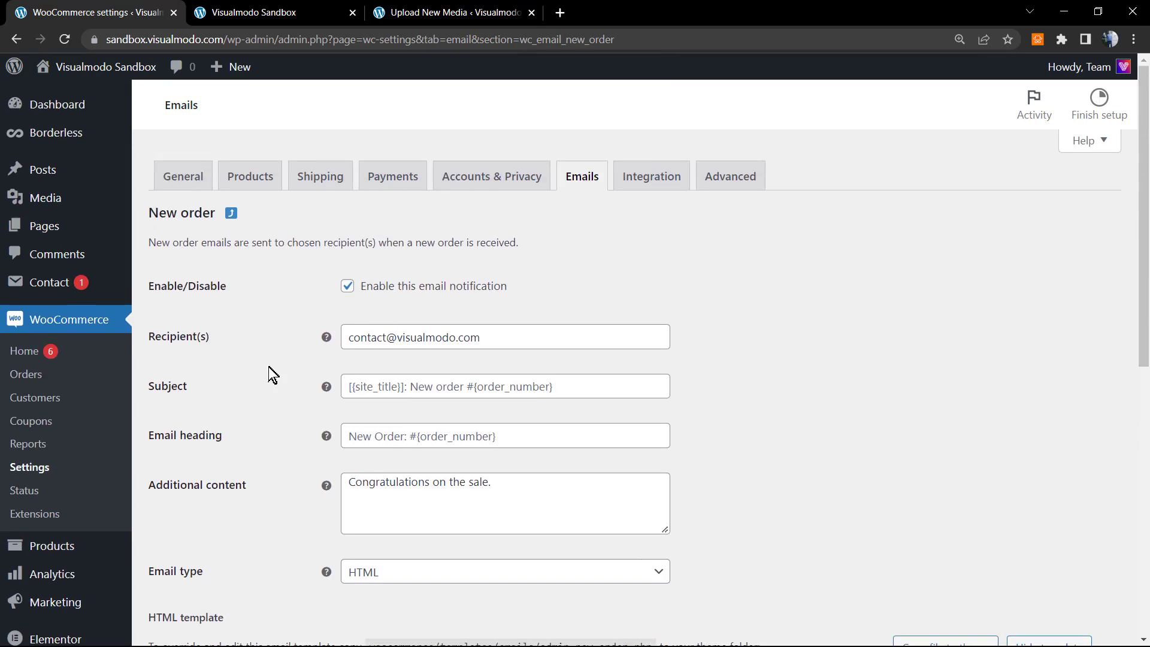
{"action": "mouse_move", "coordinate": [231, 213]}
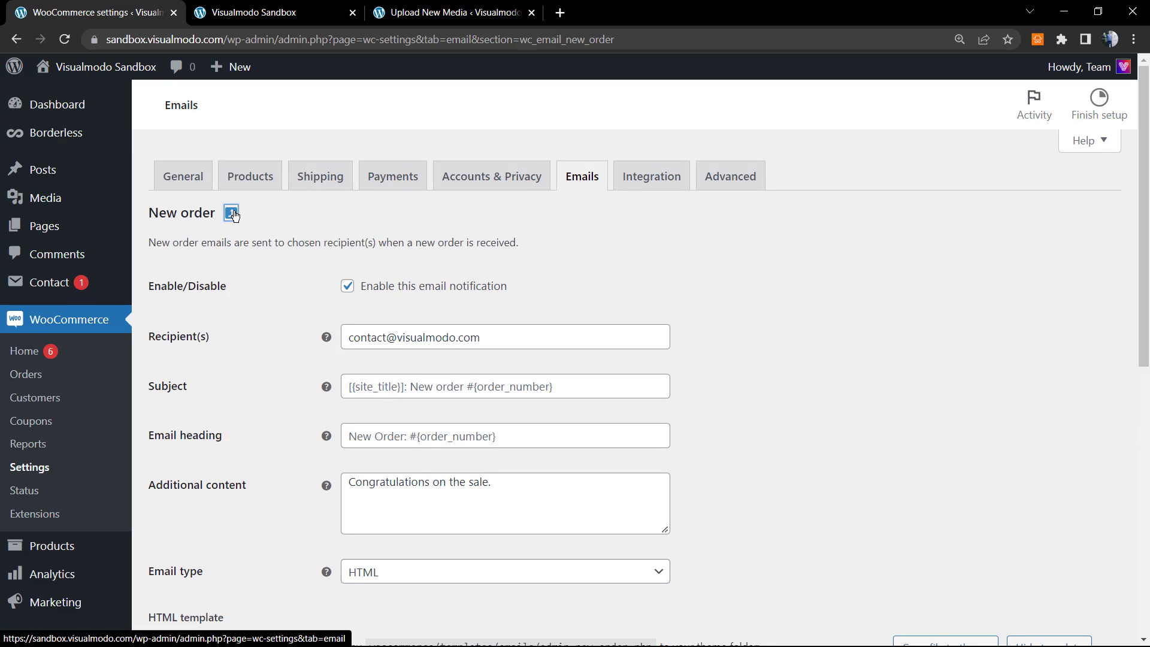
Return to the email notifications list and scroll down to the template preview link
{"action": "left_click", "coordinate": [232, 212]}
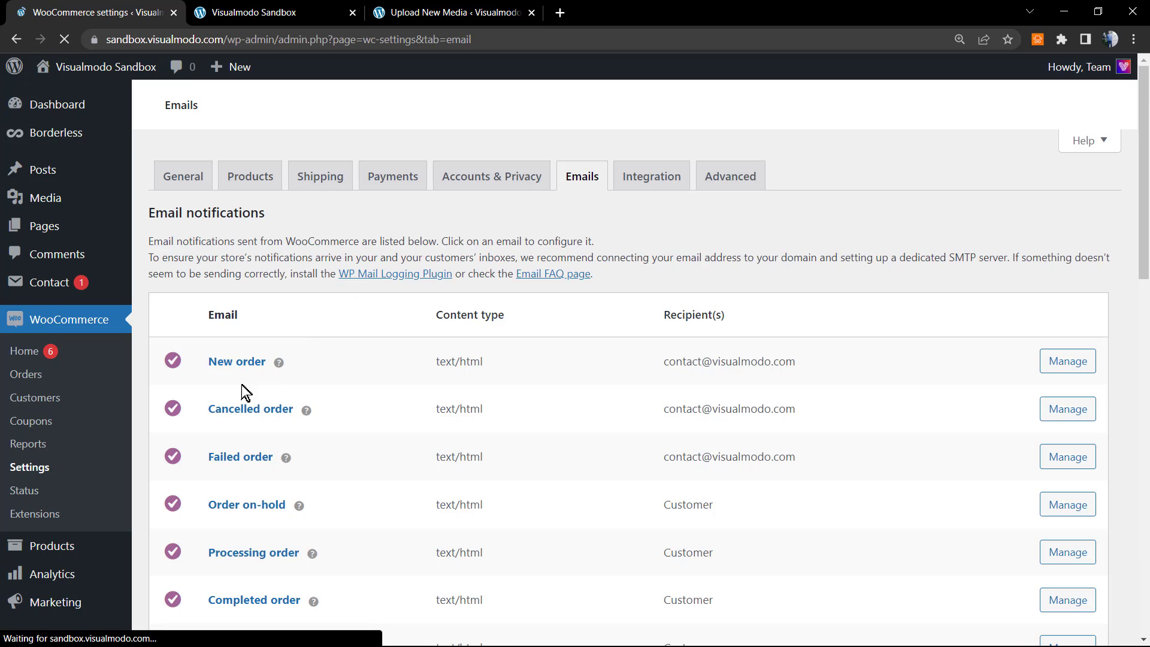
{"action": "scroll", "scroll_direction": "down", "scroll_amount": 3}
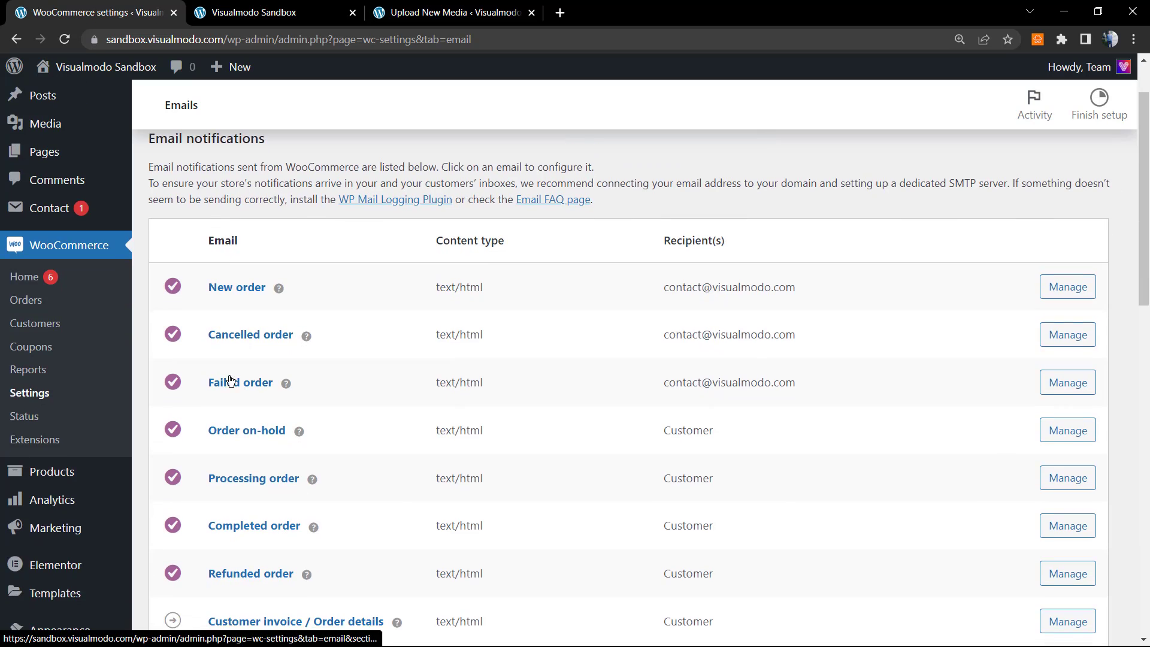
{"action": "scroll", "scroll_direction": "down", "scroll_amount": 3}
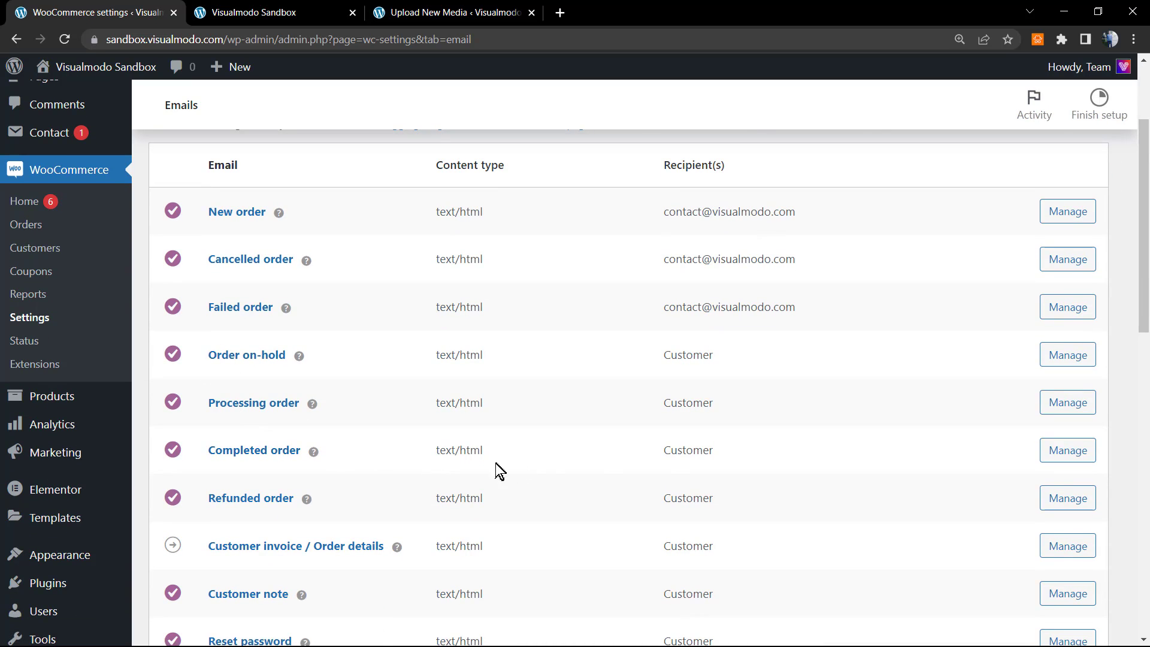
{"action": "scroll", "scroll_direction": "down", "scroll_amount": 3}
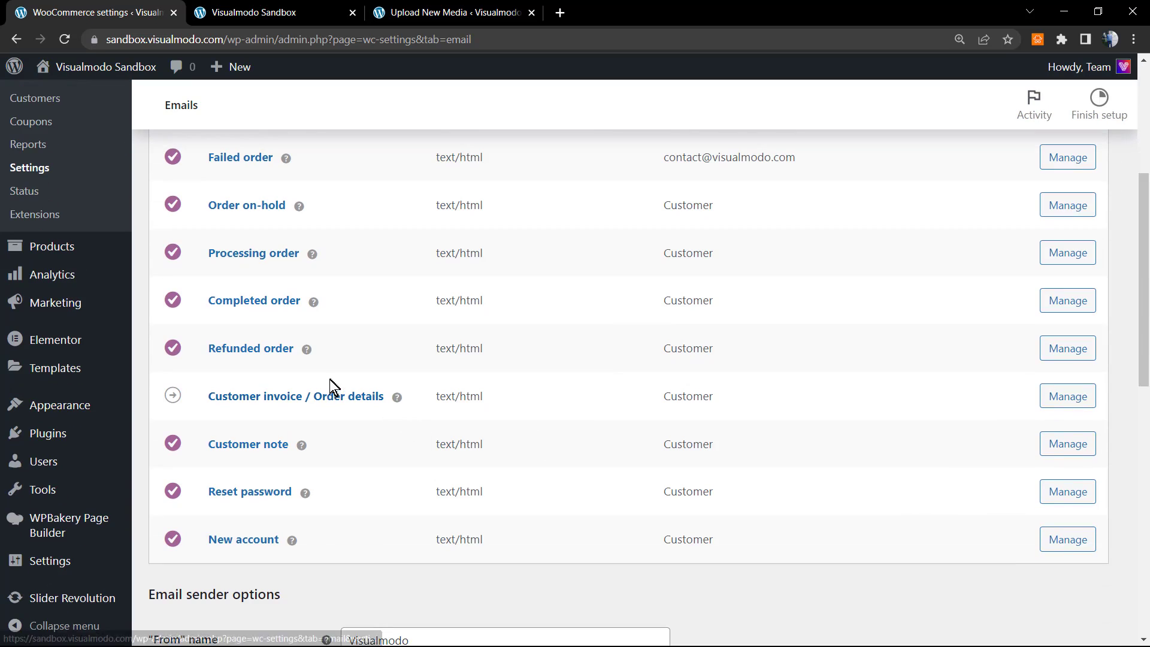
{"action": "scroll", "scroll_direction": "down", "scroll_amount": 3}
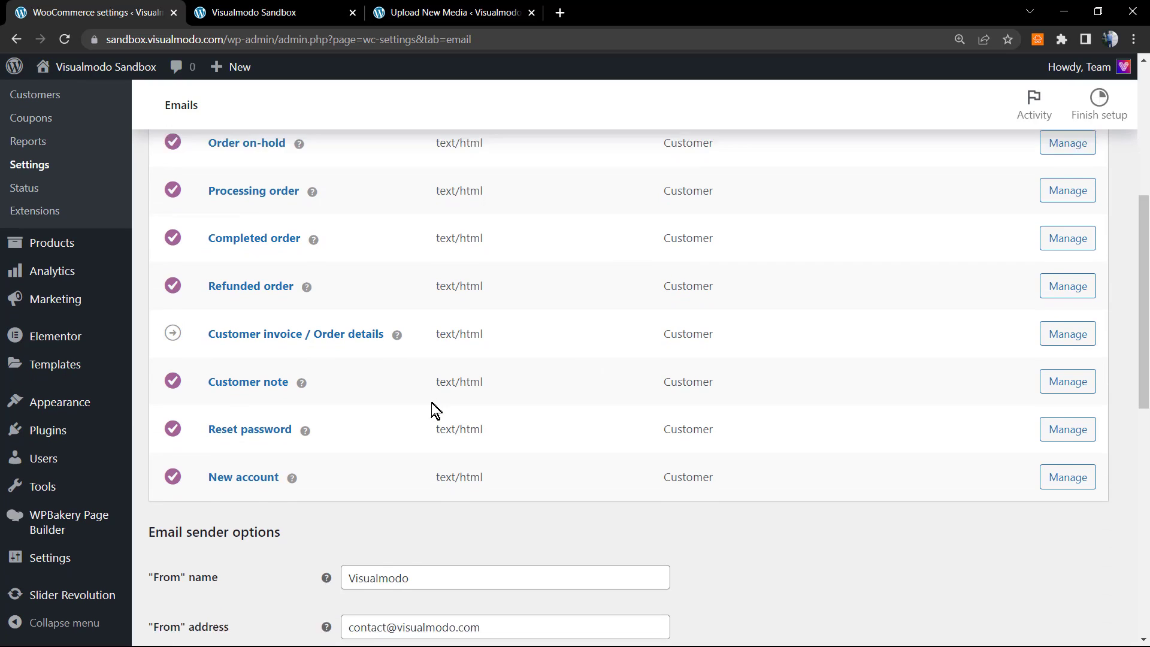
{"action": "scroll", "scroll_direction": "down", "scroll_amount": 3}
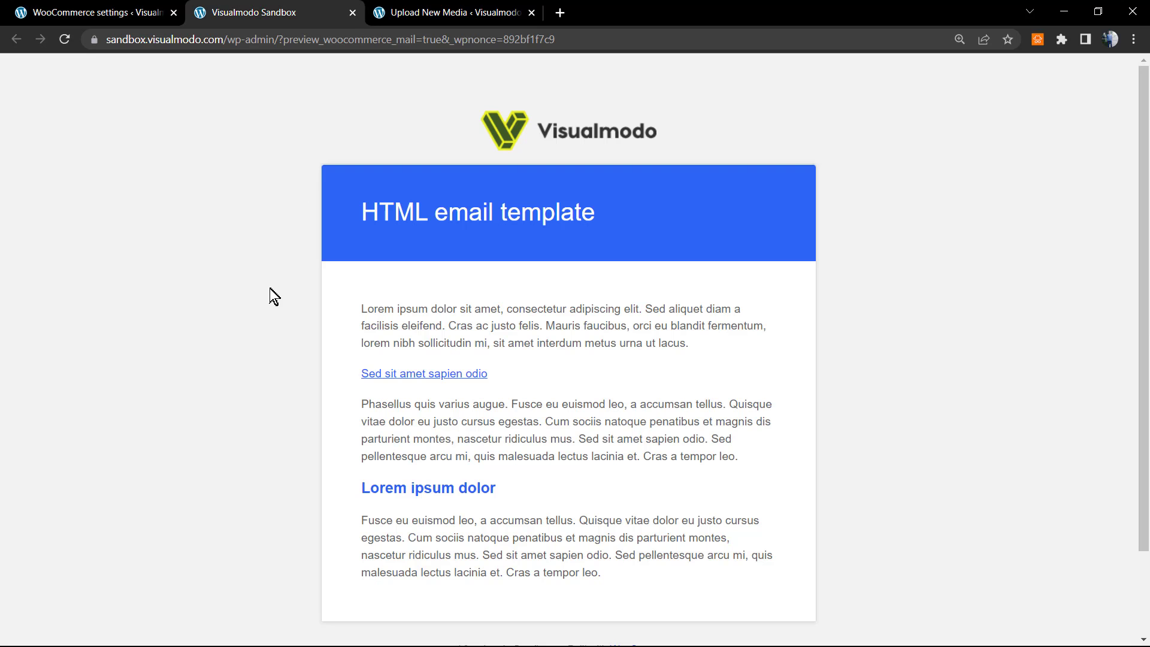
{"action": "mouse_move", "coordinate": [266, 299]}
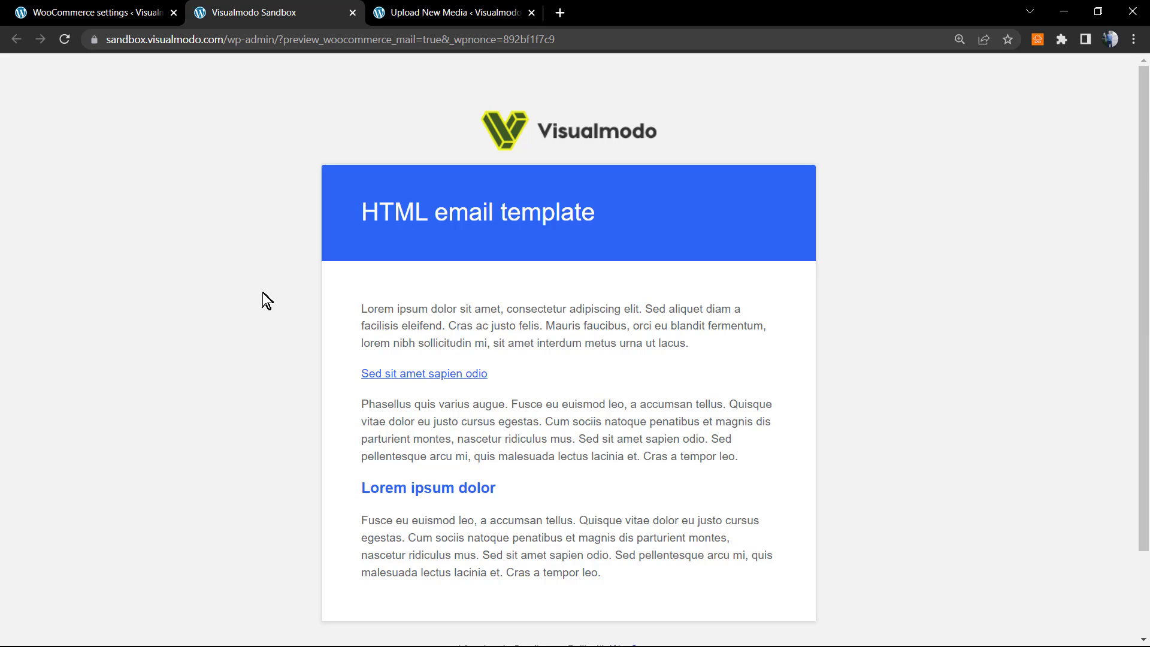
{"action": "mouse_move", "coordinate": [343, 101]}
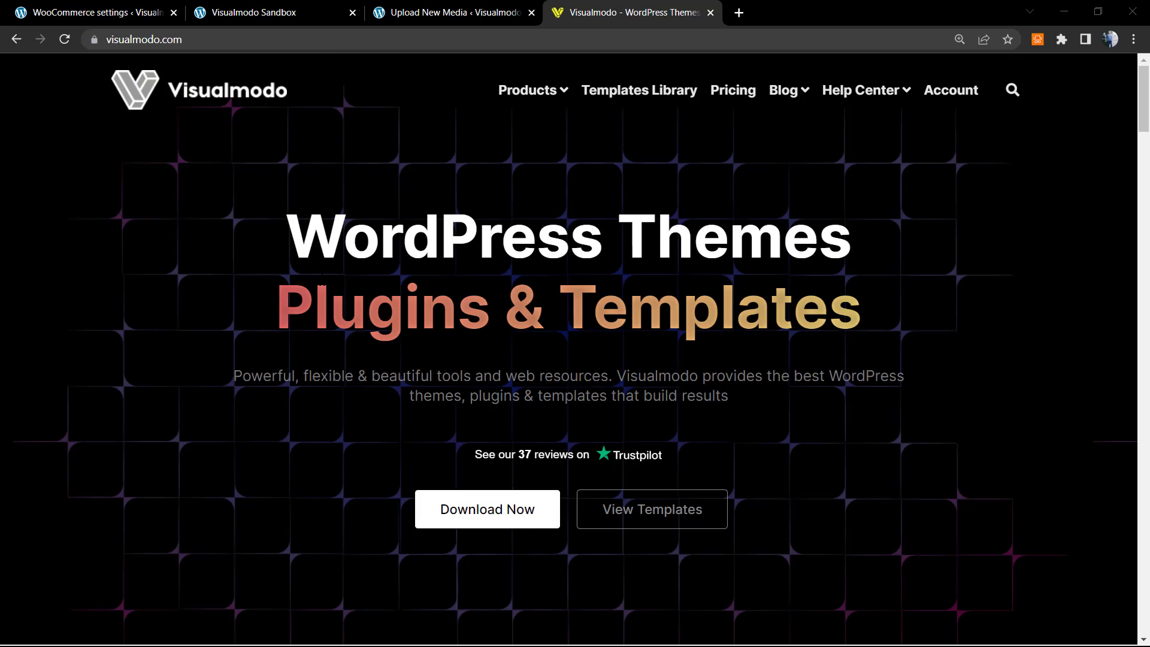
{"action": "mouse_move", "coordinate": [424, 160]}
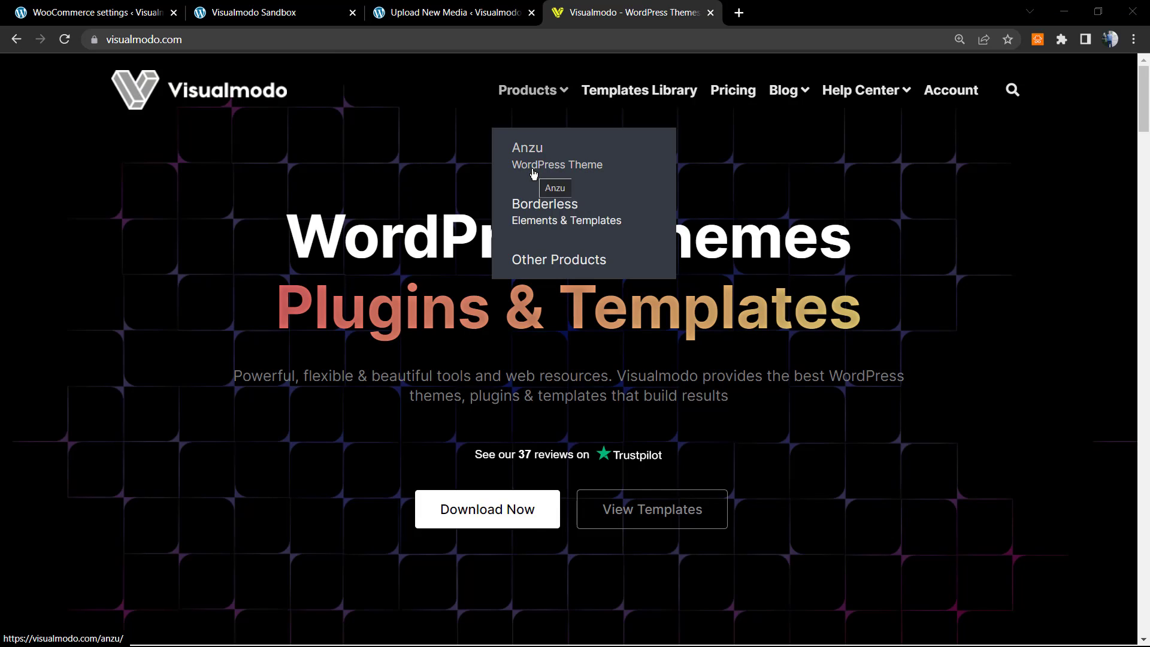
{"action": "mouse_move", "coordinate": [613, 215]}
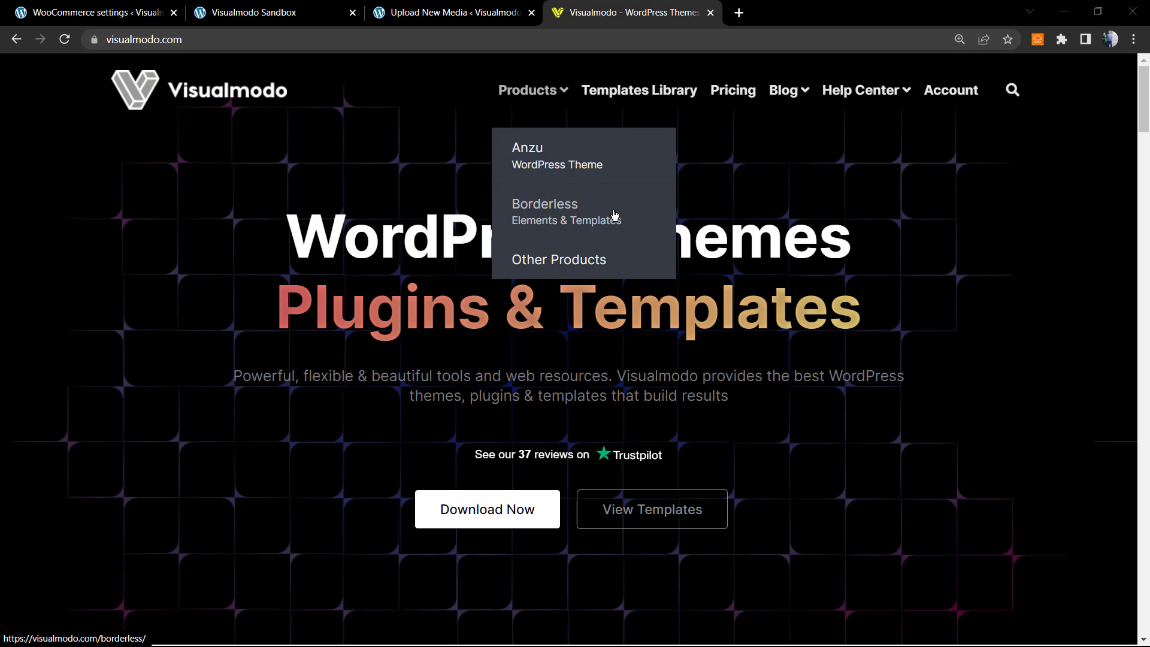
{"action": "mouse_move", "coordinate": [583, 209]}
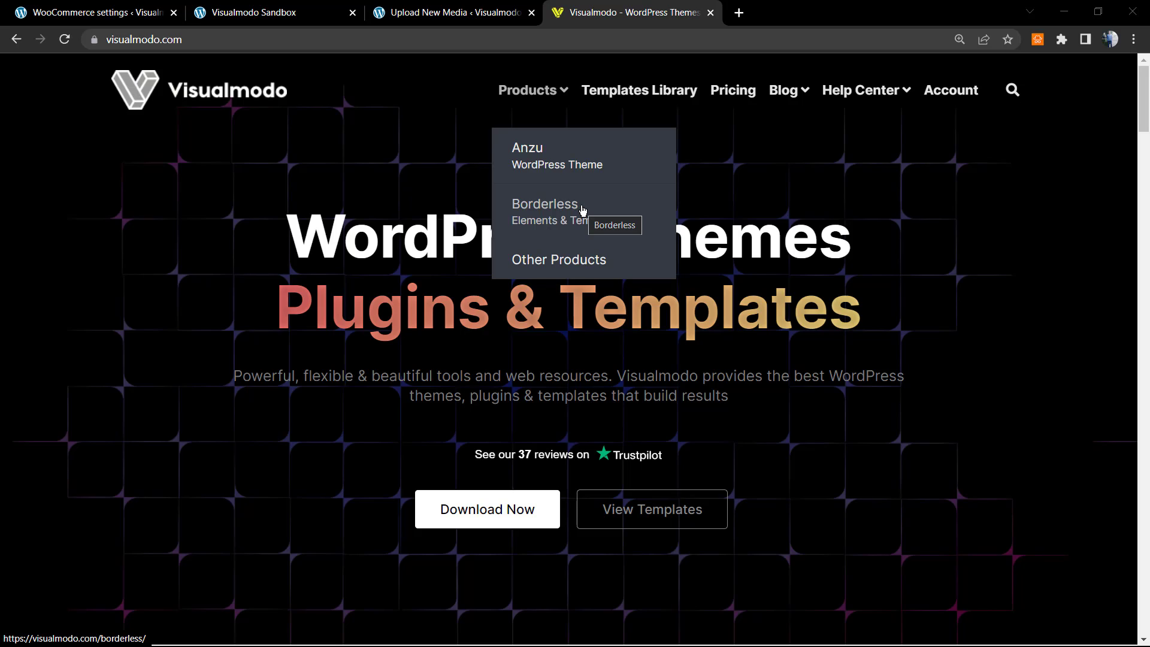
{"action": "mouse_move", "coordinate": [520, 178]}
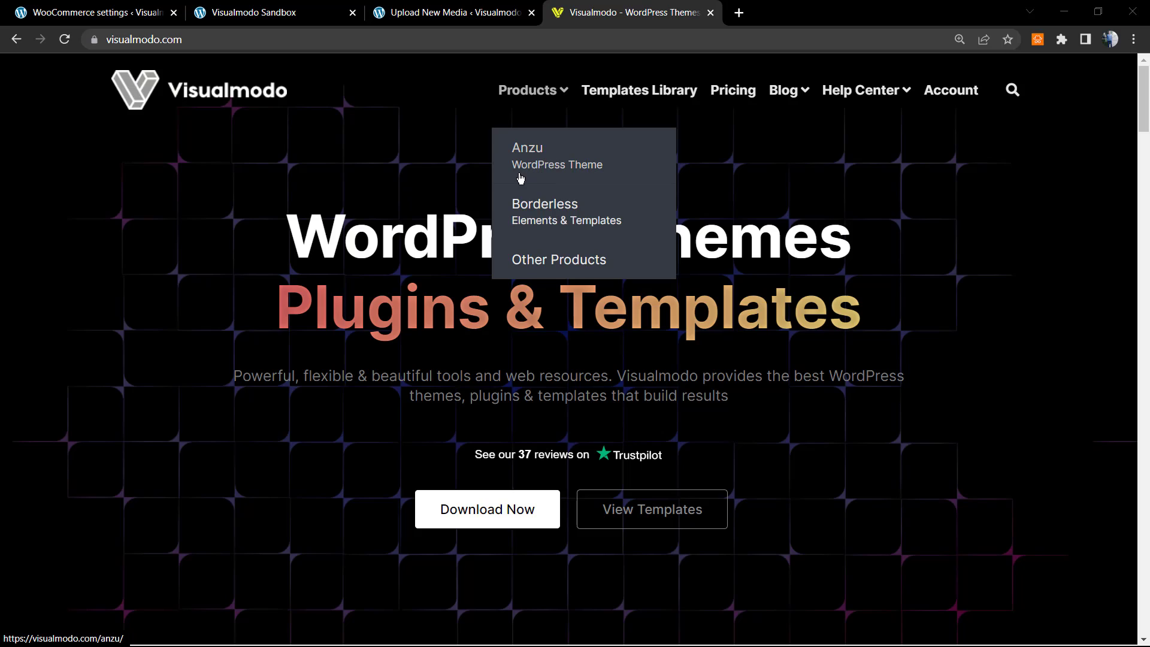
{"action": "mouse_move", "coordinate": [615, 220]}
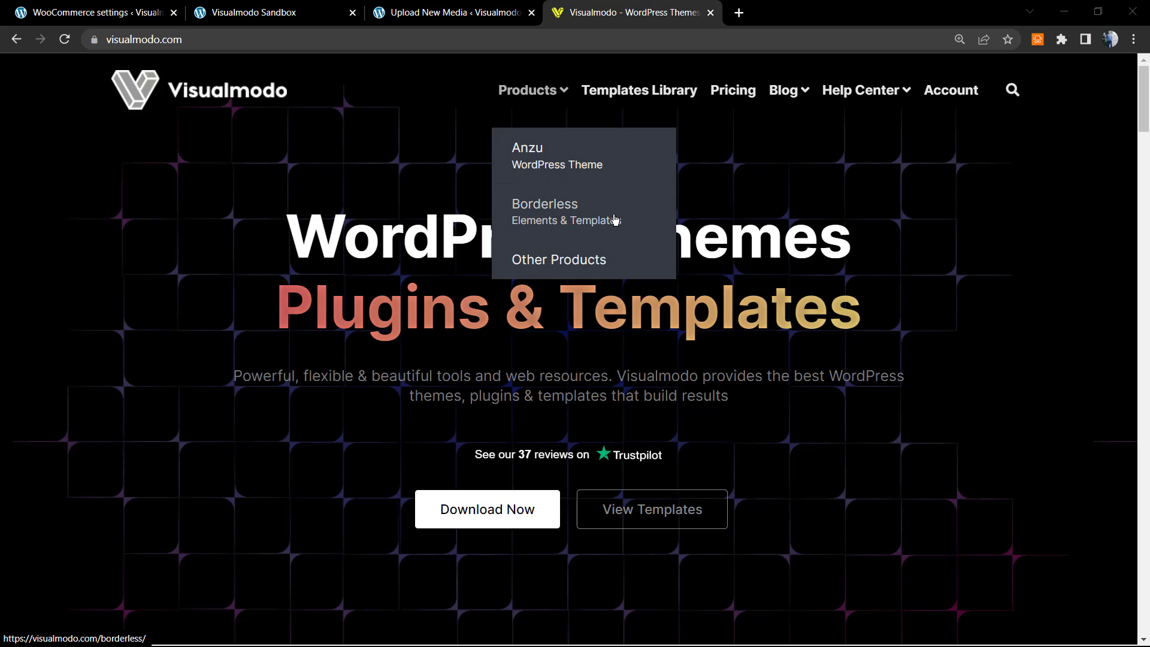
{"action": "mouse_move", "coordinate": [616, 220]}
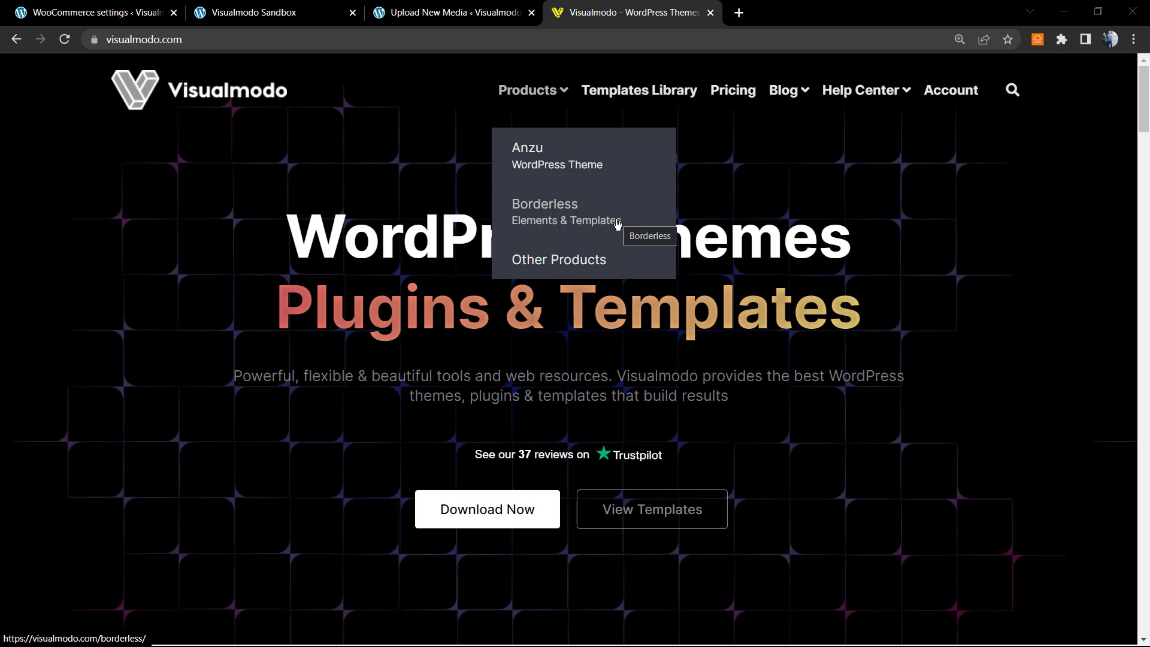
Go to the Templates Library from Visualmodo's Products menu
{"action": "left_click", "coordinate": [637, 89]}
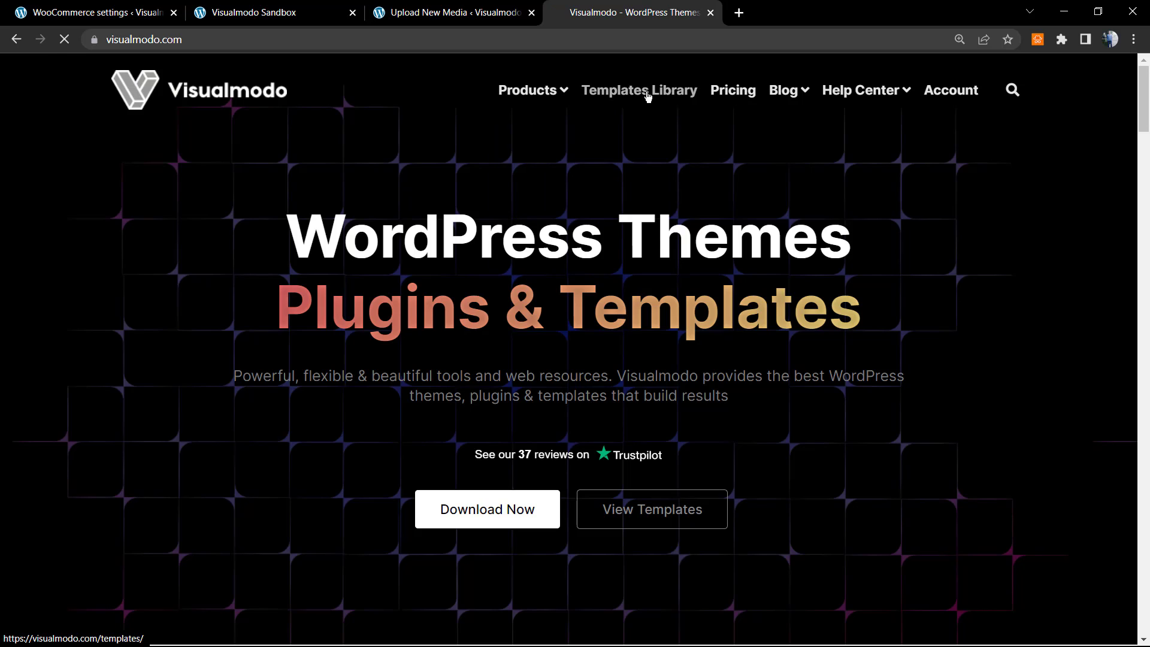
Browse the Anzu templates, such as Florist, Pharmacy, Massage and Eco Food
{"action": "left_click", "coordinate": [637, 90]}
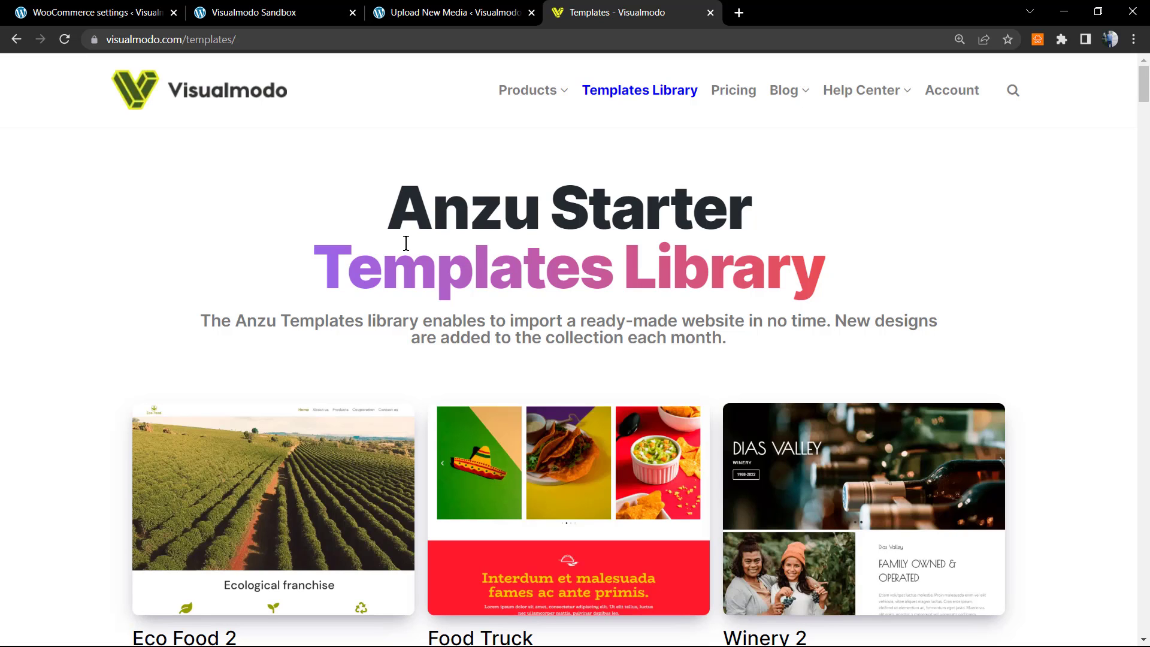
{"action": "scroll", "scroll_direction": "down", "scroll_amount": 3}
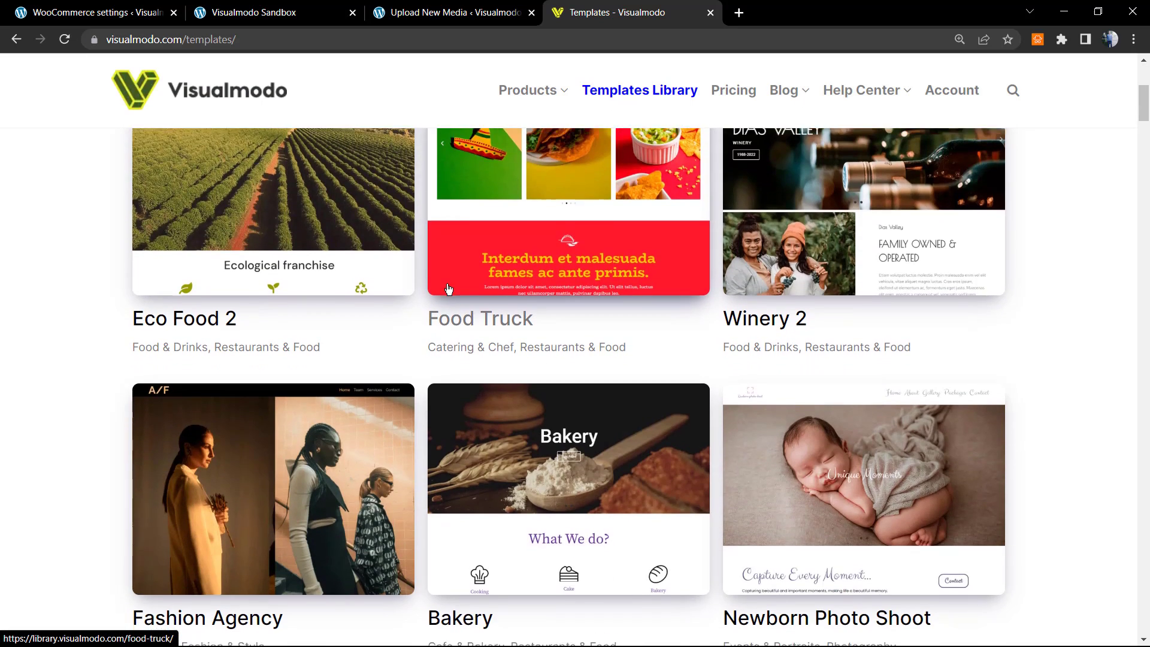
{"action": "scroll", "scroll_direction": "down", "scroll_amount": 3}
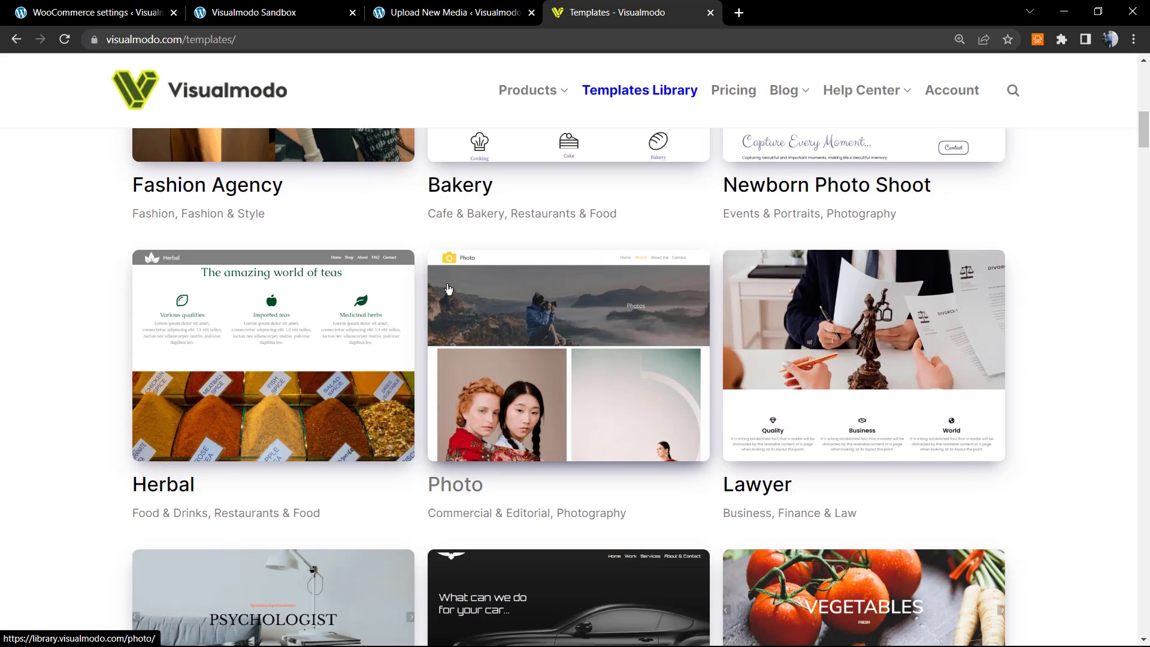
{"action": "scroll", "scroll_direction": "down", "scroll_amount": 3}
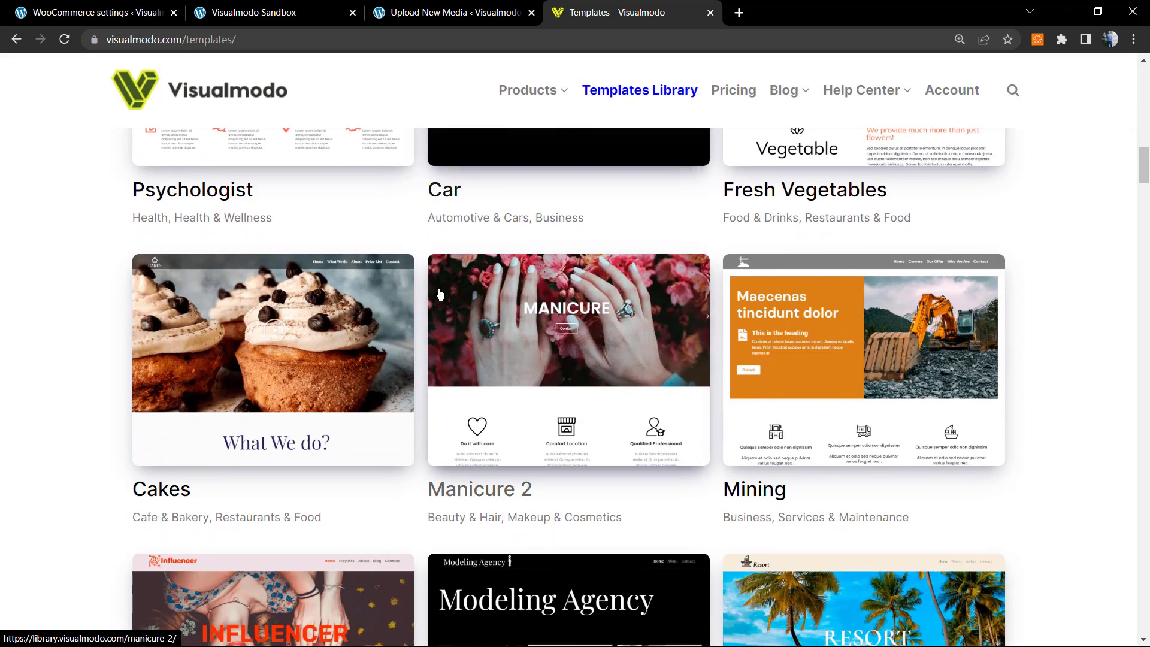
{"action": "scroll", "scroll_direction": "down", "scroll_amount": 3}
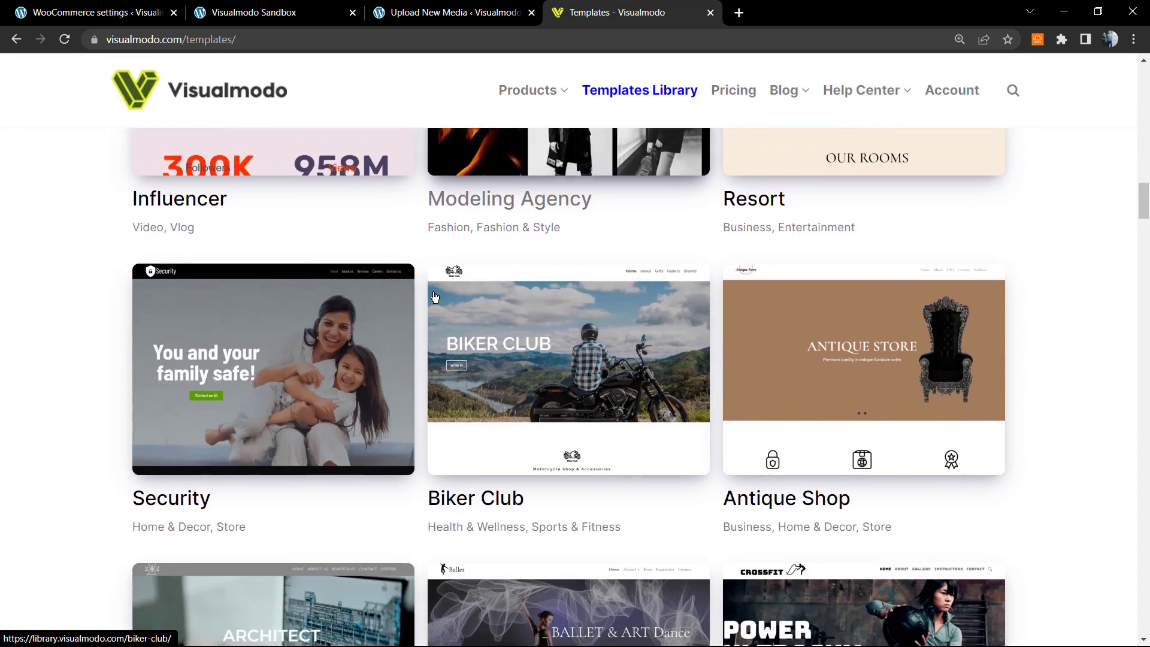
{"action": "scroll", "scroll_direction": "down", "scroll_amount": 3}
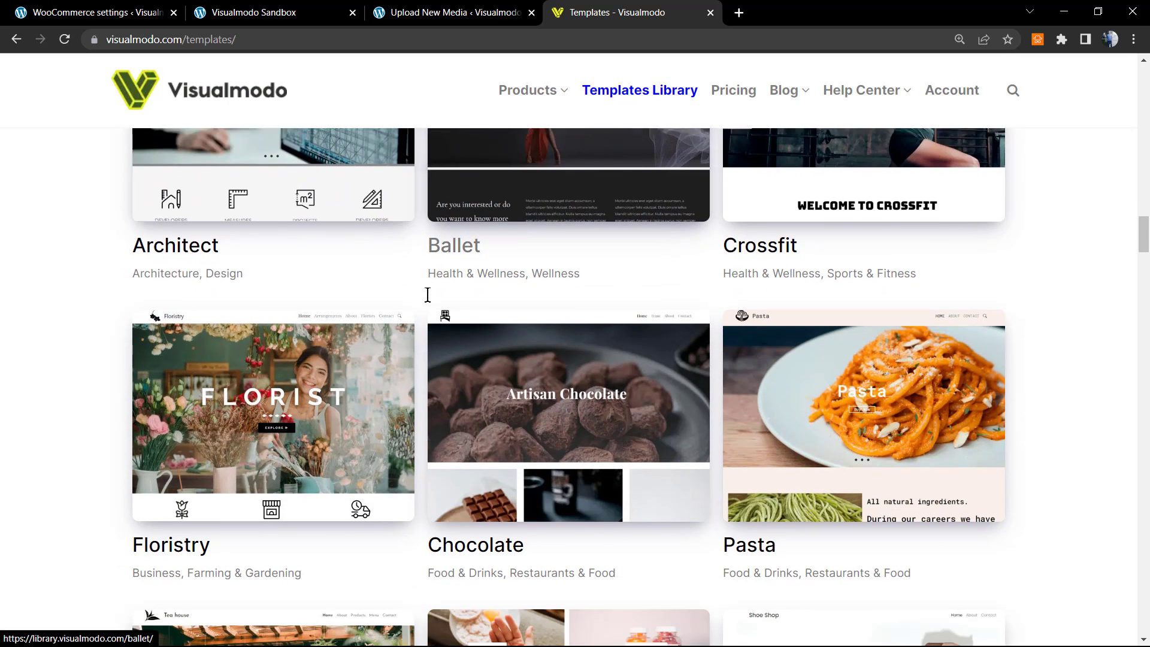
{"action": "scroll", "scroll_direction": "down", "scroll_amount": 3}
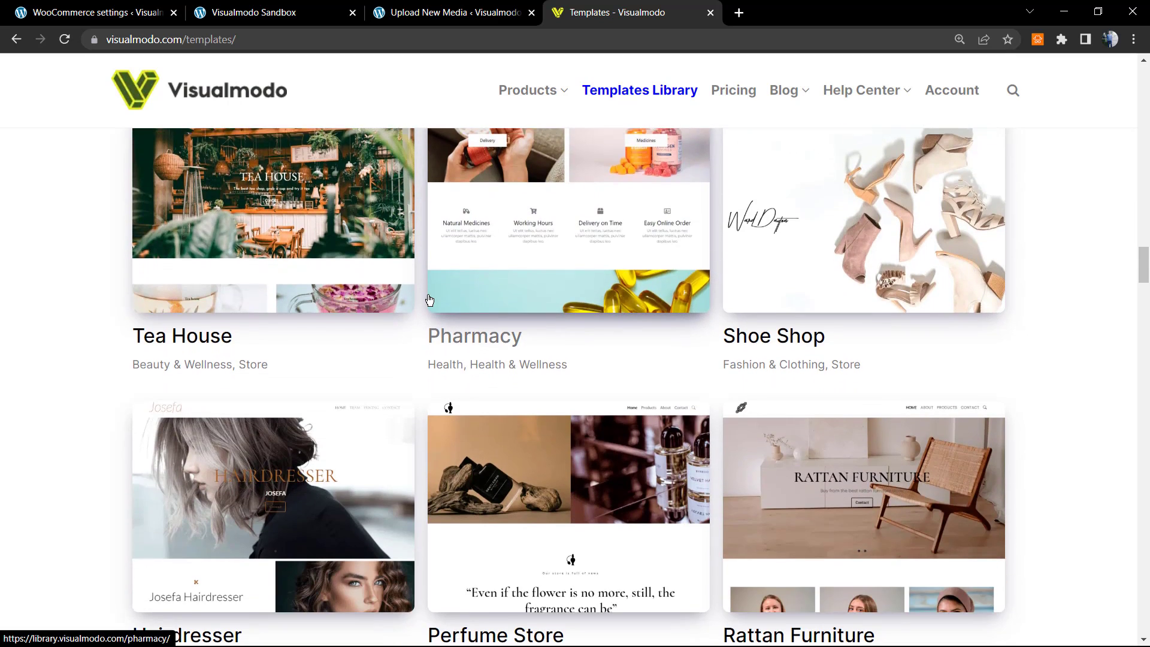
{"action": "scroll", "scroll_direction": "down", "scroll_amount": 3}
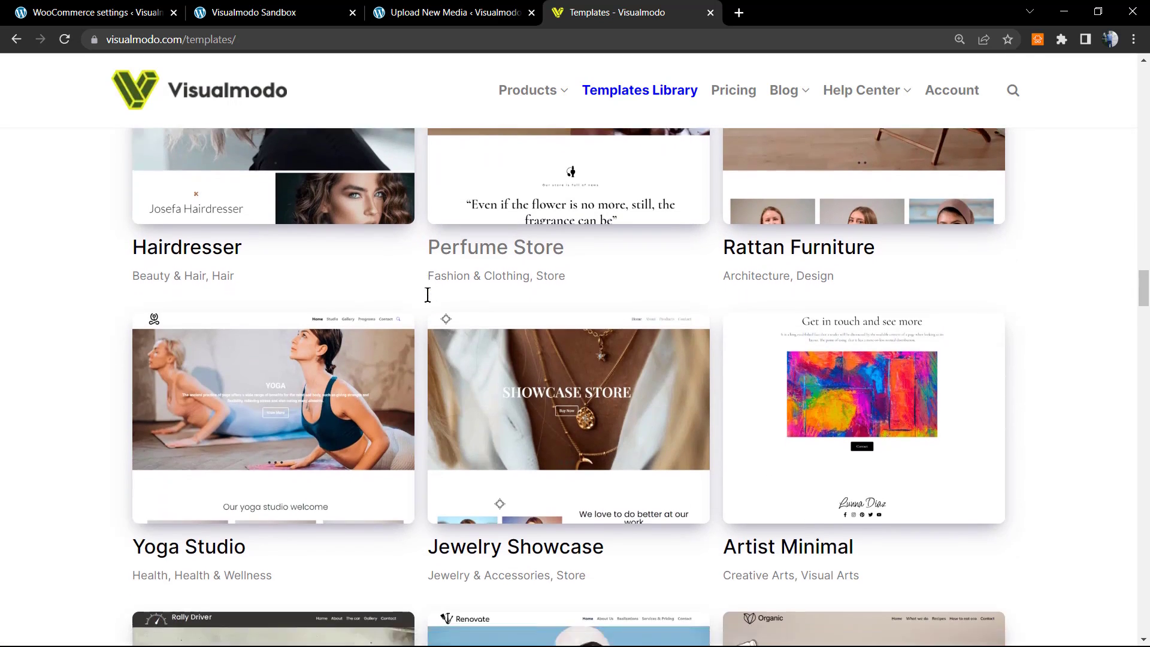
{"action": "scroll", "scroll_direction": "down", "scroll_amount": 3}
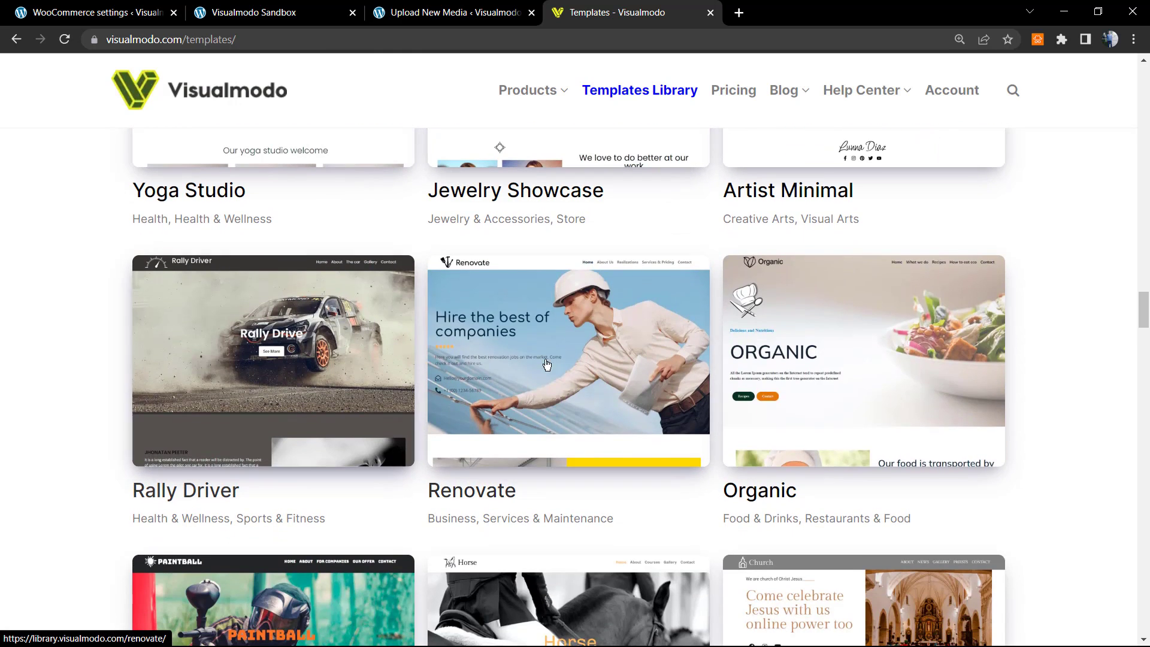
{"action": "scroll", "scroll_direction": "down", "scroll_amount": 3}
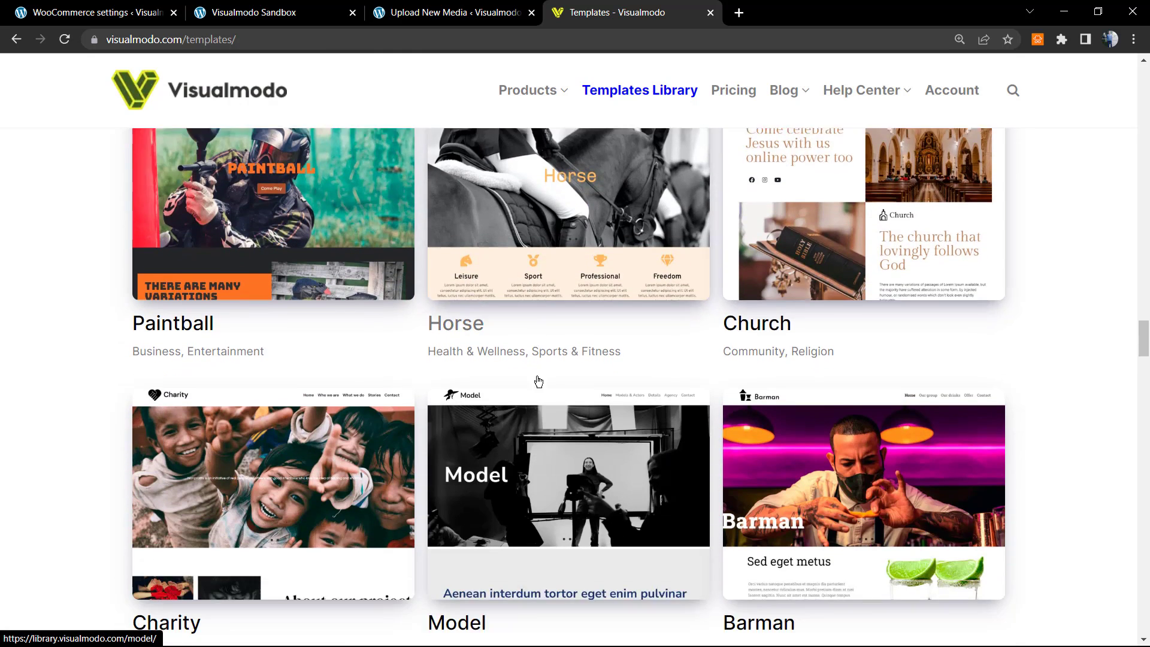
{"action": "scroll", "scroll_direction": "down", "scroll_amount": 3}
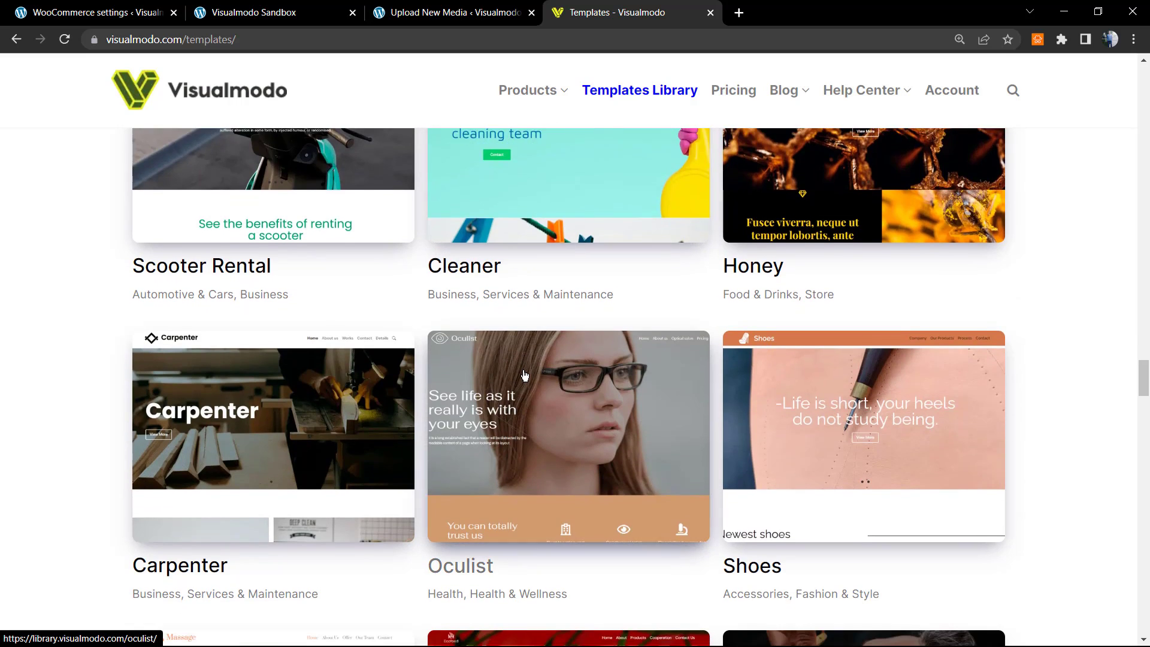
{"action": "scroll", "scroll_direction": "down", "scroll_amount": 3}
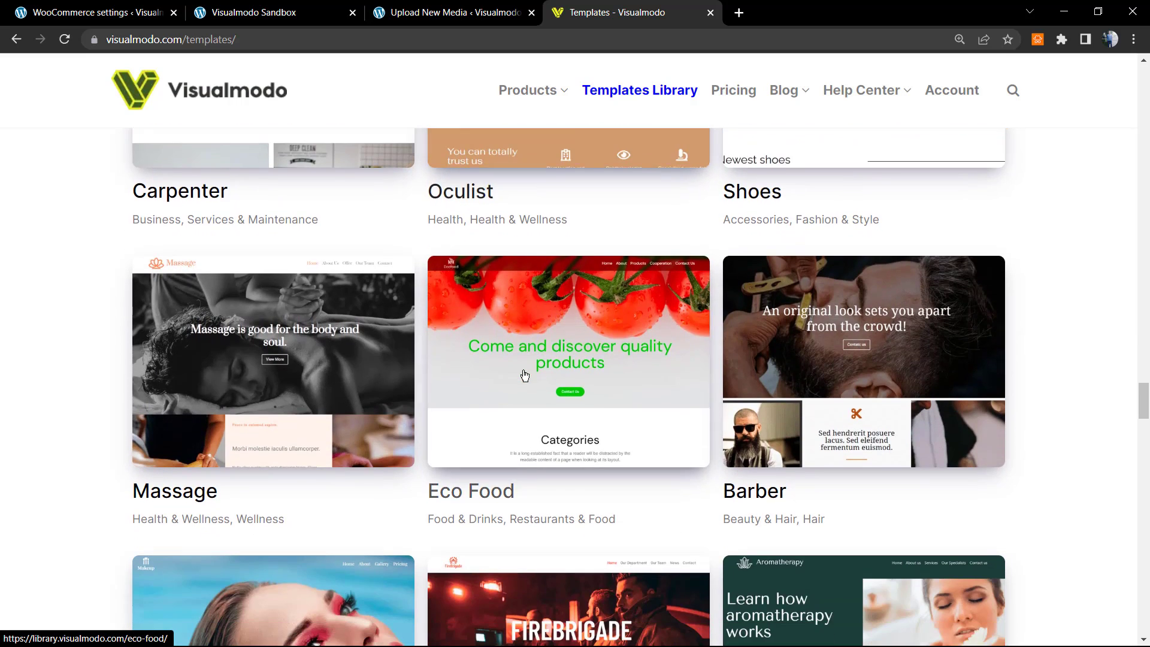
{"action": "scroll", "scroll_direction": "down", "scroll_amount": 3}
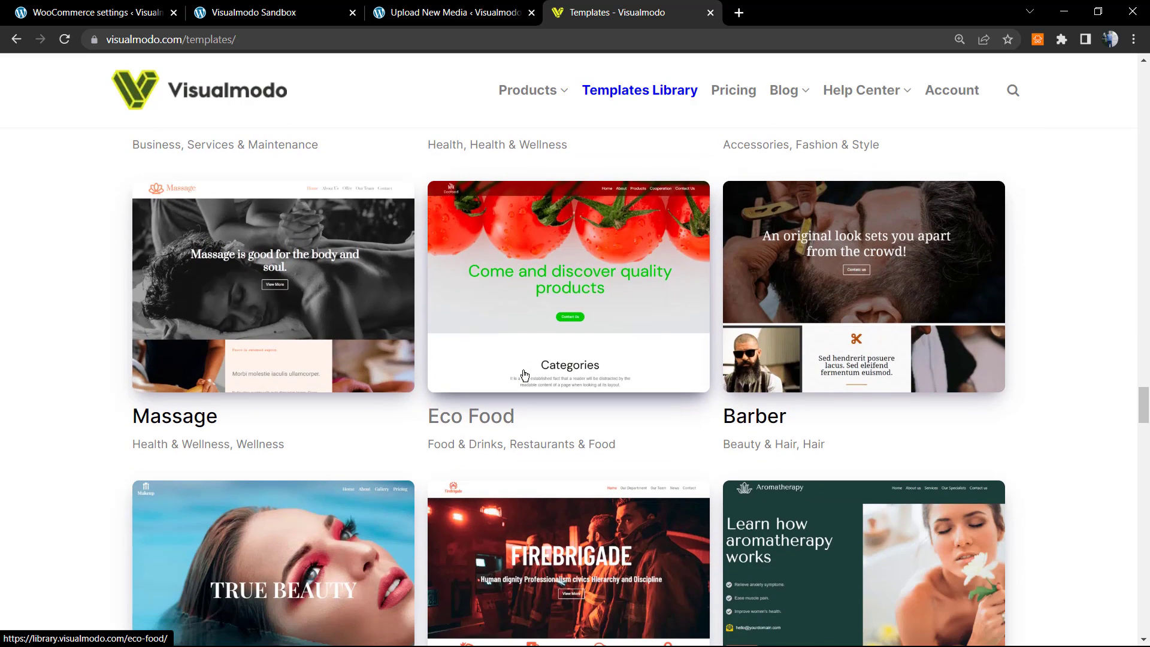
{"action": "mouse_move", "coordinate": [405, 189]}
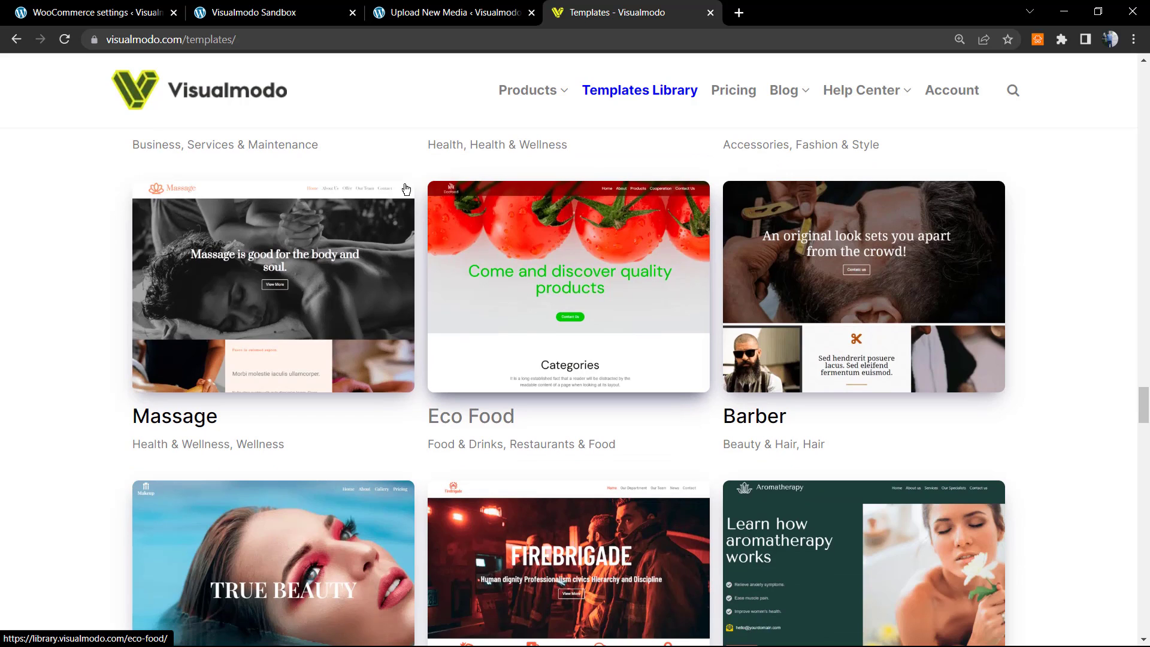